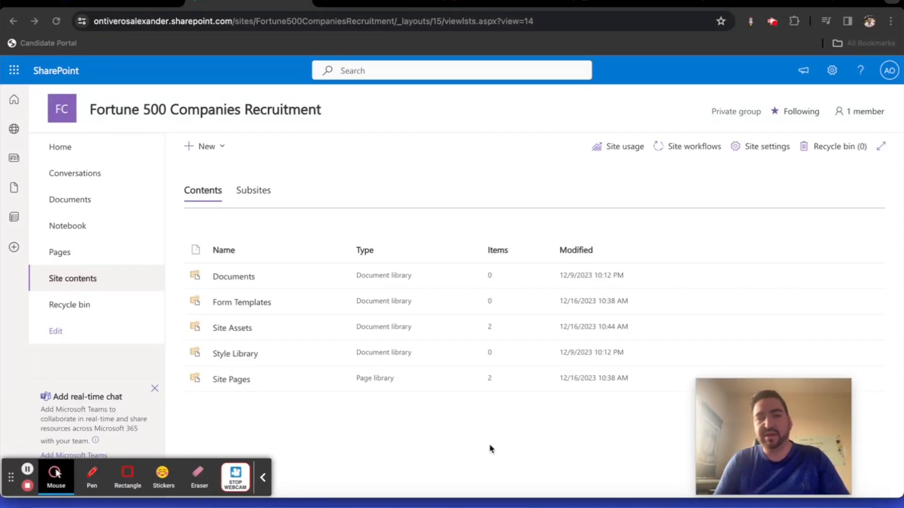
mouse_move(216, 153)
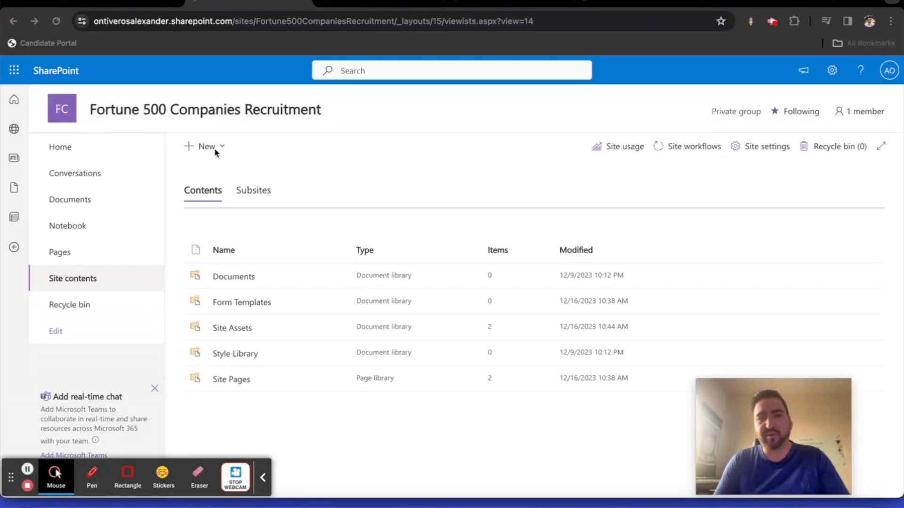
Start a new list from Excel and upload the Fortune 500 Plus_Updated workbook.
left_click(205, 146)
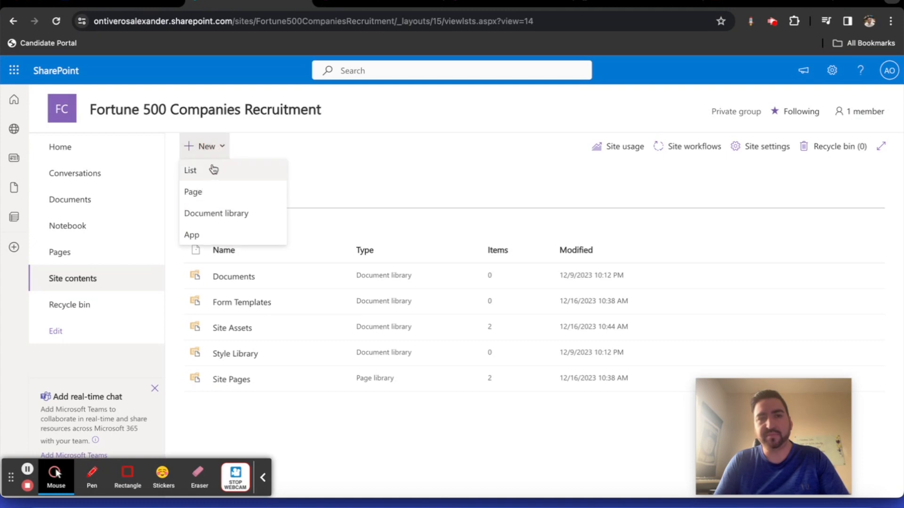
left_click(190, 170)
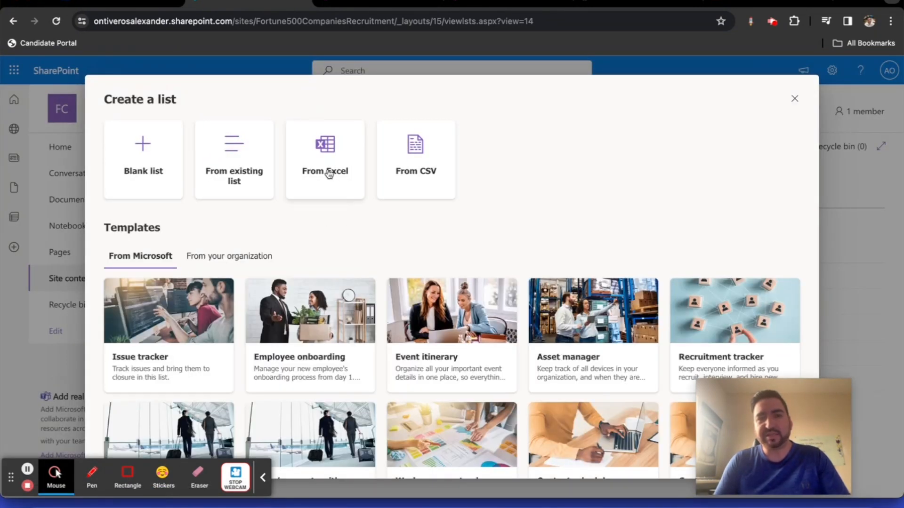
left_click(325, 159)
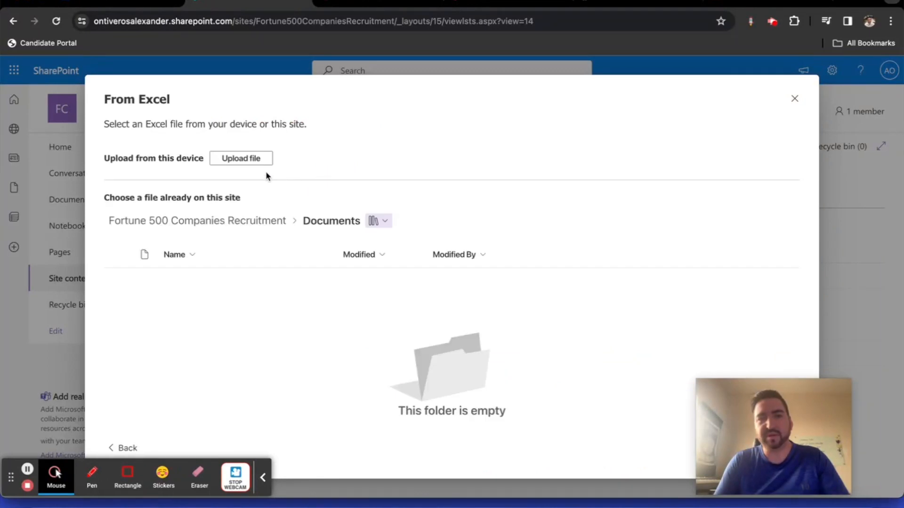
left_click(240, 158)
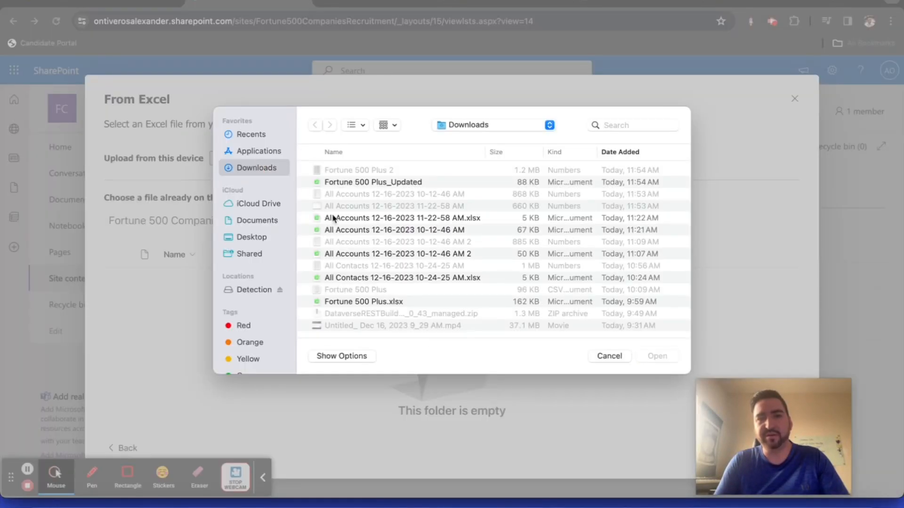
mouse_move(390, 188)
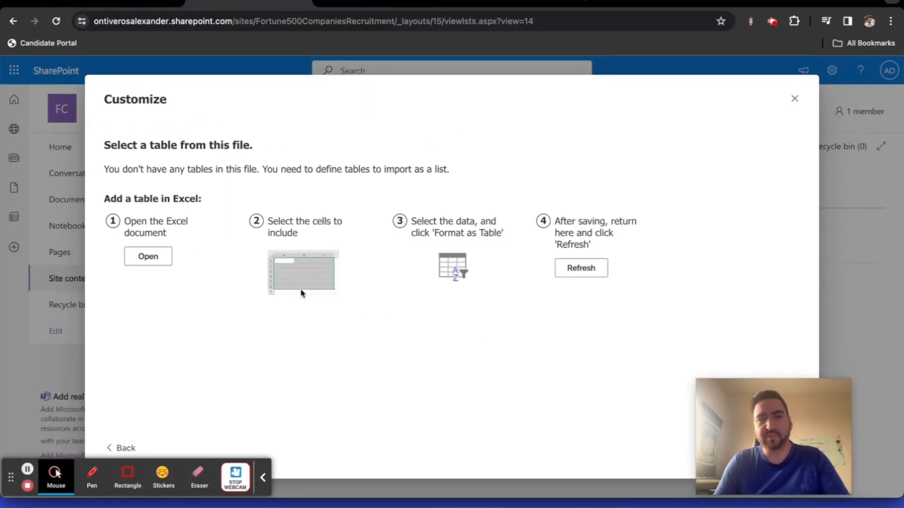
Open the workbook and format A1:L501 as a table with headers.
left_click(147, 256)
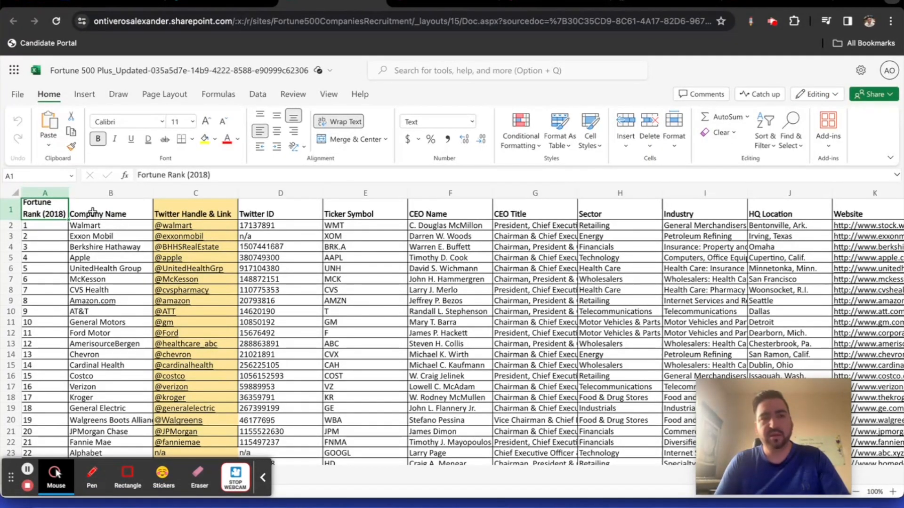
mouse_move(521, 213)
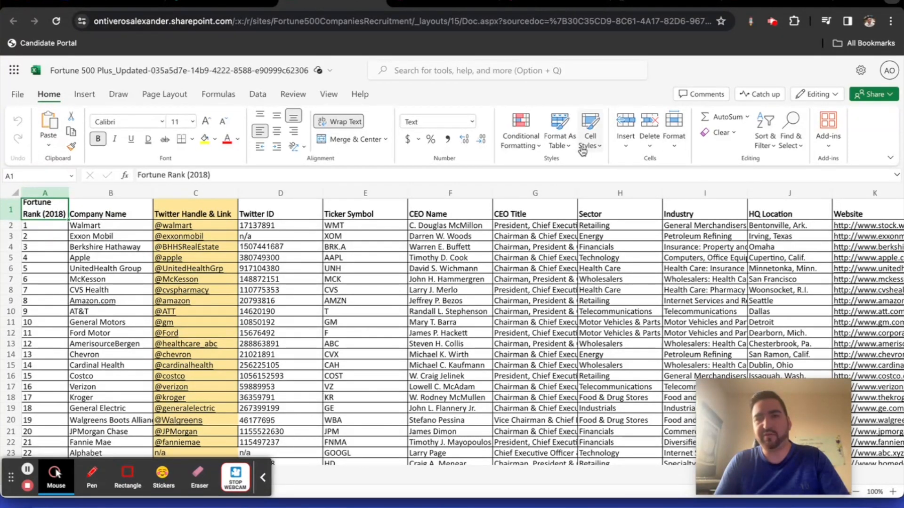
left_click(559, 126)
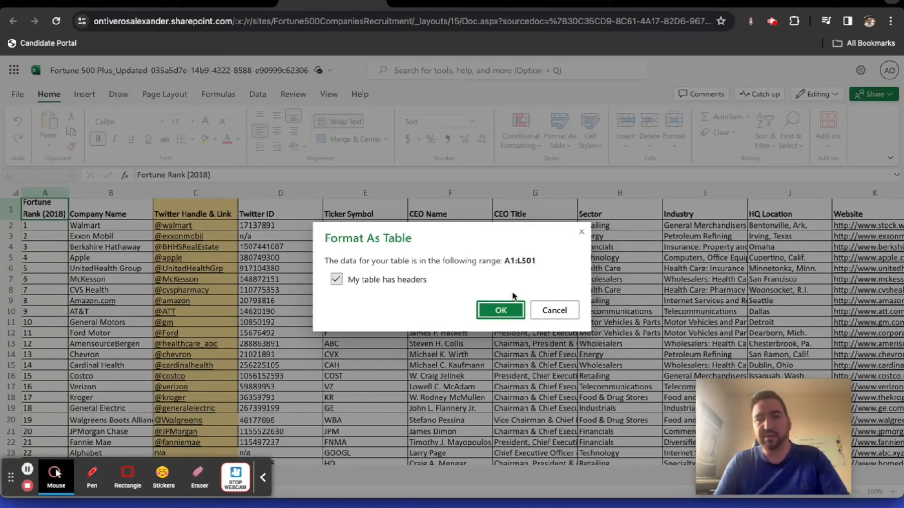
left_click(501, 311)
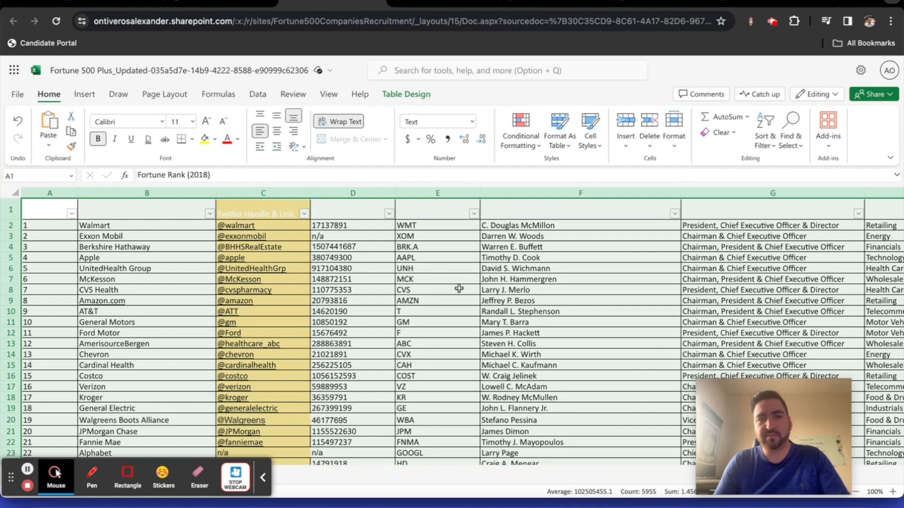
Review the table's Twitter ID, Company Name and CEO Name columns.
scroll("right", 3)
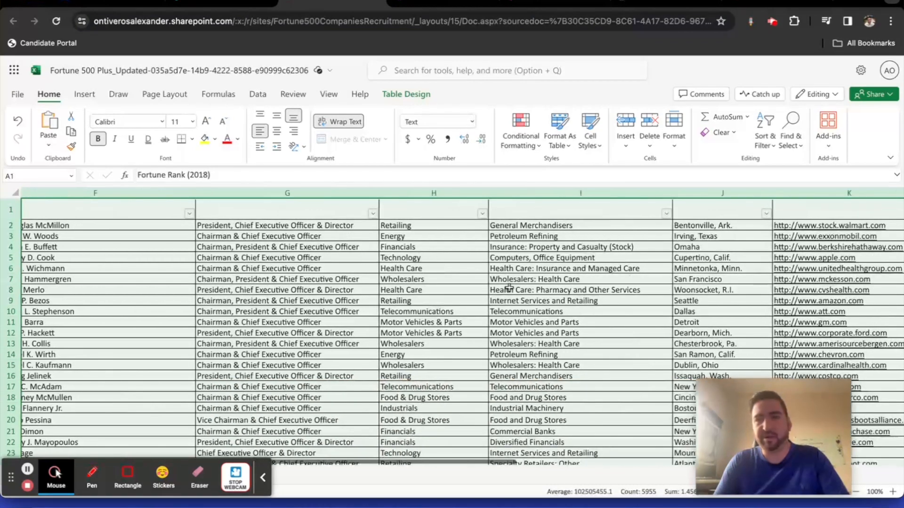
scroll("right", 3)
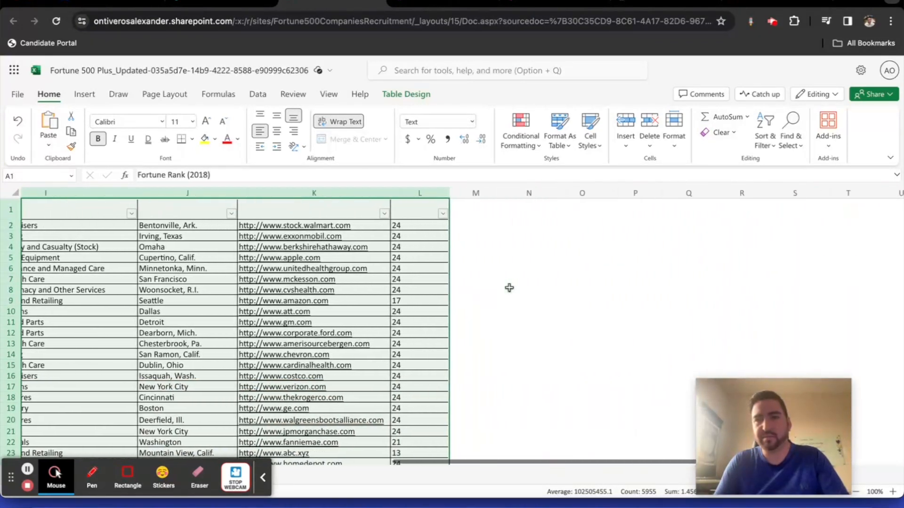
scroll("left", 3)
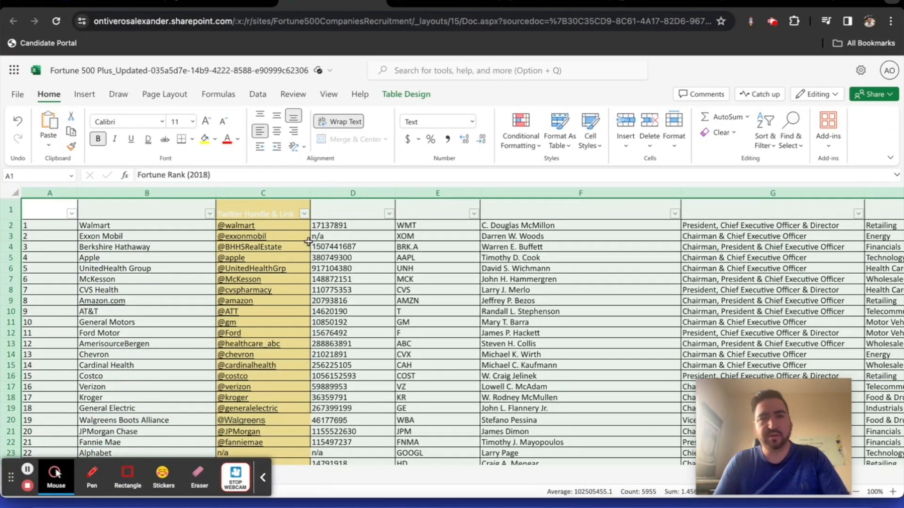
left_click(352, 226)
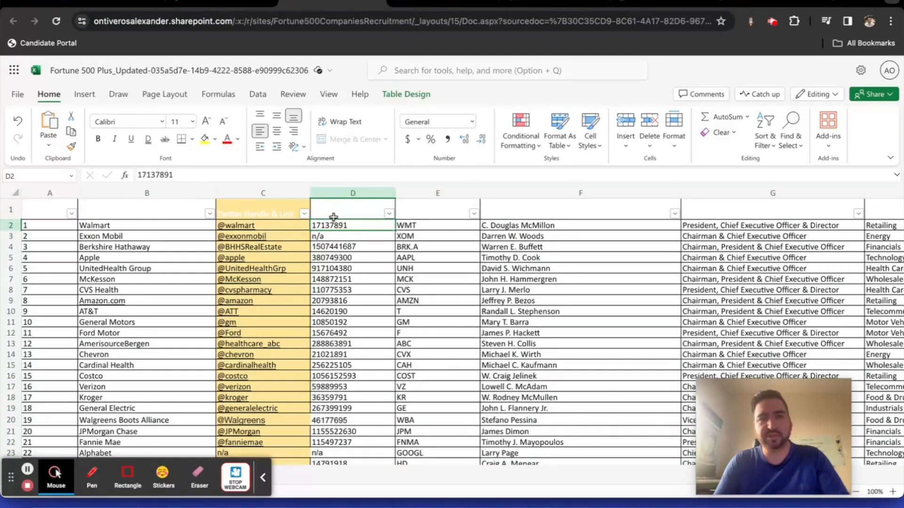
left_click(352, 209)
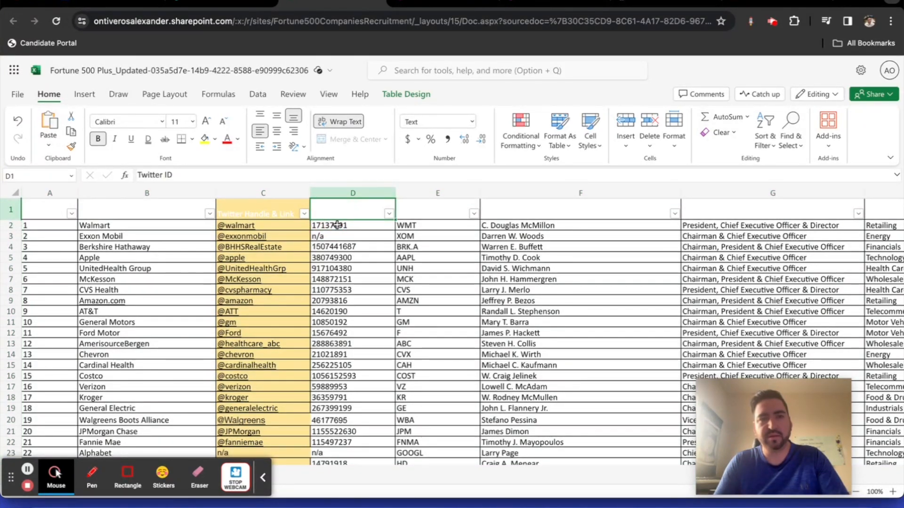
left_click(136, 211)
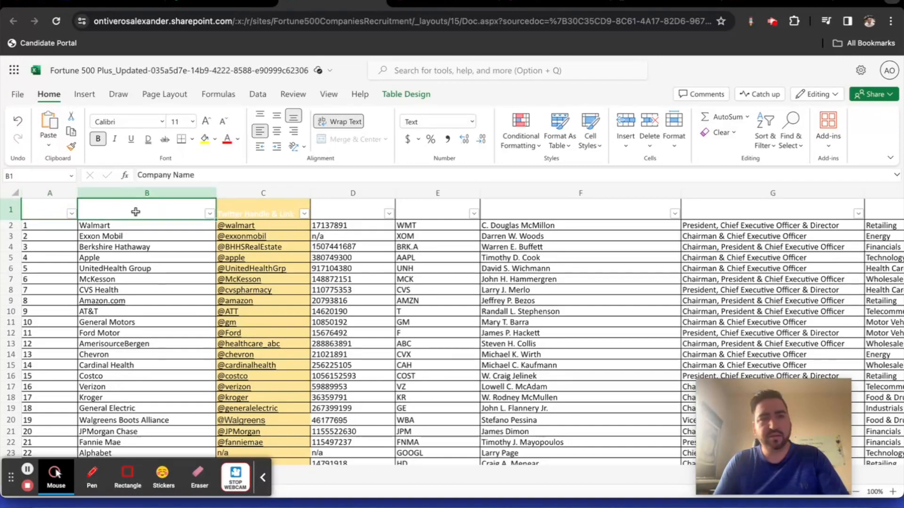
left_click(352, 211)
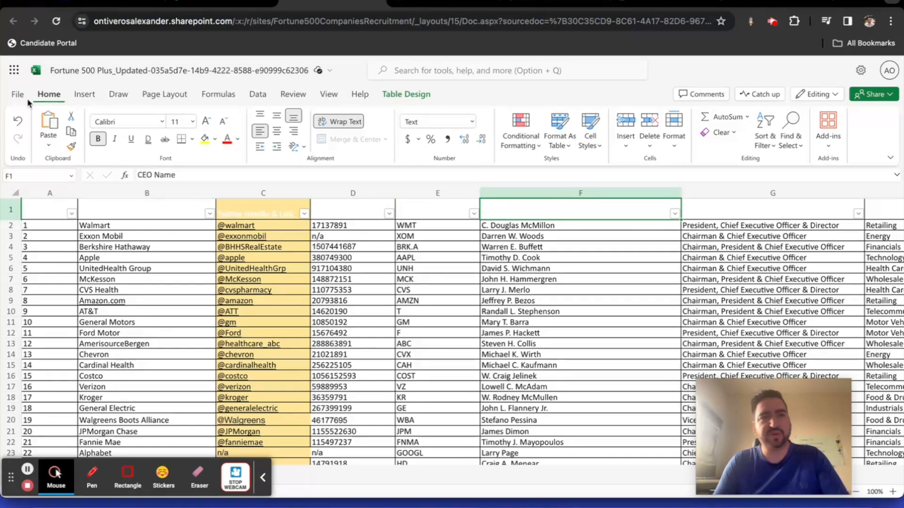
Save the workbook via File > Save As and return to the SharePoint import dialog.
left_click(17, 94)
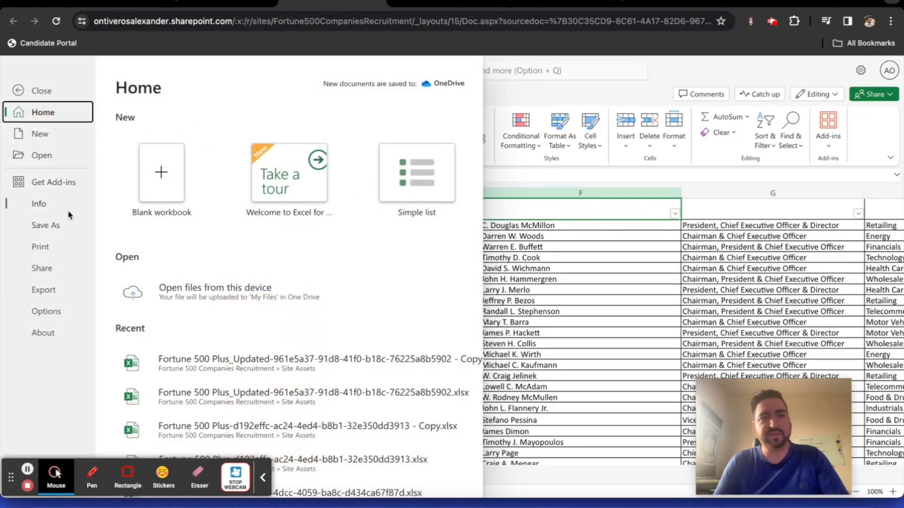
left_click(45, 225)
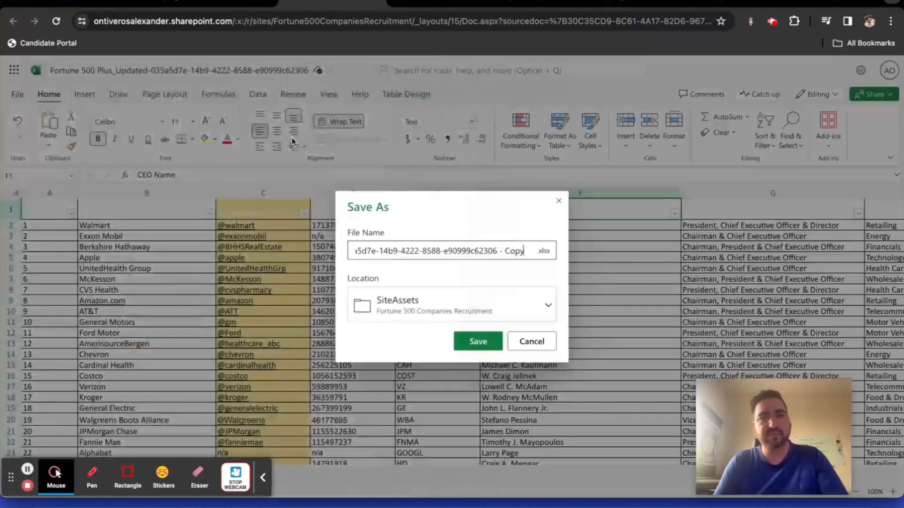
left_click(477, 342)
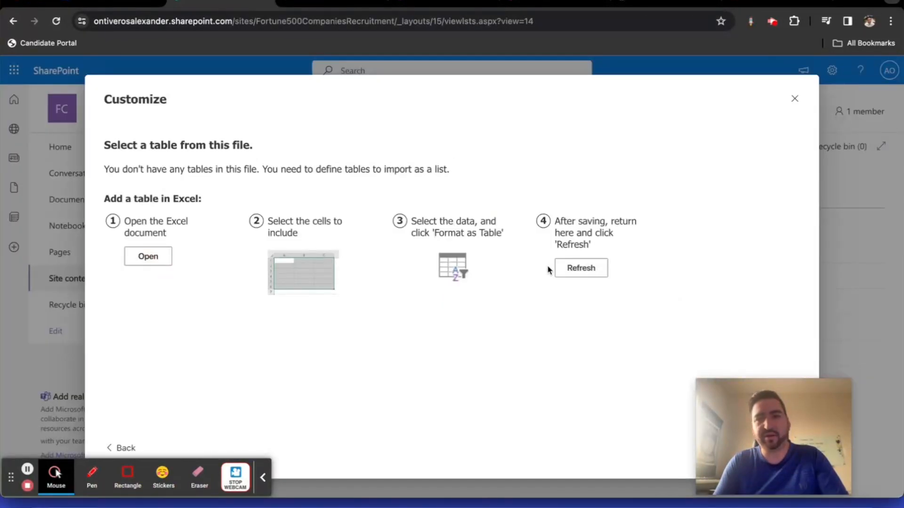
Refresh to detect Table1 and set Fortune Rank to Number, reviewing Company Name's type.
left_click(581, 267)
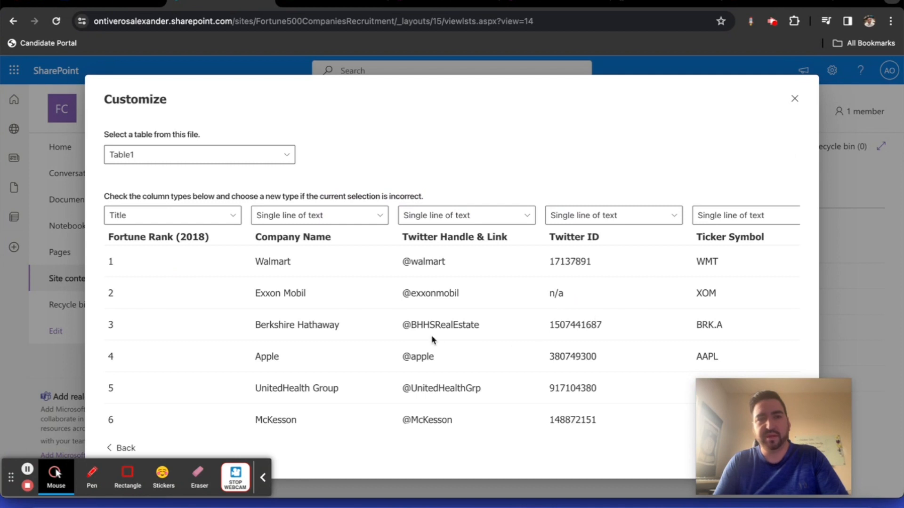
mouse_move(384, 283)
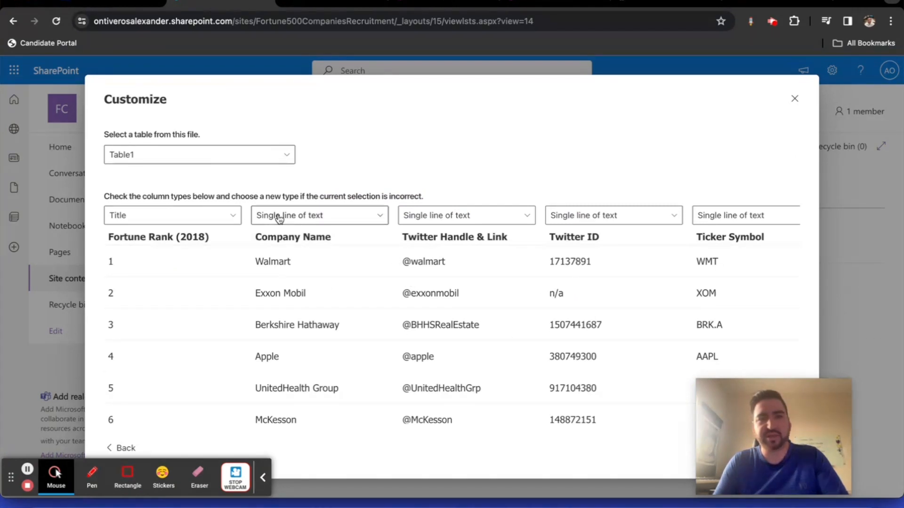
mouse_move(157, 325)
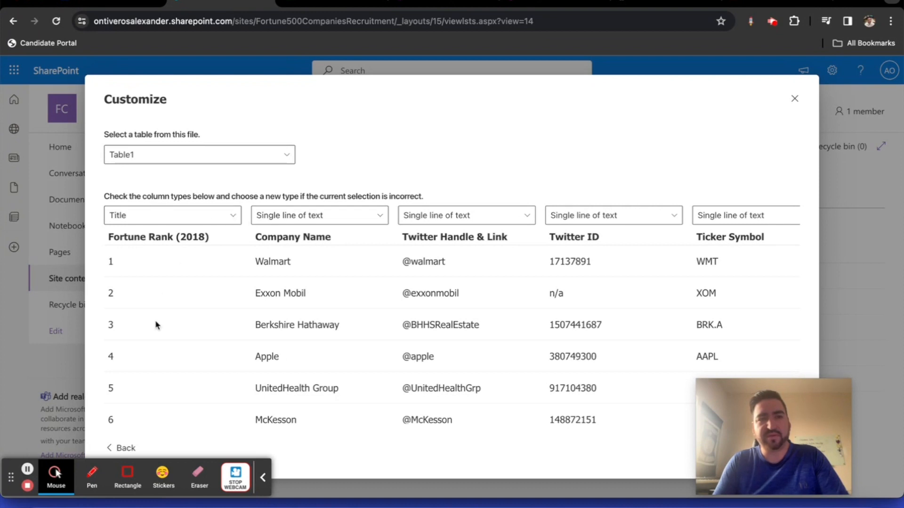
mouse_move(214, 261)
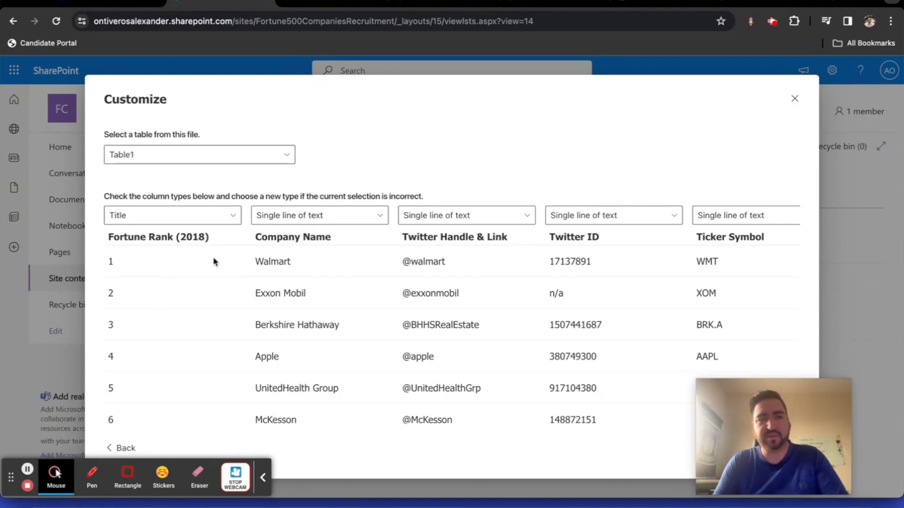
left_click(172, 216)
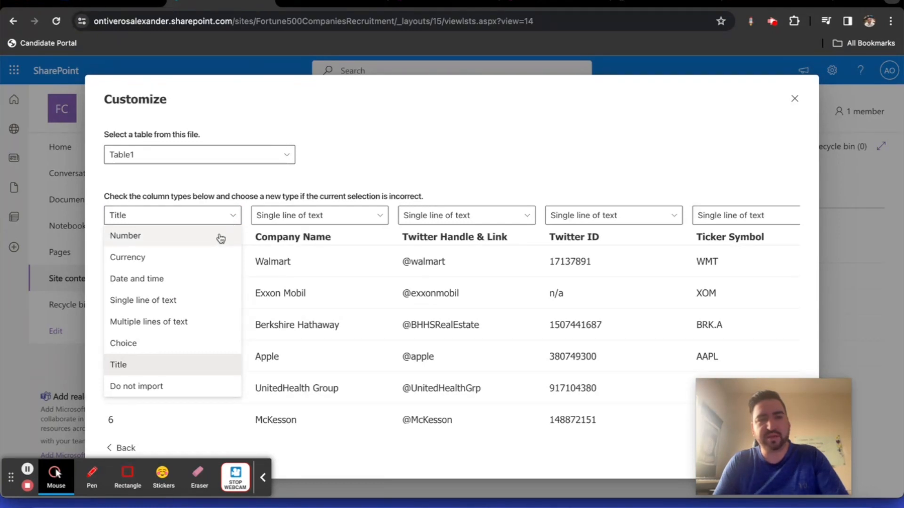
left_click(125, 235)
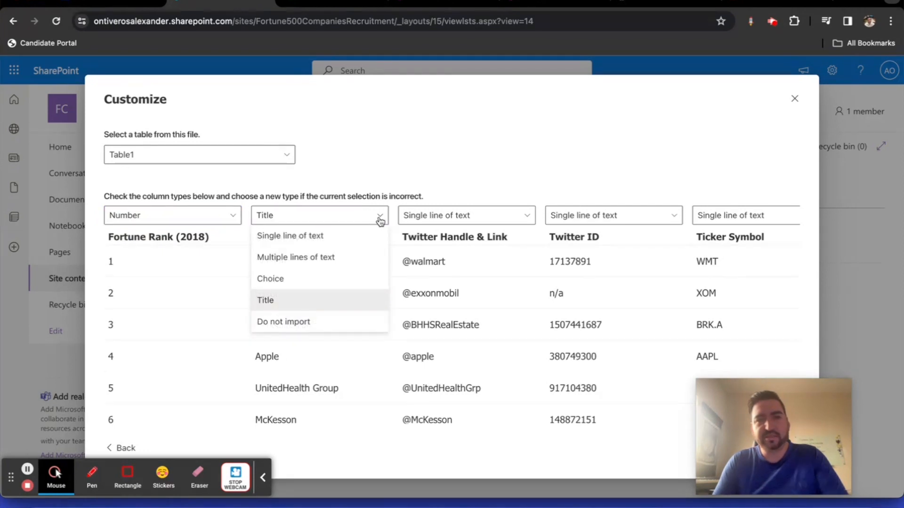
left_click(265, 301)
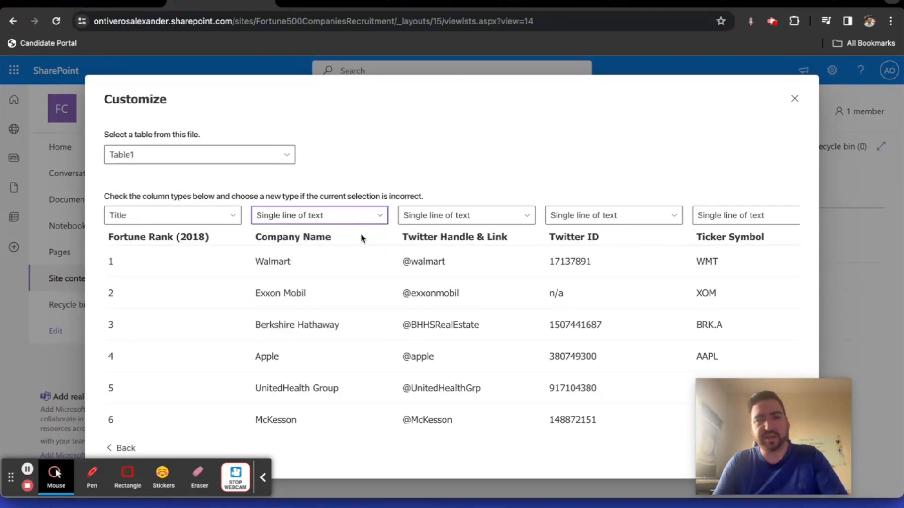
scroll("right", 3)
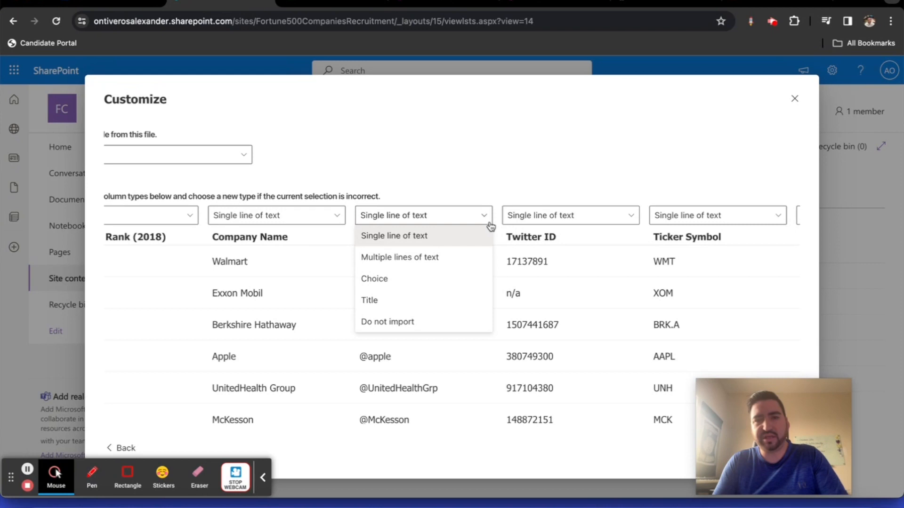
Set Twitter ID and Twitter Handle & Link columns to 'Do not import'.
left_click(393, 235)
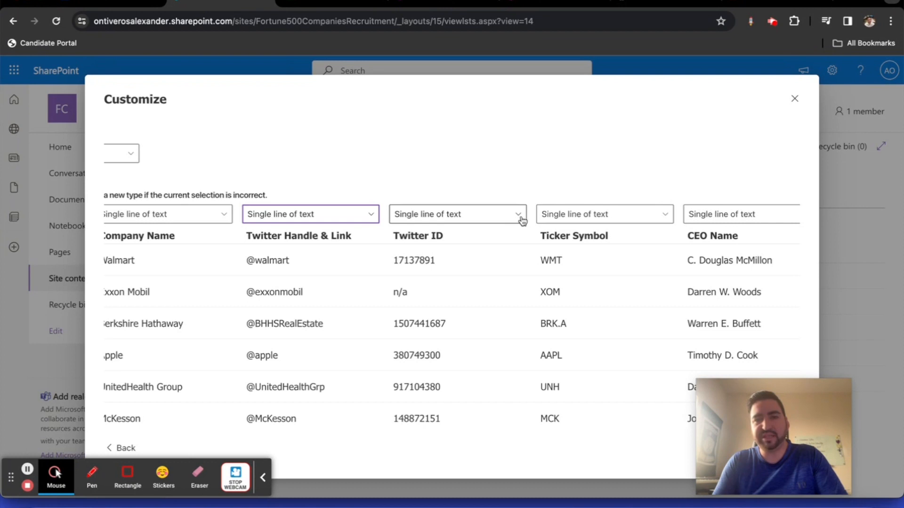
left_click(517, 214)
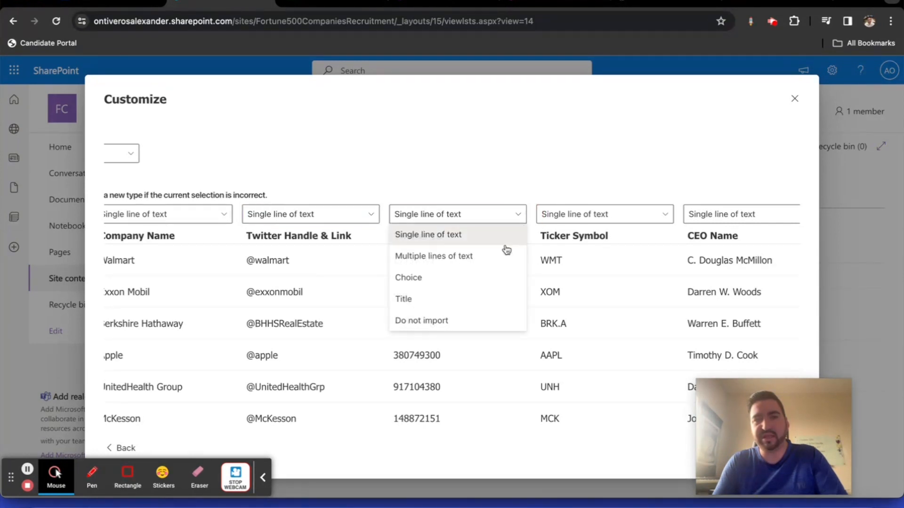
left_click(420, 320)
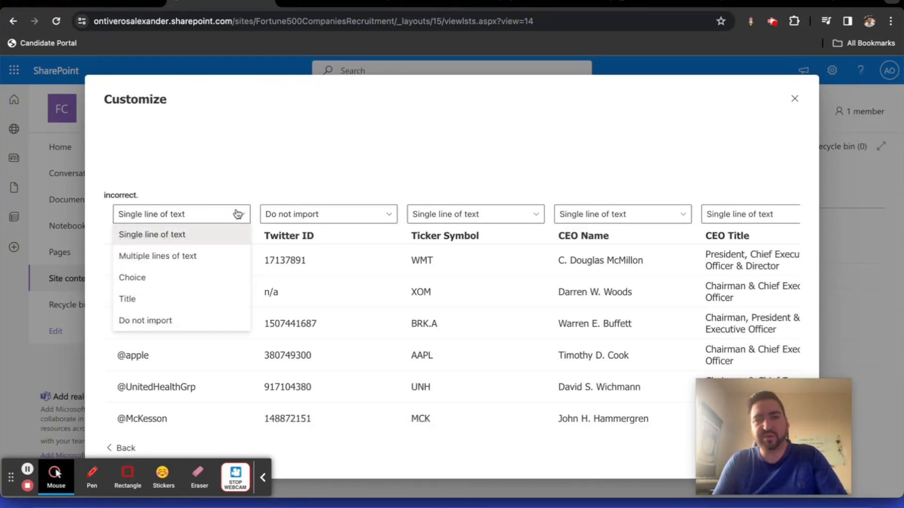
left_click(145, 320)
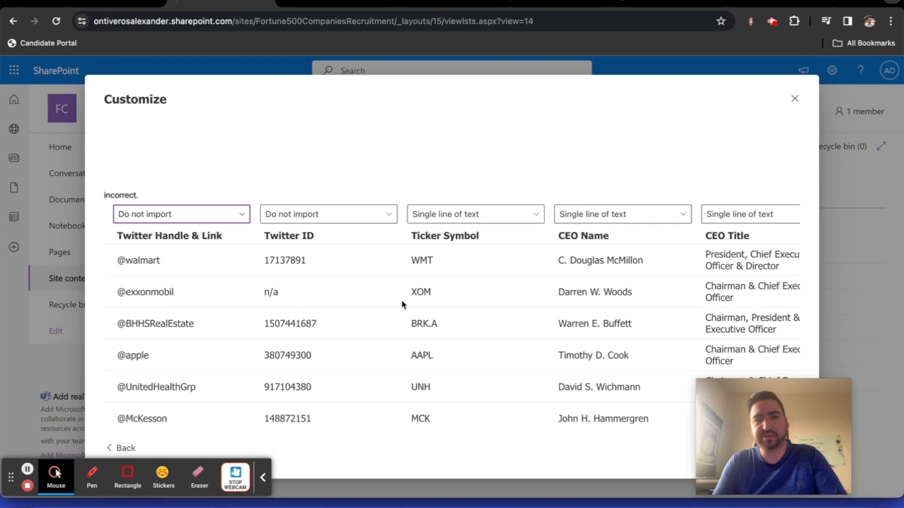
left_click(458, 215)
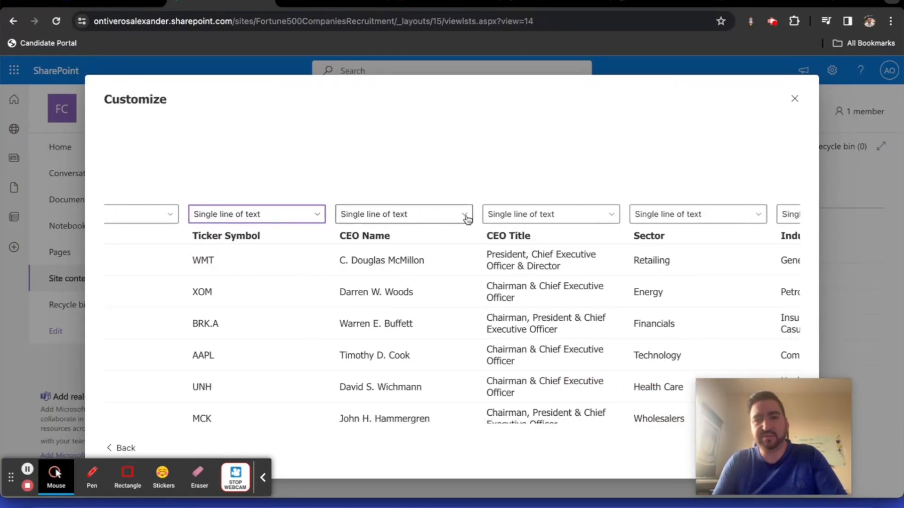
left_click(466, 214)
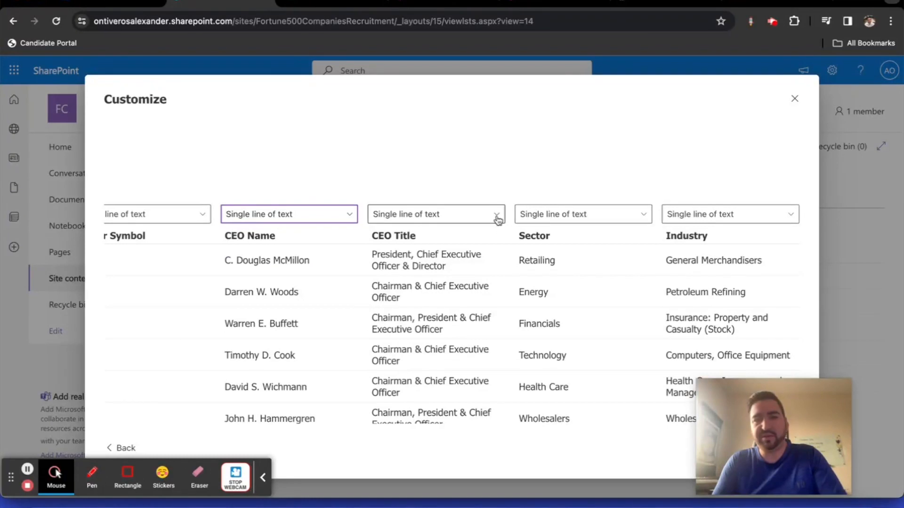
Review CEO Title's type and make Sector a Choice column.
left_click(497, 214)
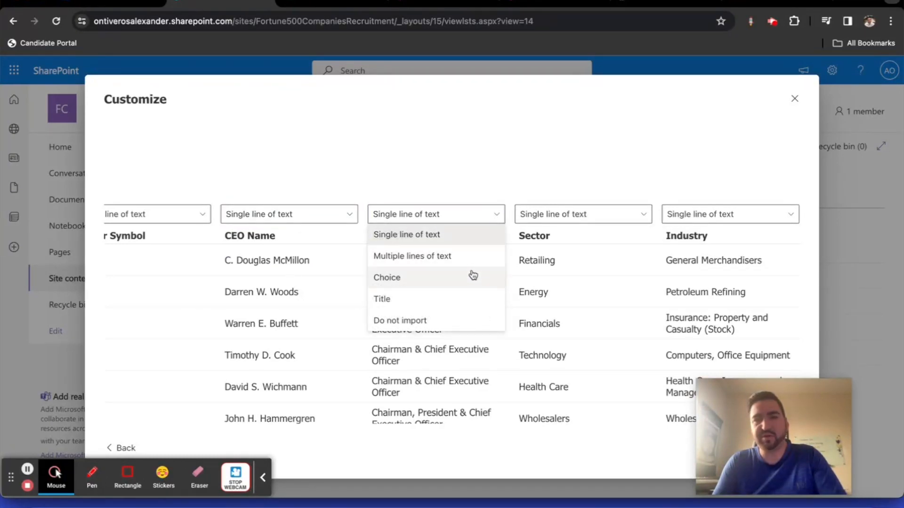
left_click(386, 277)
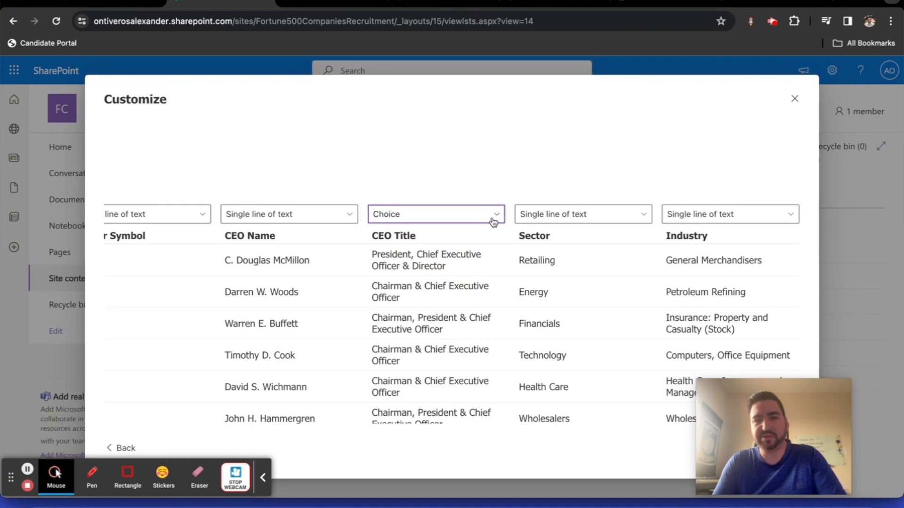
mouse_move(493, 280)
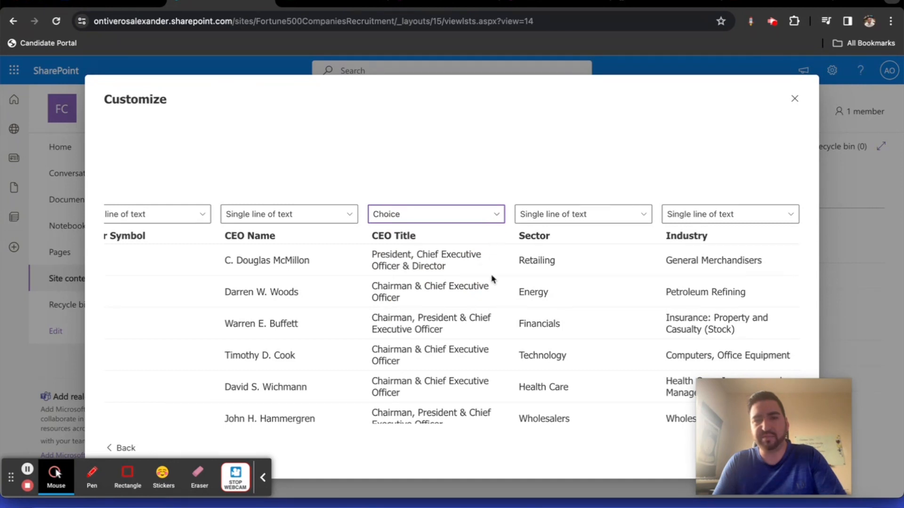
scroll("down", 3)
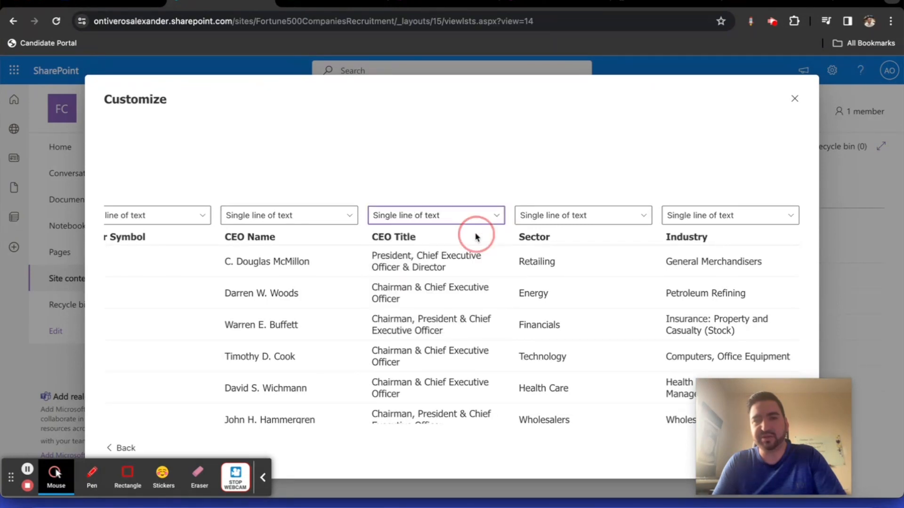
scroll("right", 3)
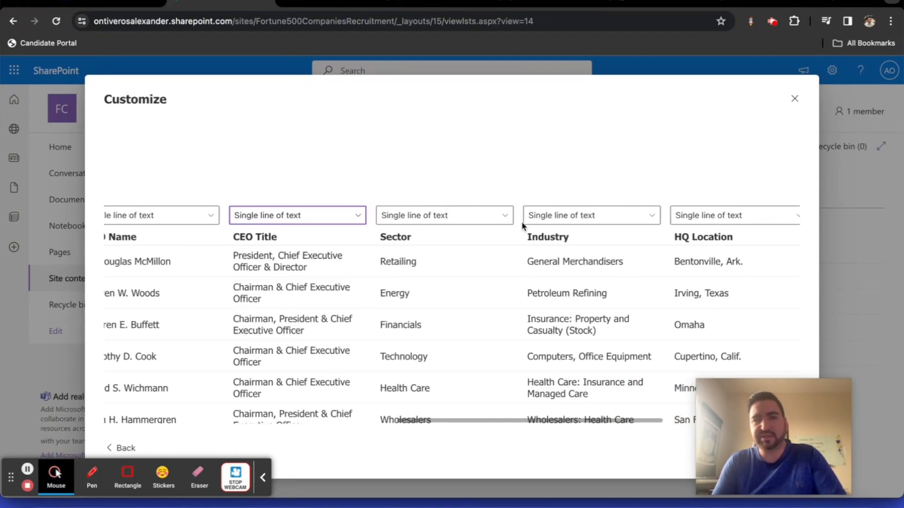
left_click(445, 215)
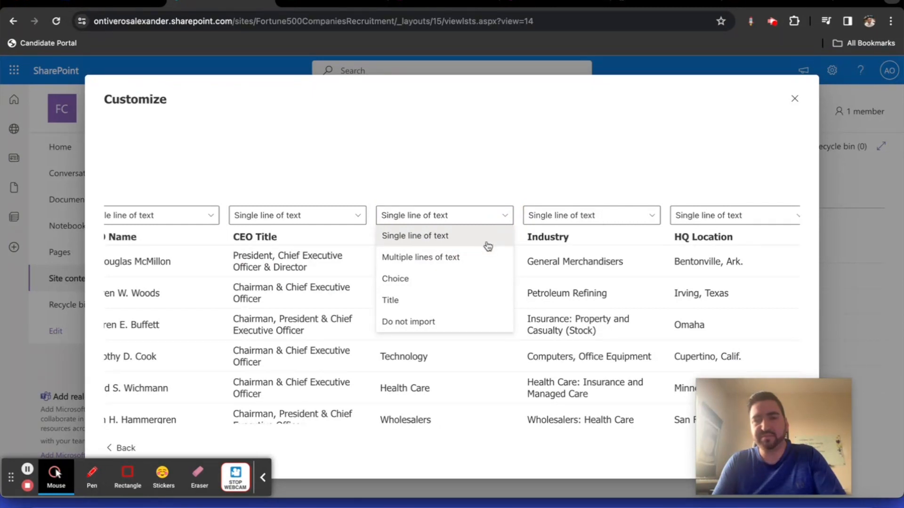
left_click(395, 278)
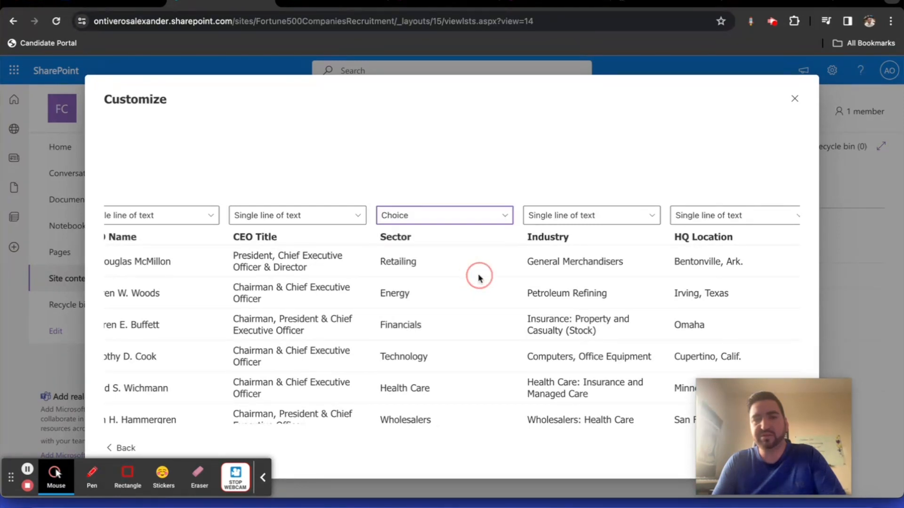
Make Industry a Choice column and keep HQ Location as single line of text.
scroll("down", 3)
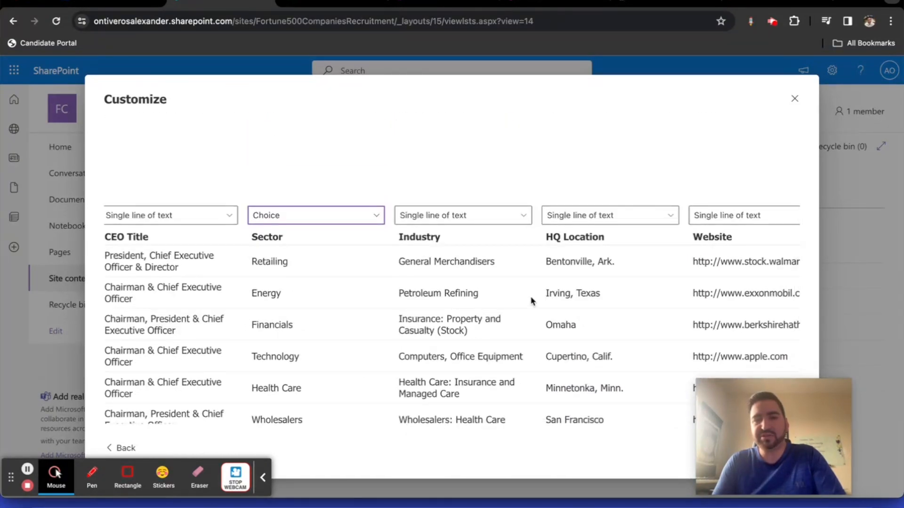
scroll("down", 3)
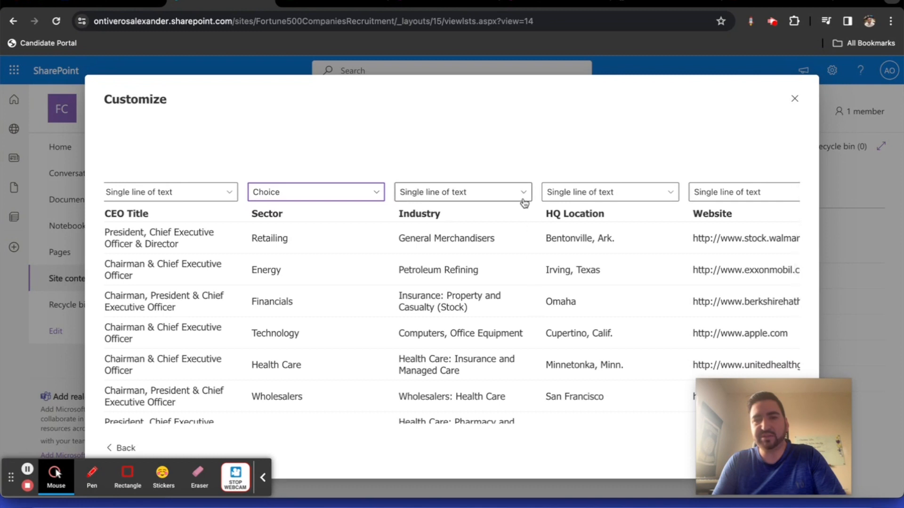
left_click(522, 192)
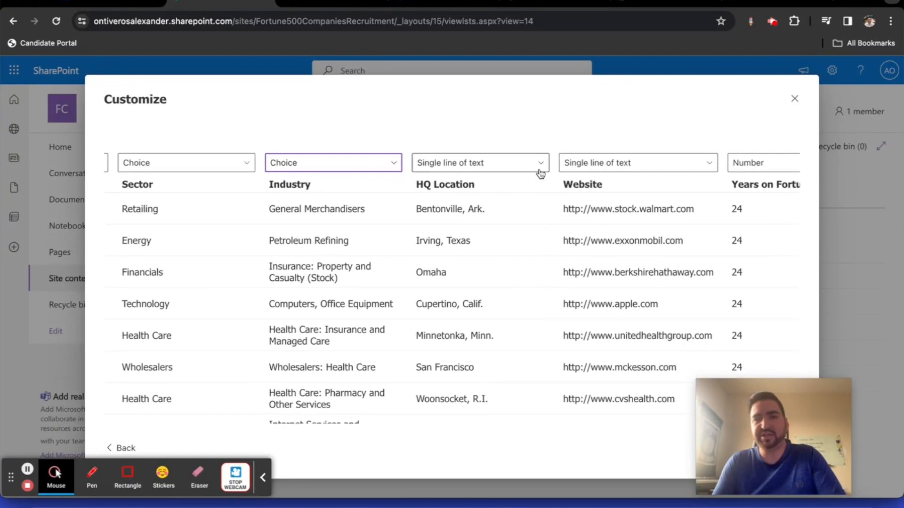
left_click(479, 162)
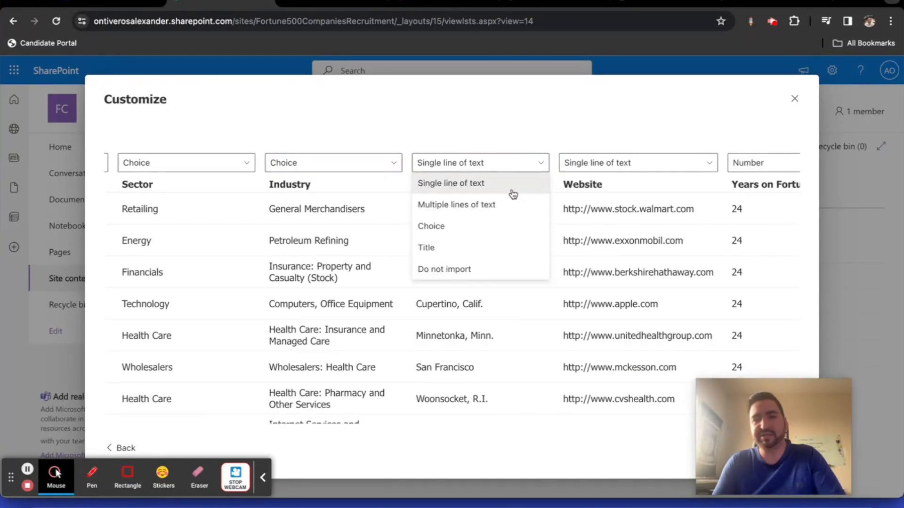
left_click(450, 183)
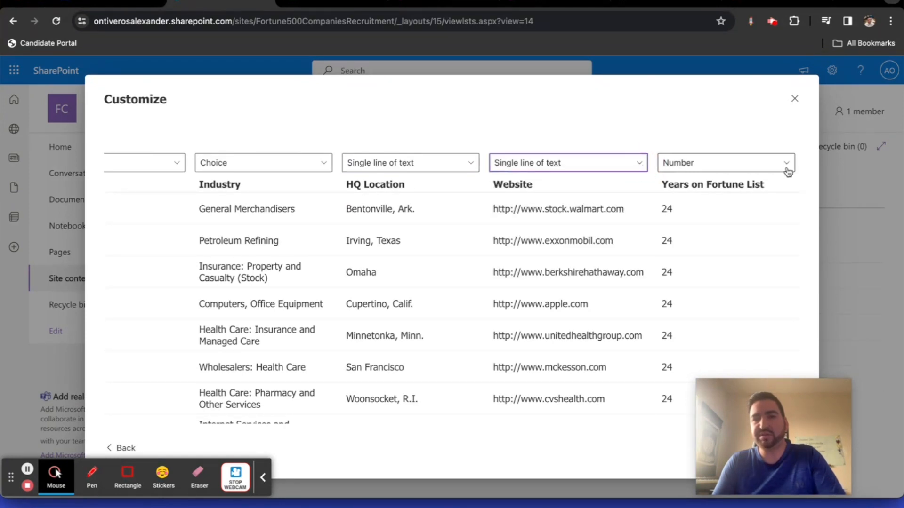
scroll("down", 3)
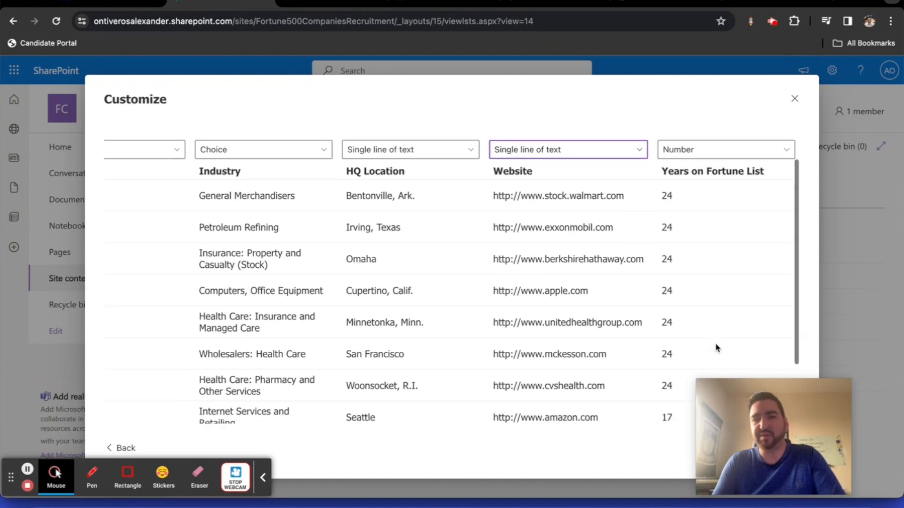
scroll("down", 3)
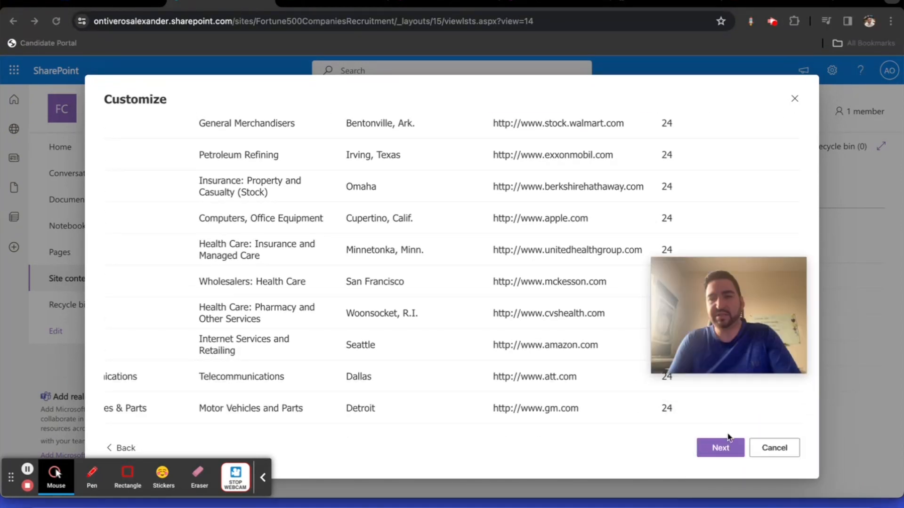
Name the new list 'Fortune 500 List_12-16-23'.
left_click(720, 448)
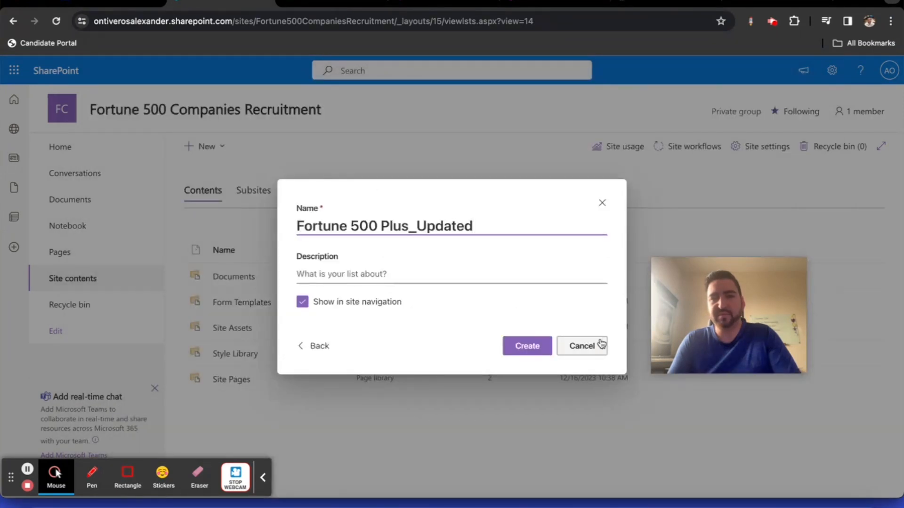
mouse_move(486, 247)
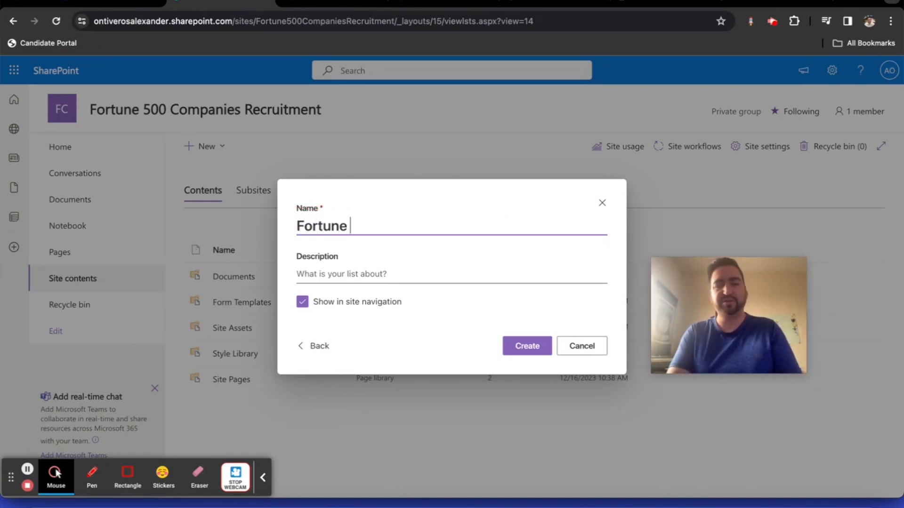
type("500")
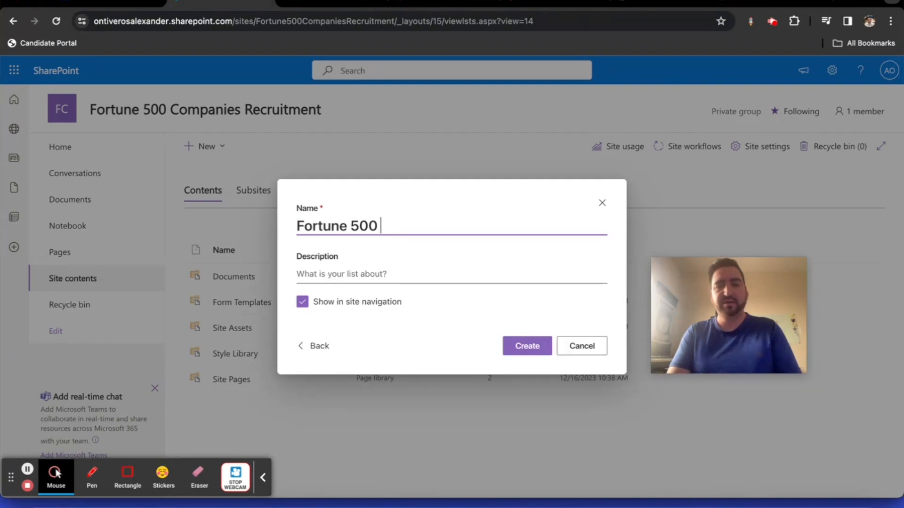
type("List")
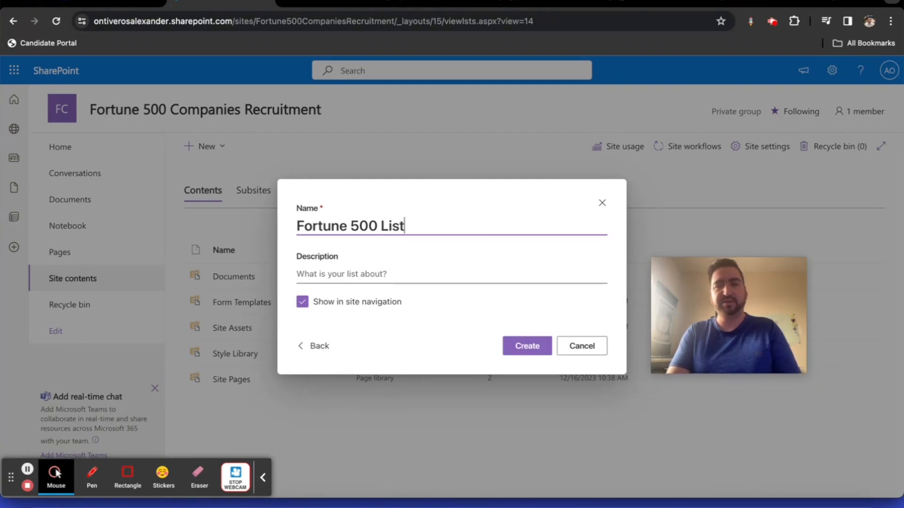
type("_1")
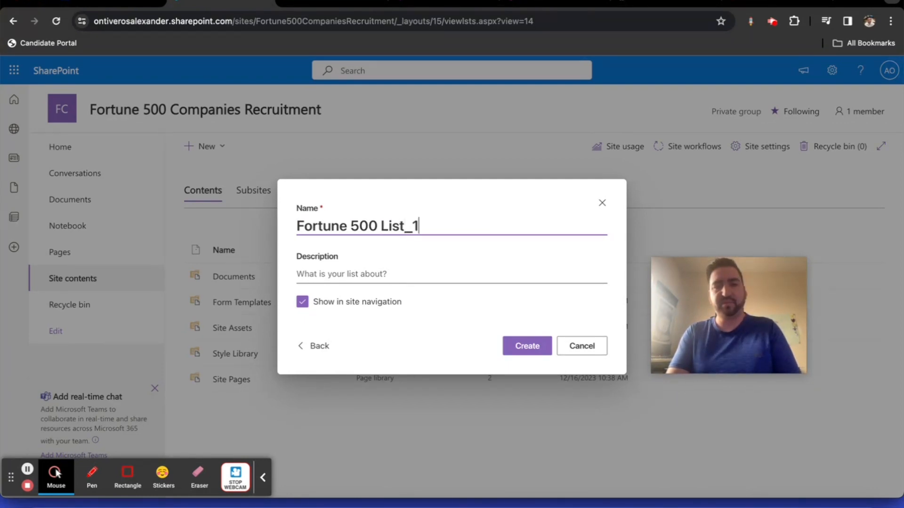
type("2-")
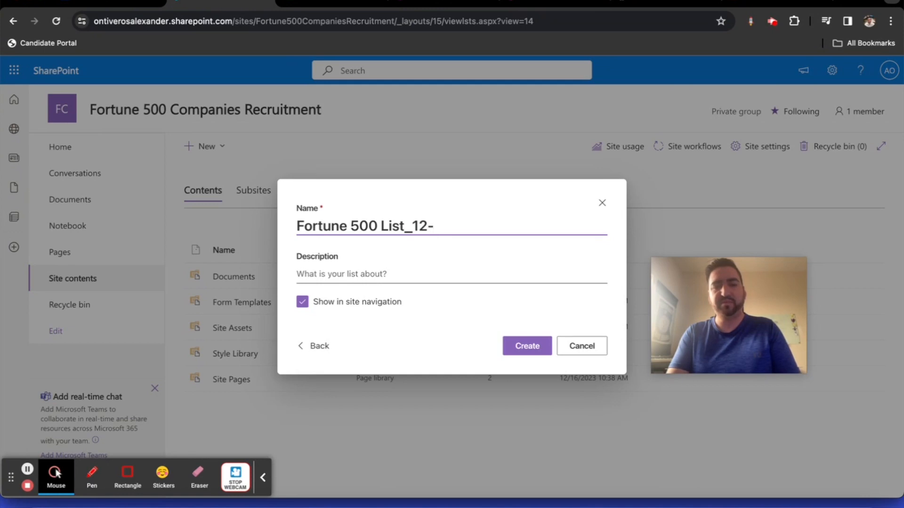
type("16-23")
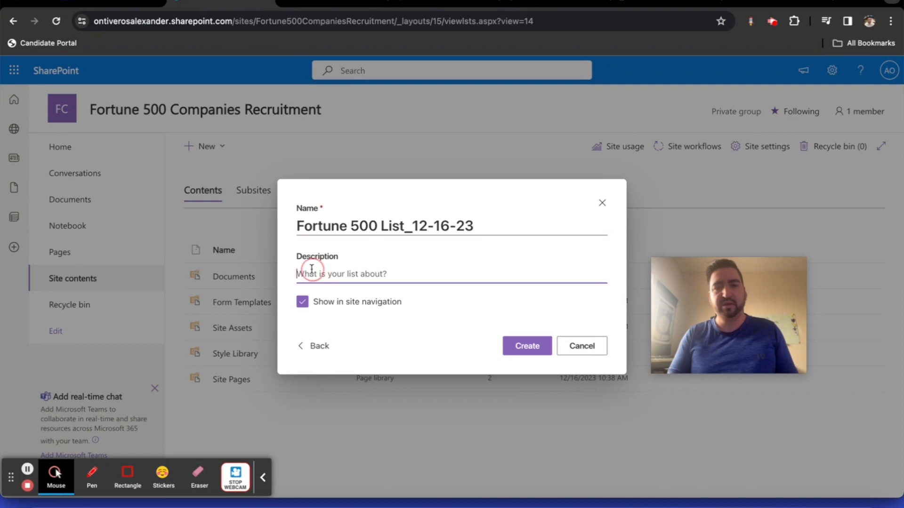
Enter the description 'This list is about Fortune 500 Companies'.
type("This list")
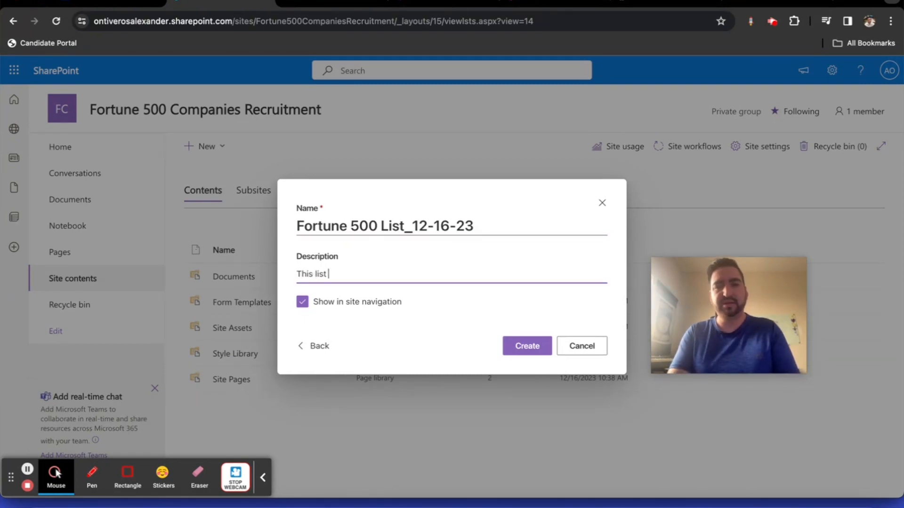
type("is about")
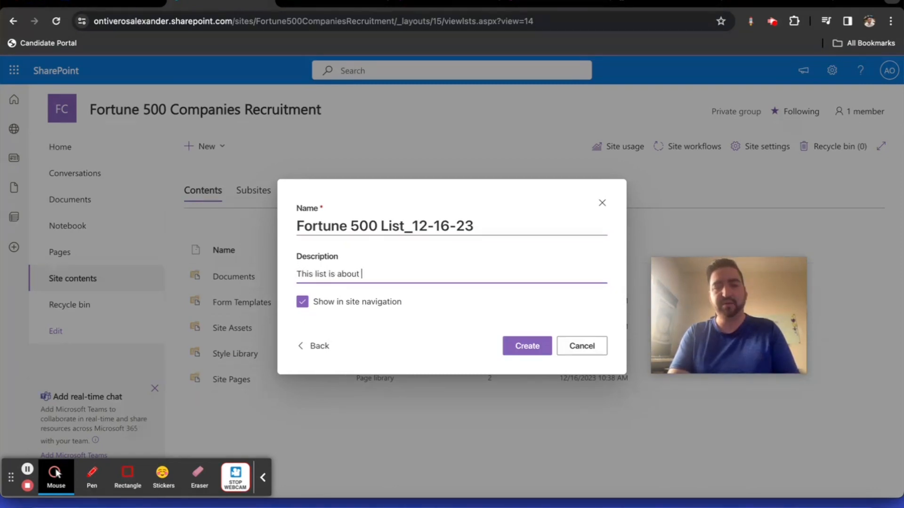
type("Fortune 500 Companies")
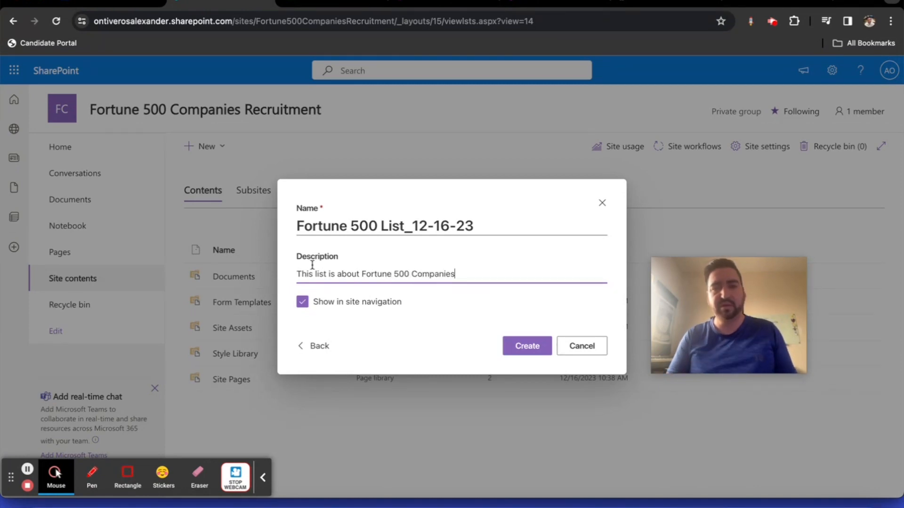
mouse_move(441, 343)
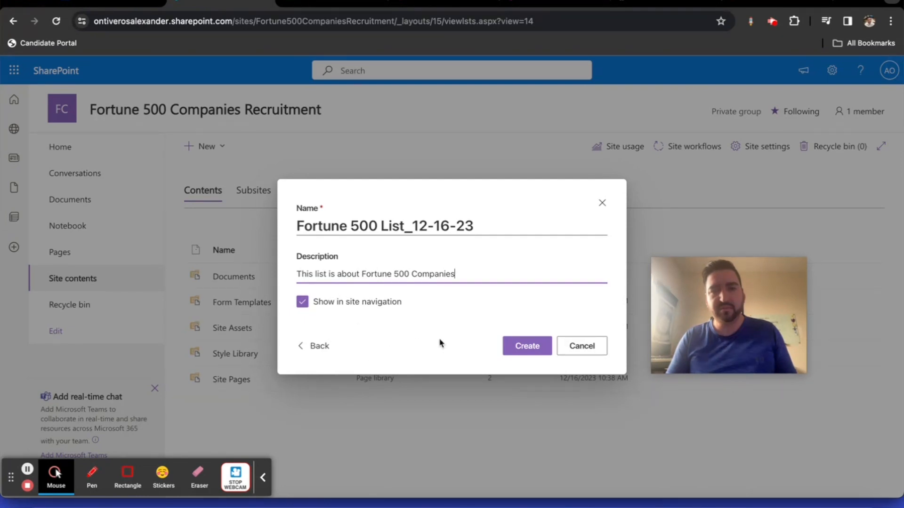
Create the Fortune 500 List_12-16-23 list.
left_click(527, 346)
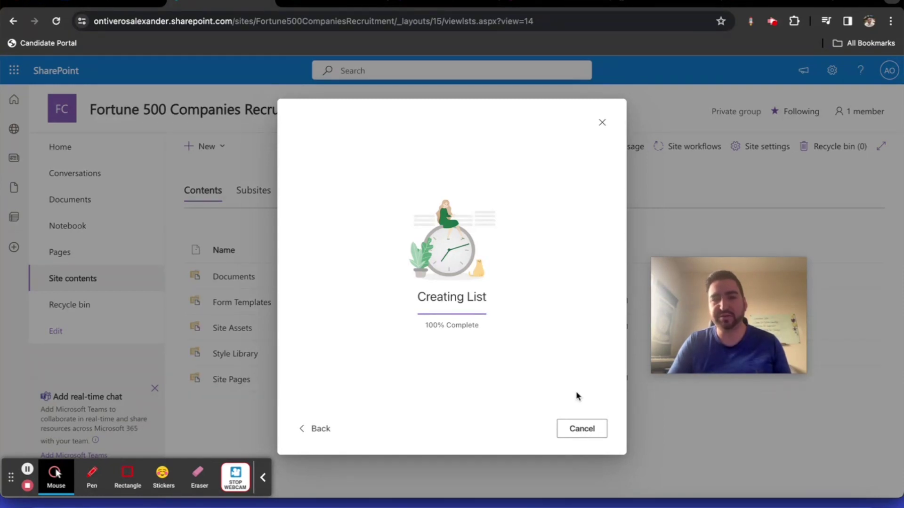
mouse_move(559, 363)
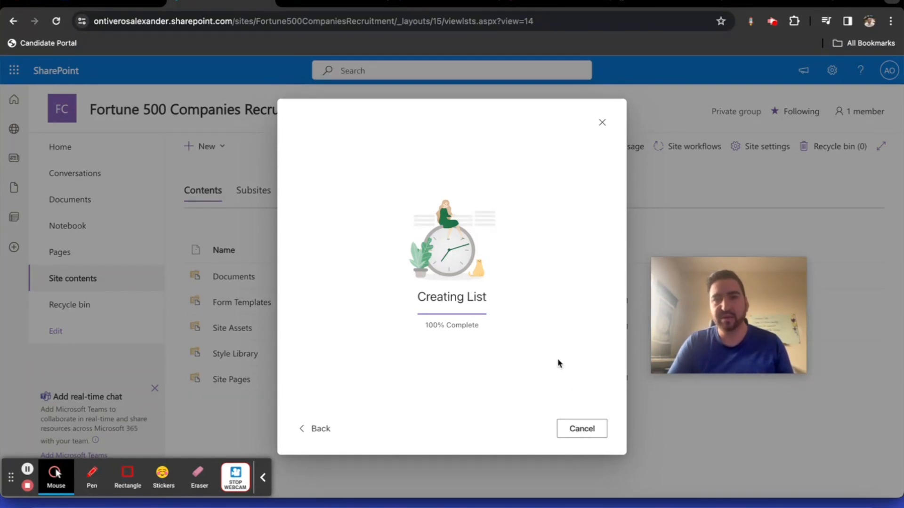
mouse_move(525, 329)
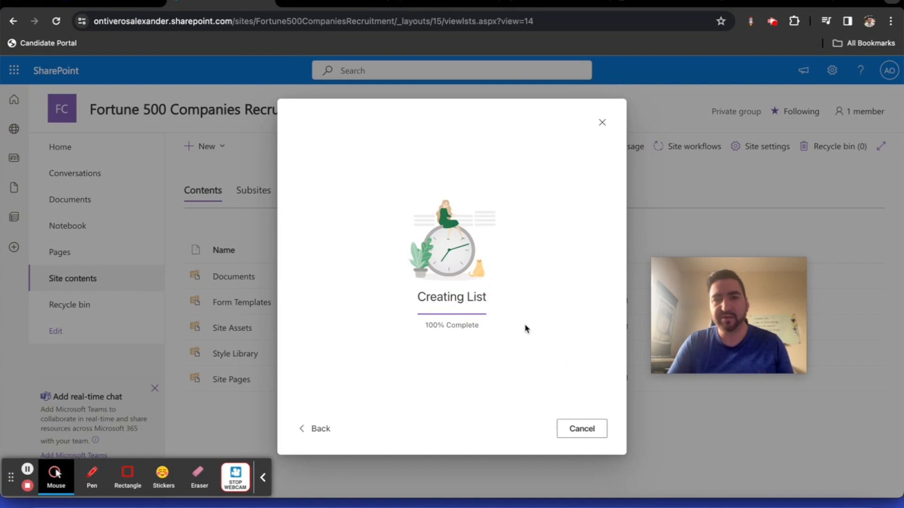
mouse_move(579, 206)
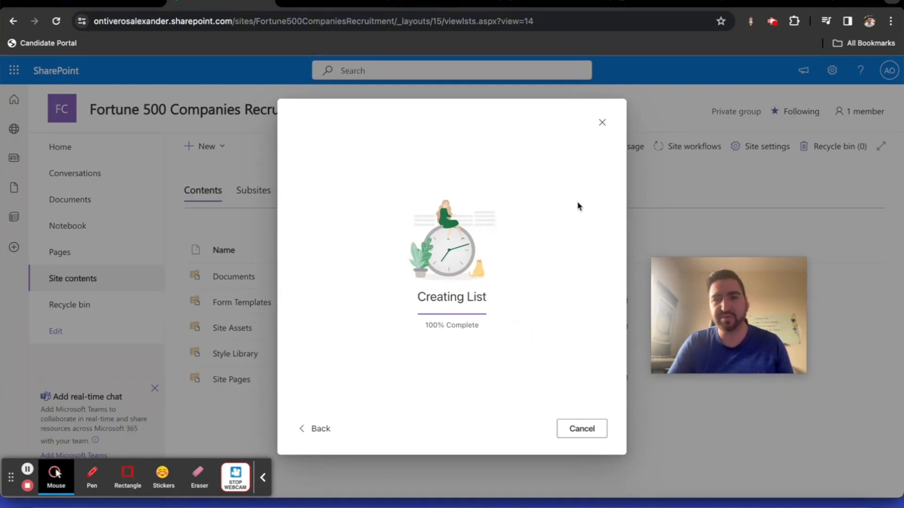
mouse_move(602, 124)
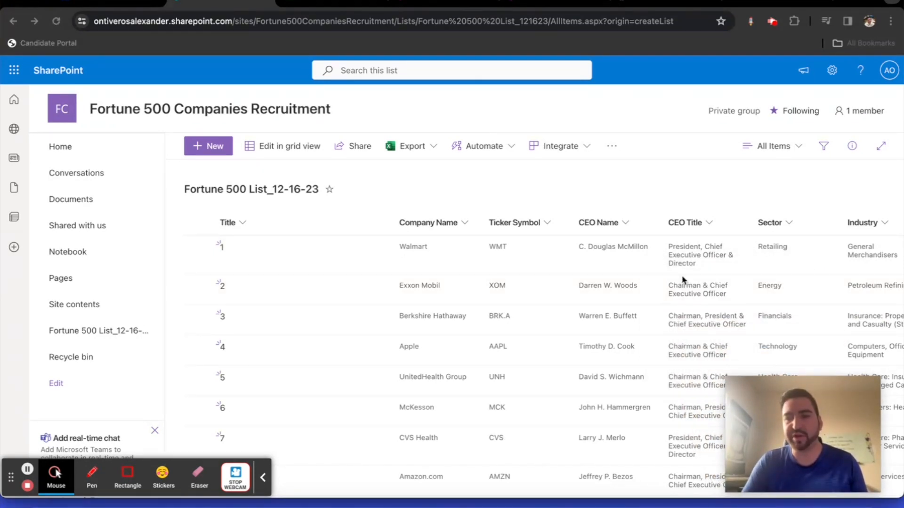
scroll("down", 3)
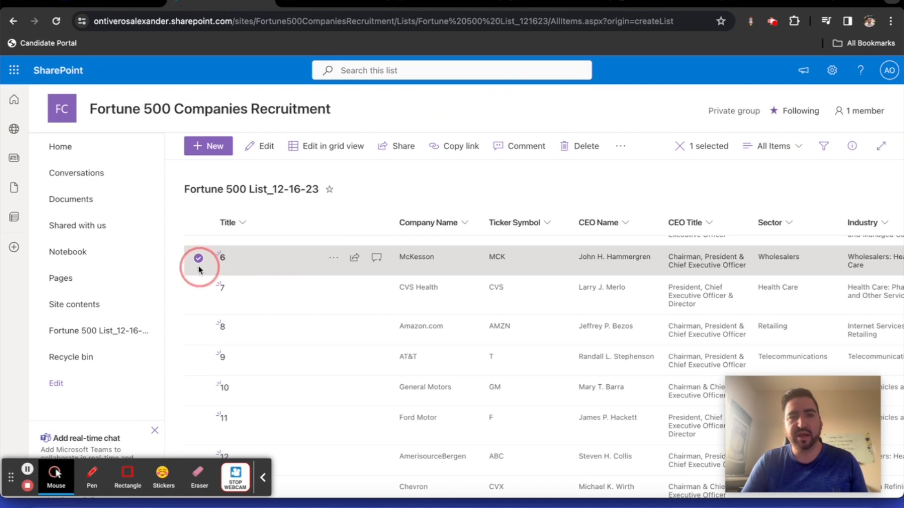
left_click(198, 258)
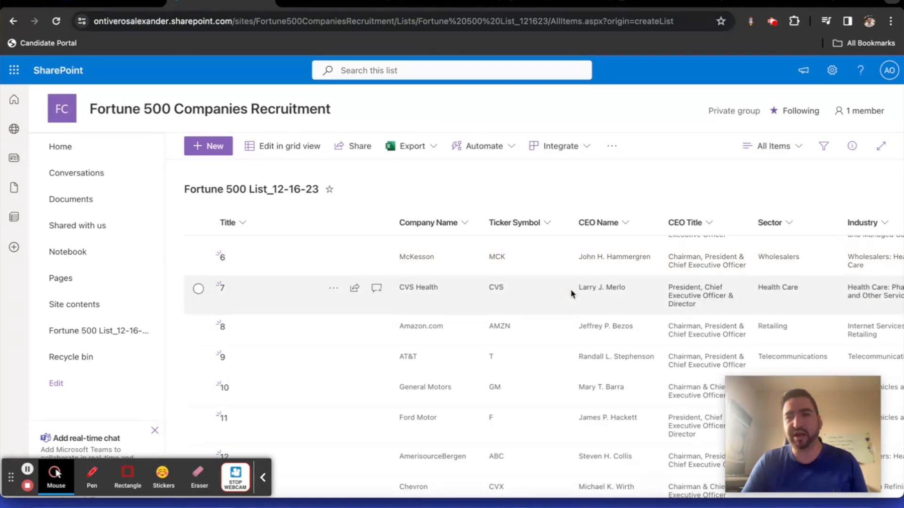
mouse_move(597, 356)
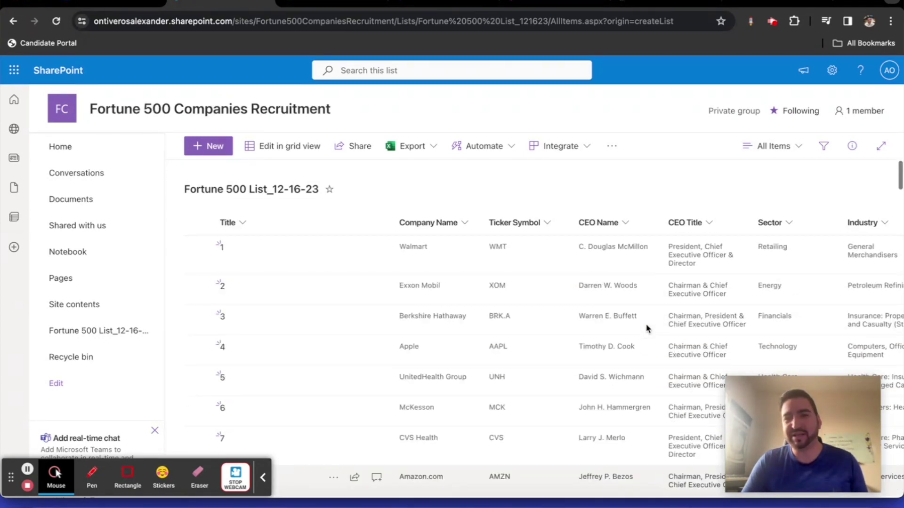
scroll("right", 3)
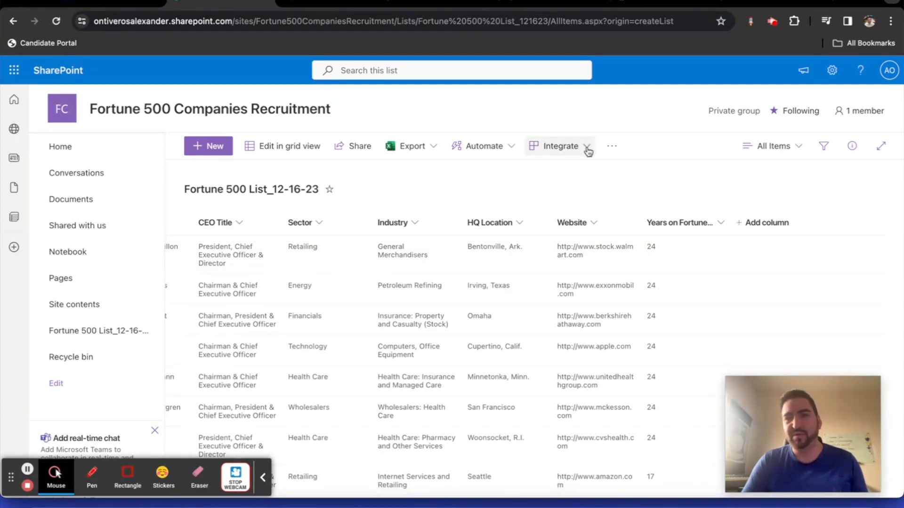
Create a Power Apps app named 'CRUD Fortune 500 Canvas App' from the list.
left_click(587, 146)
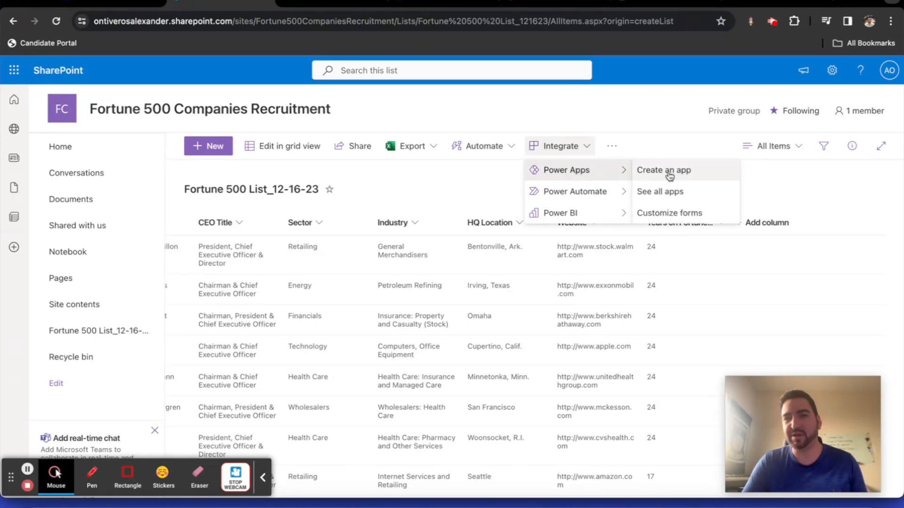
left_click(663, 170)
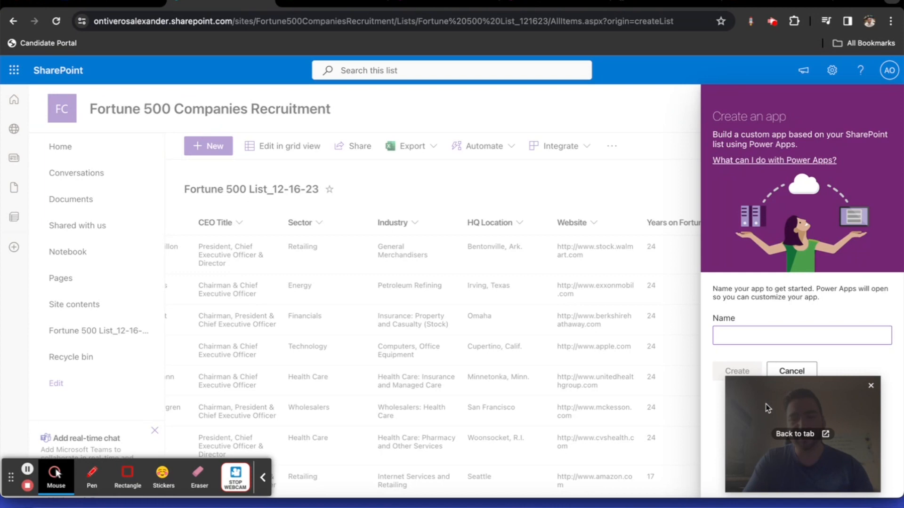
type("CFRU")
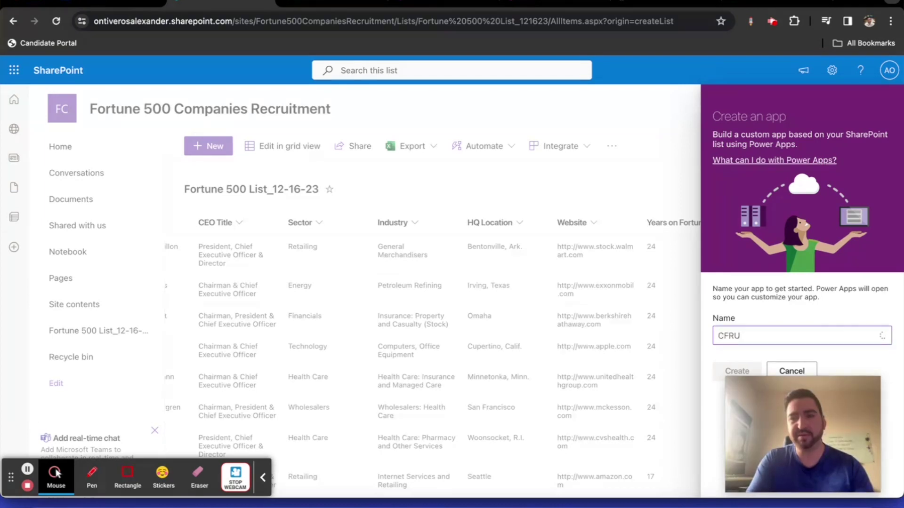
type("CRUD")
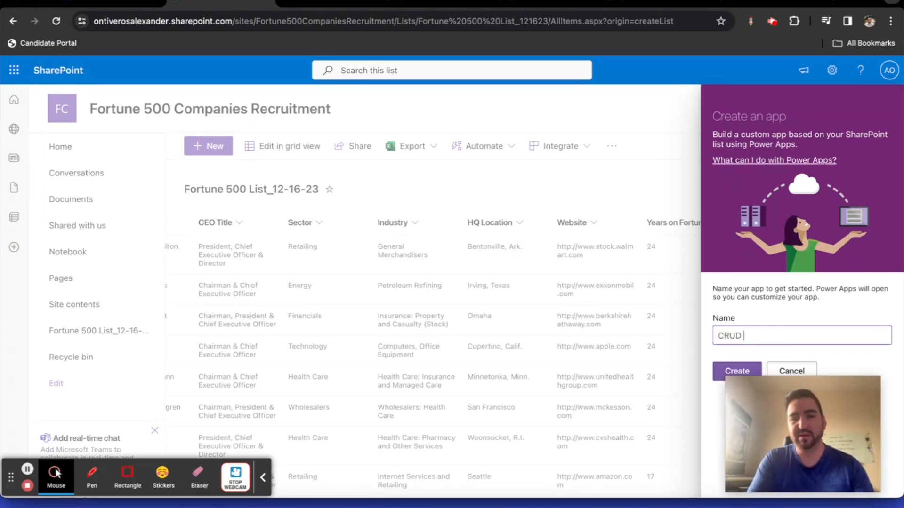
type("Fortune 500 Canvas App")
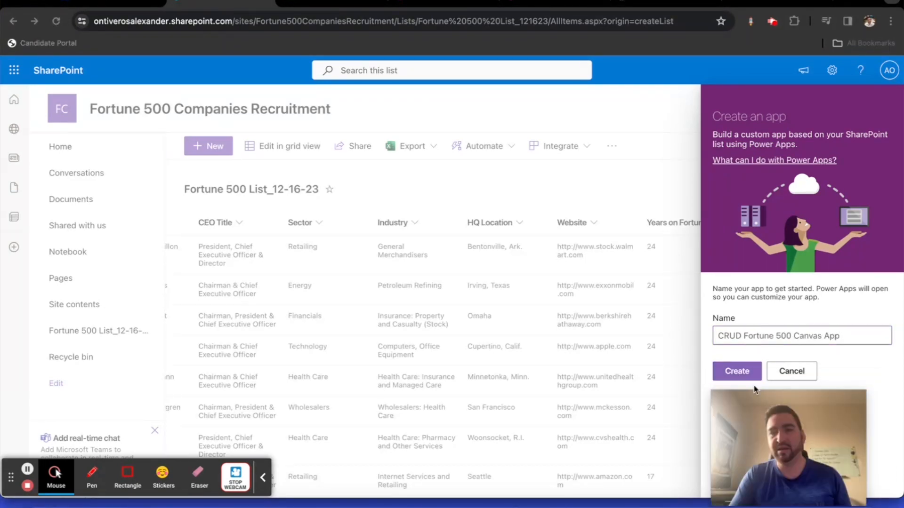
left_click(736, 370)
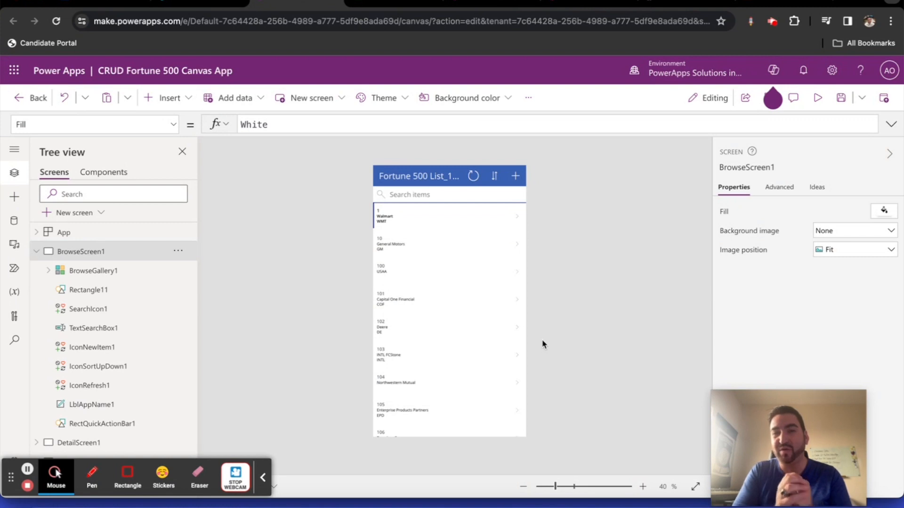
mouse_move(817, 97)
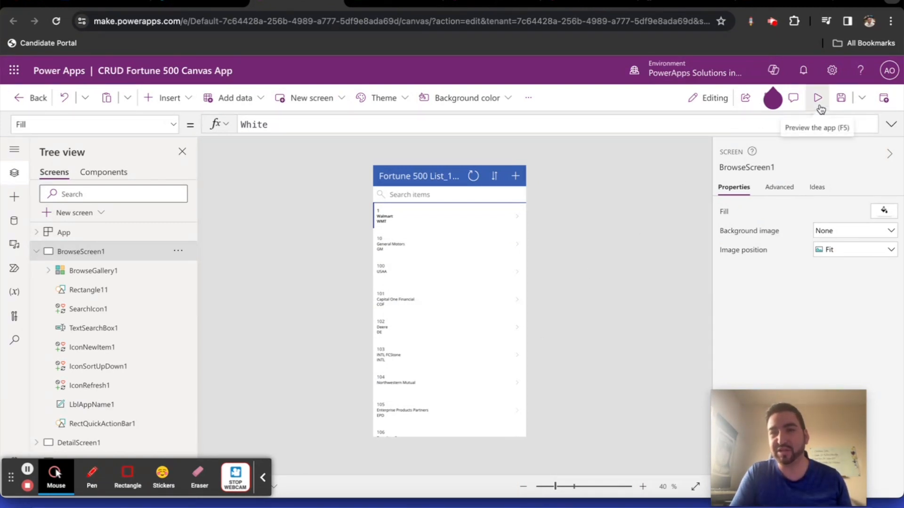
Run the CRUD Fortune 500 Canvas App in preview.
left_click(816, 97)
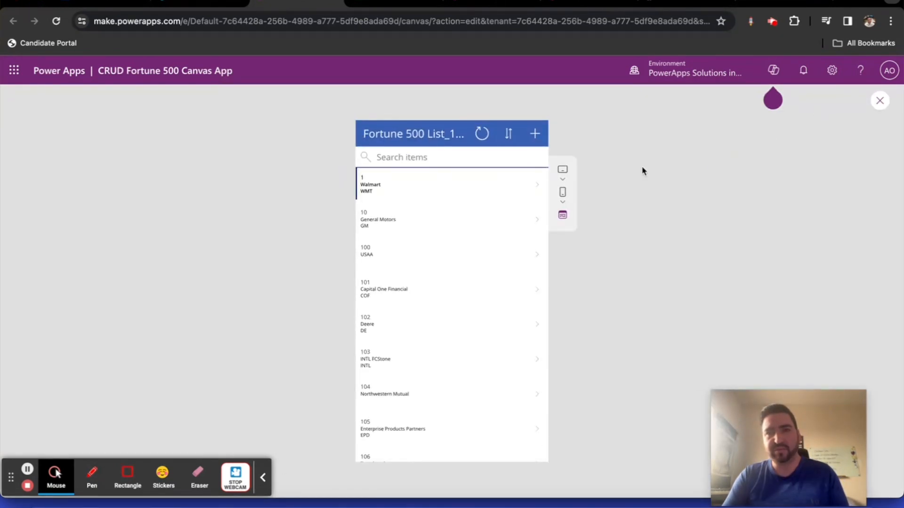
mouse_move(535, 135)
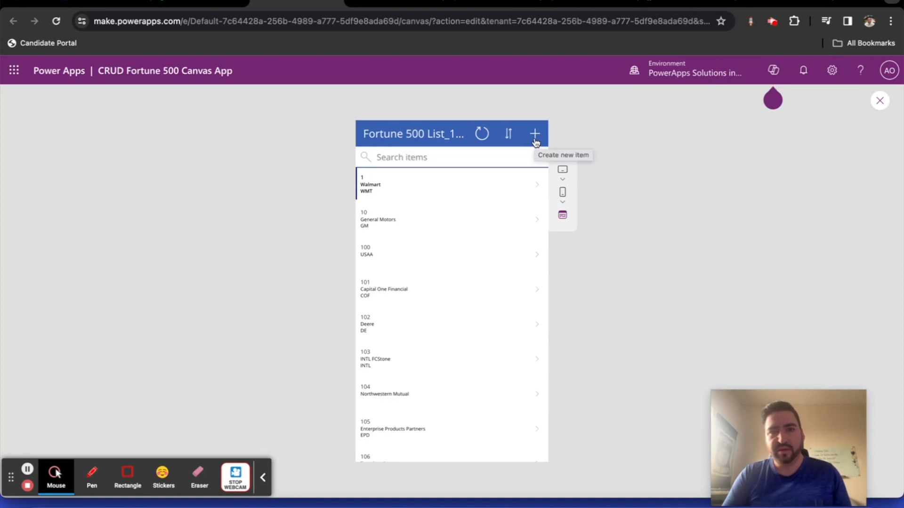
Start a new record: rank 5901, PowerApps Solutions in Minutes, ticker PASIM, CEO Alex.
left_click(535, 133)
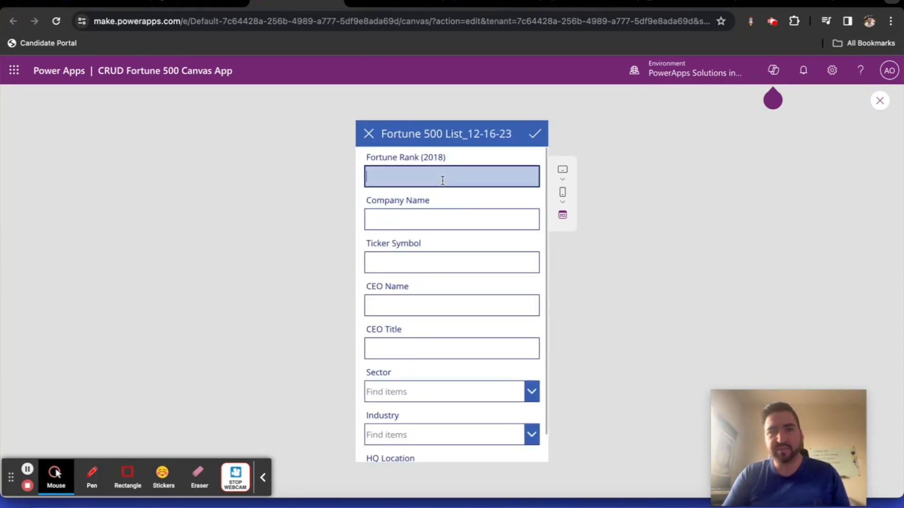
type("5901")
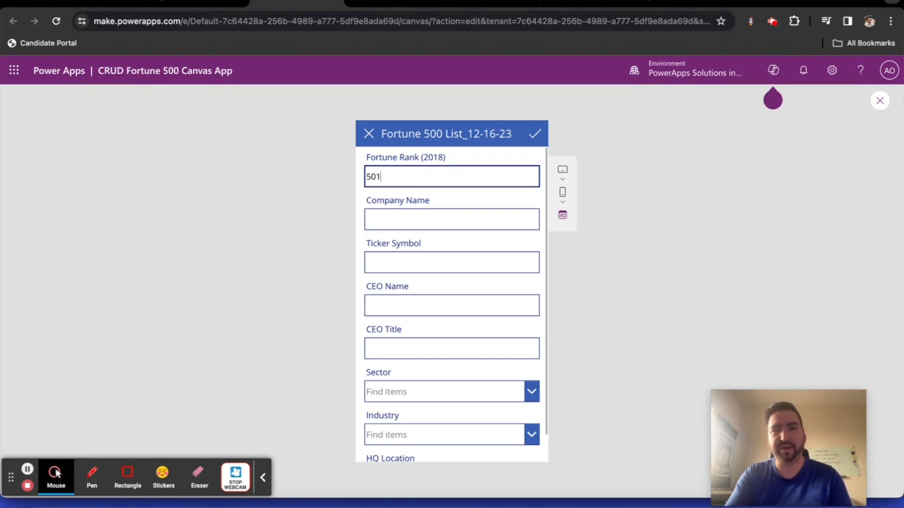
type("PowerApps Solutions in Minutes")
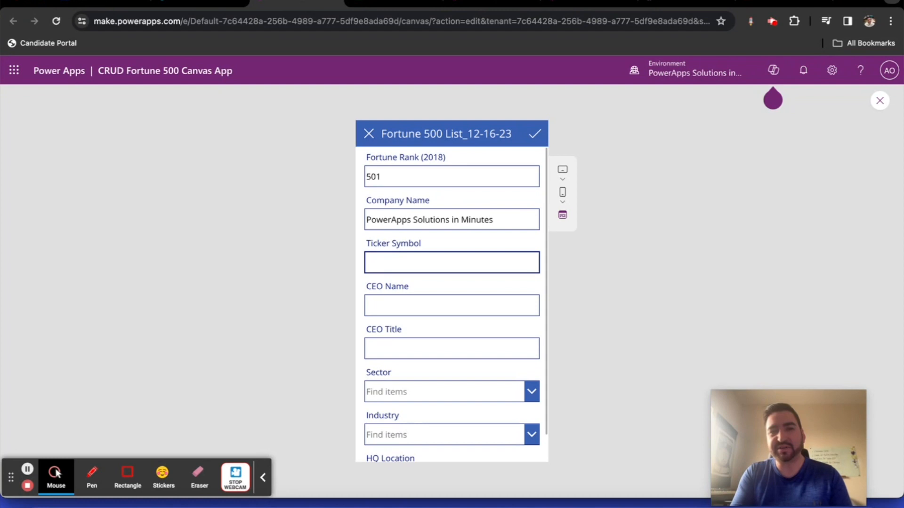
type("PAS")
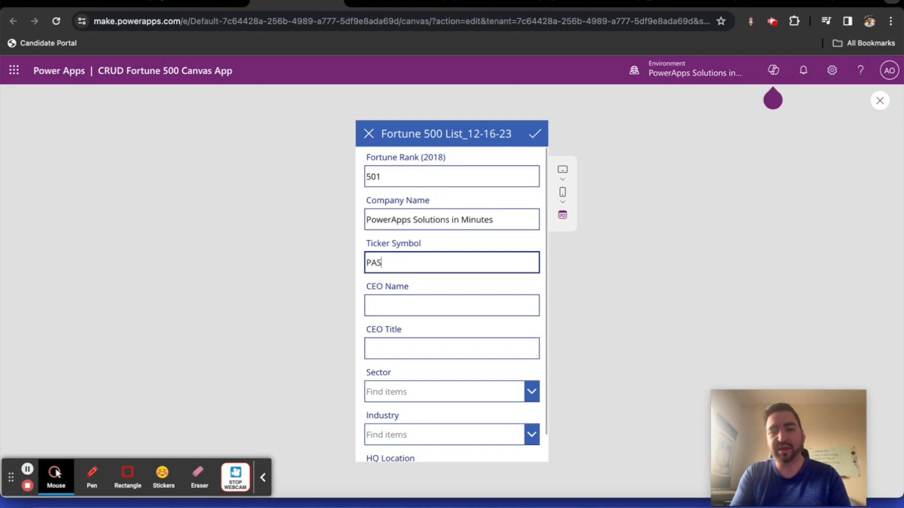
type("IM")
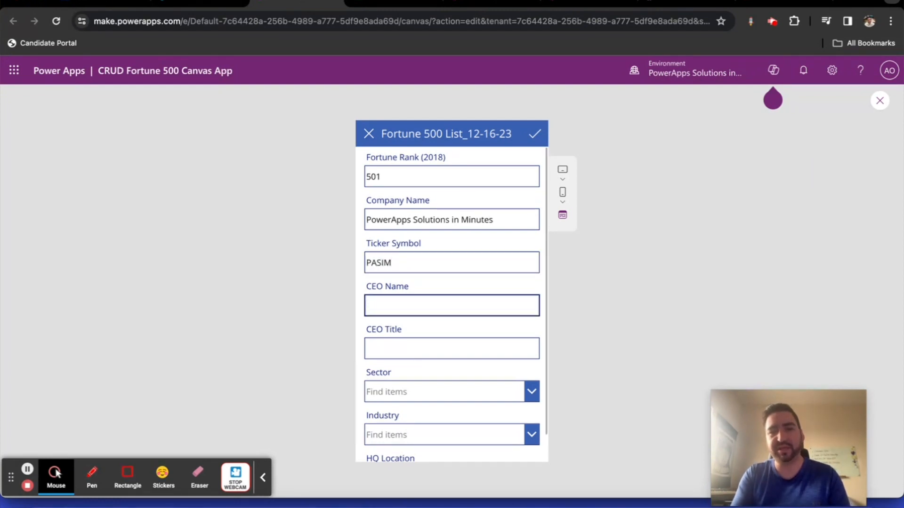
type("Alexander Ontiv")
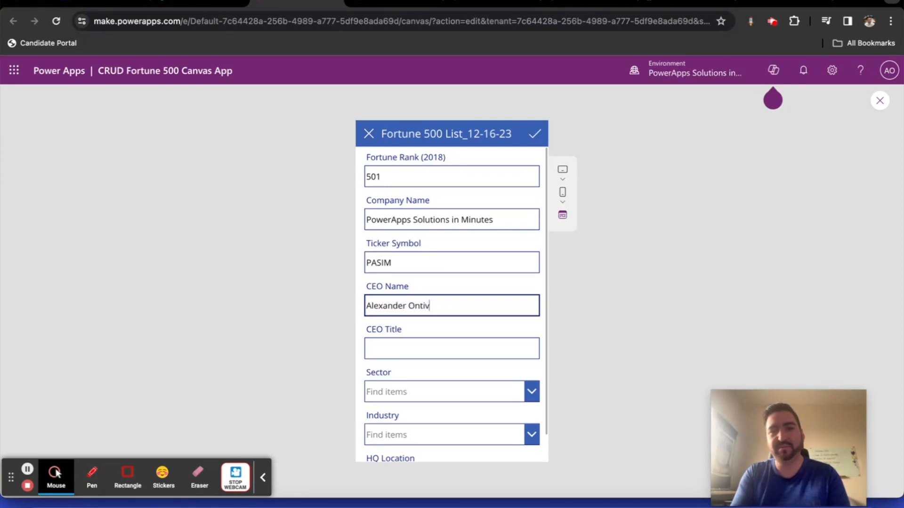
Enter Principal Architect as the CEO Title.
left_click(451, 348)
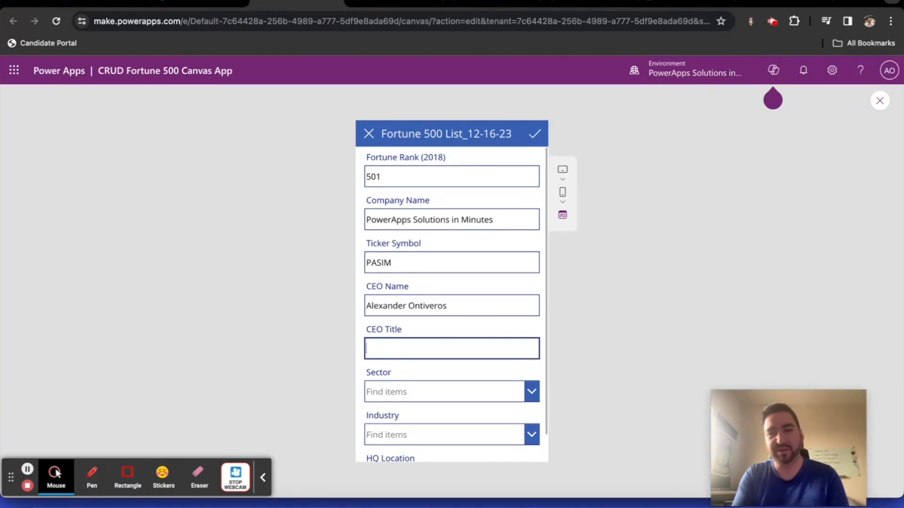
type("Princ")
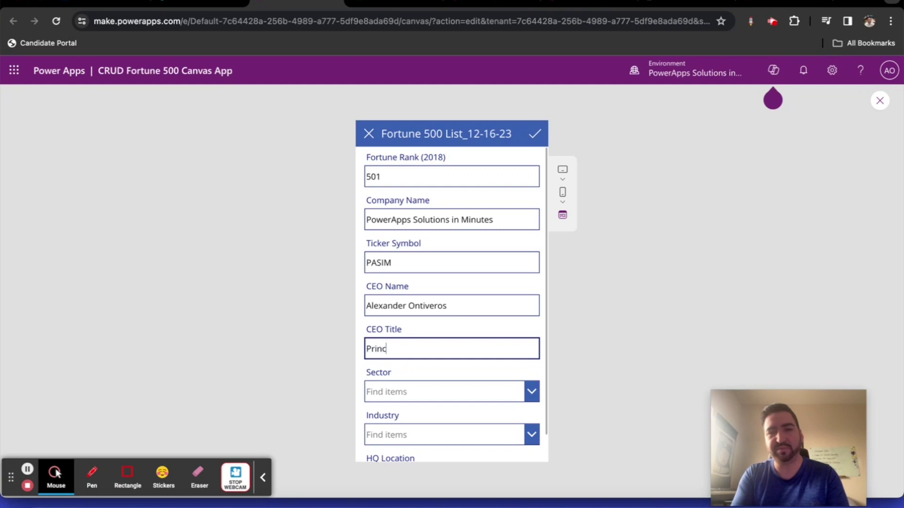
type("ipal")
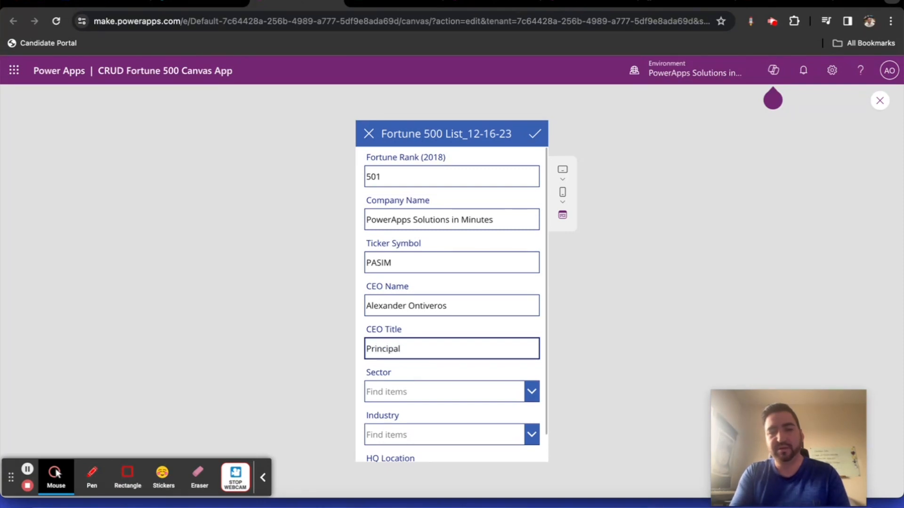
type("Architect")
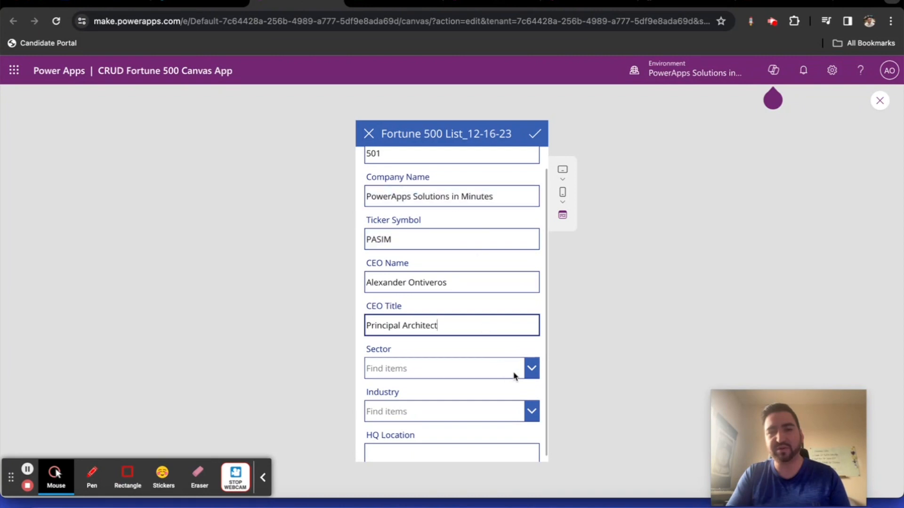
Choose Sector Technology, Industry Computer Software, and enter HQ Location Murrieta, CA.
left_click(531, 369)
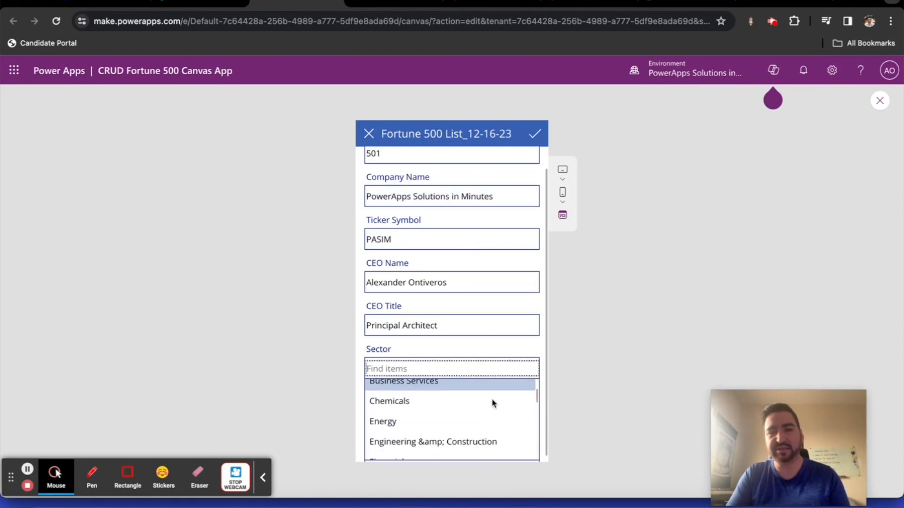
scroll("down", 3)
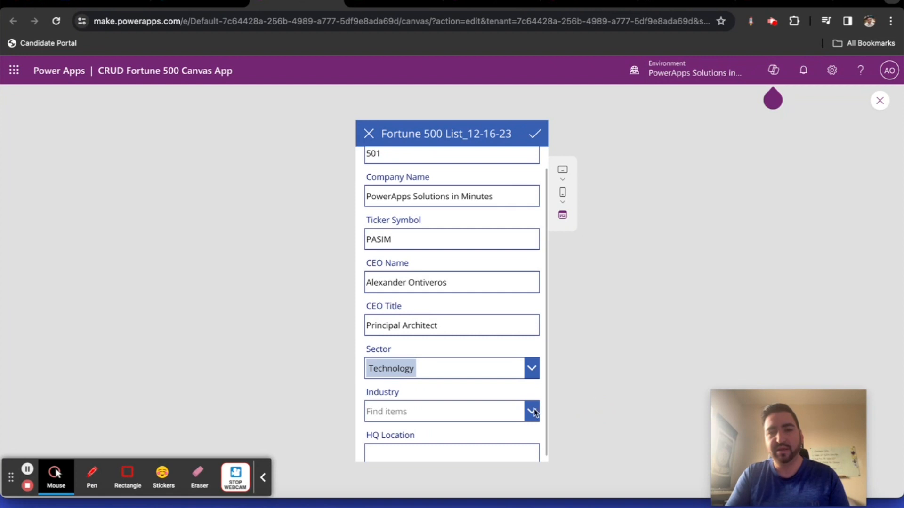
left_click(531, 411)
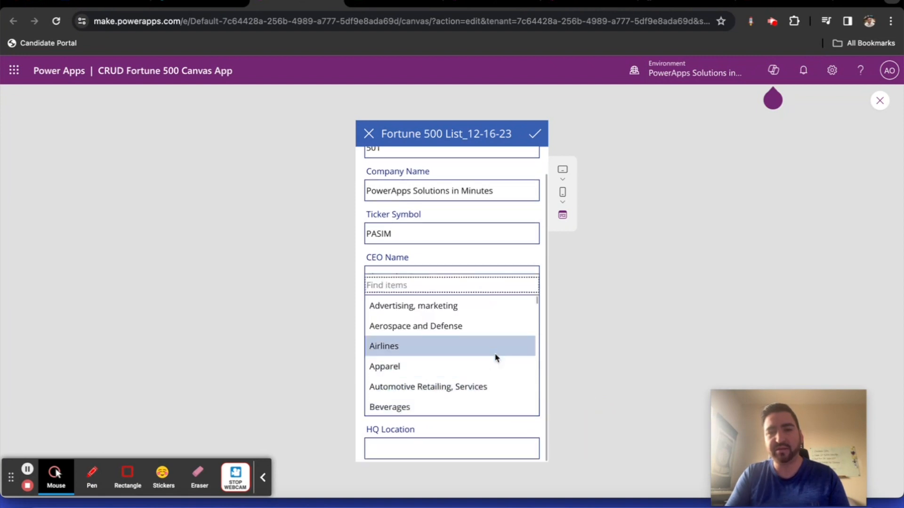
scroll("down", 3)
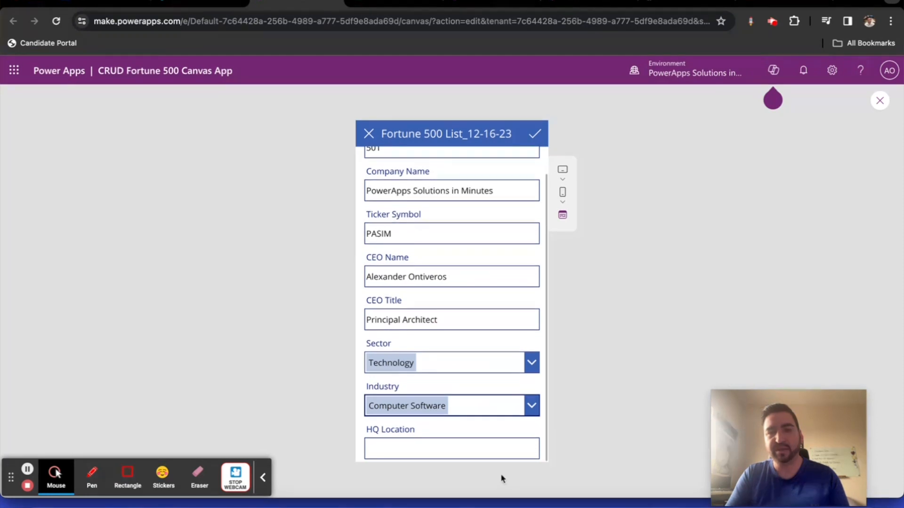
left_click(452, 448)
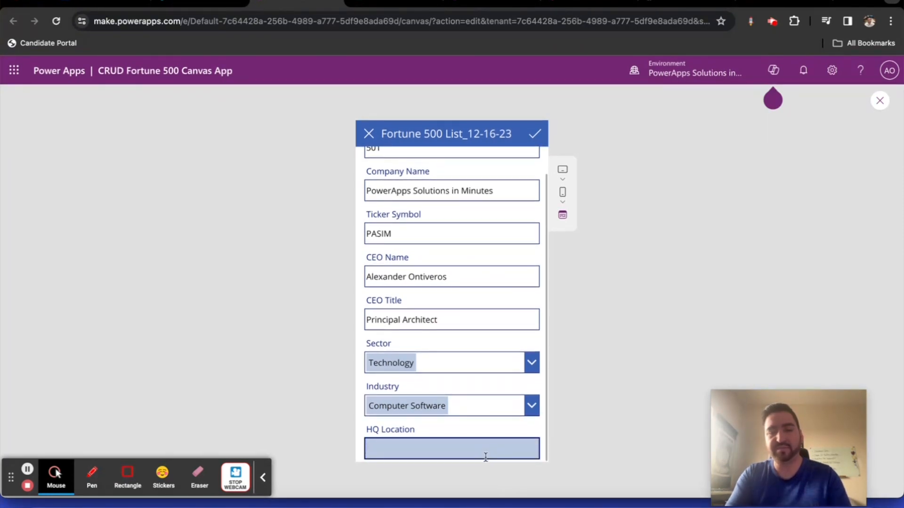
type("M")
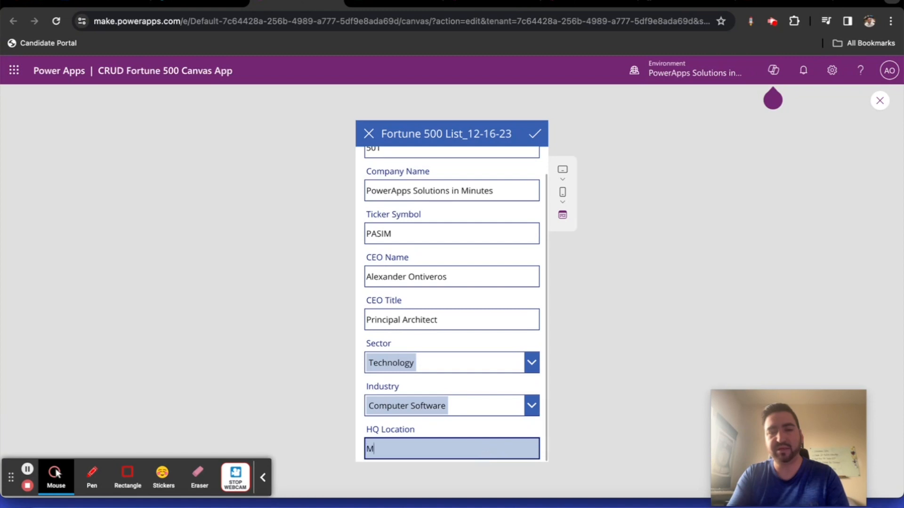
type("urrieta, CA")
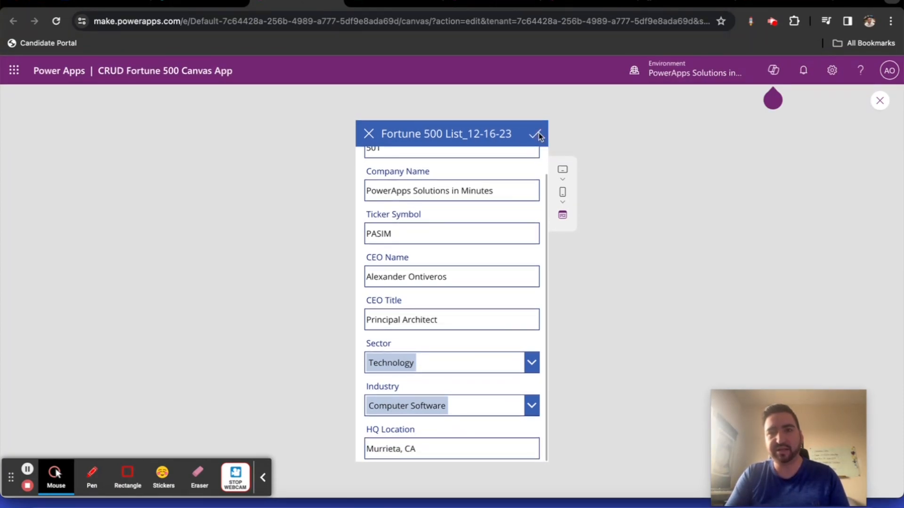
Submit the new record and toggle the list sort back to ascending order.
left_click(537, 134)
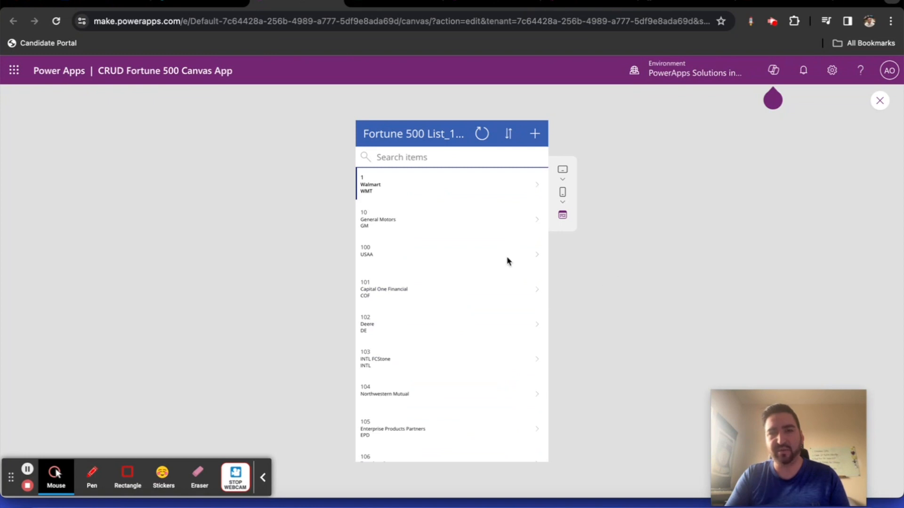
mouse_move(509, 196)
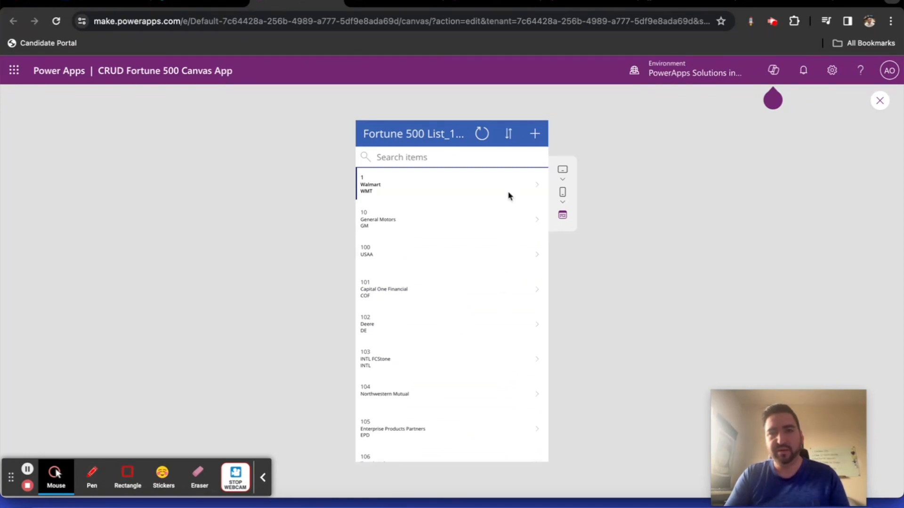
left_click(507, 134)
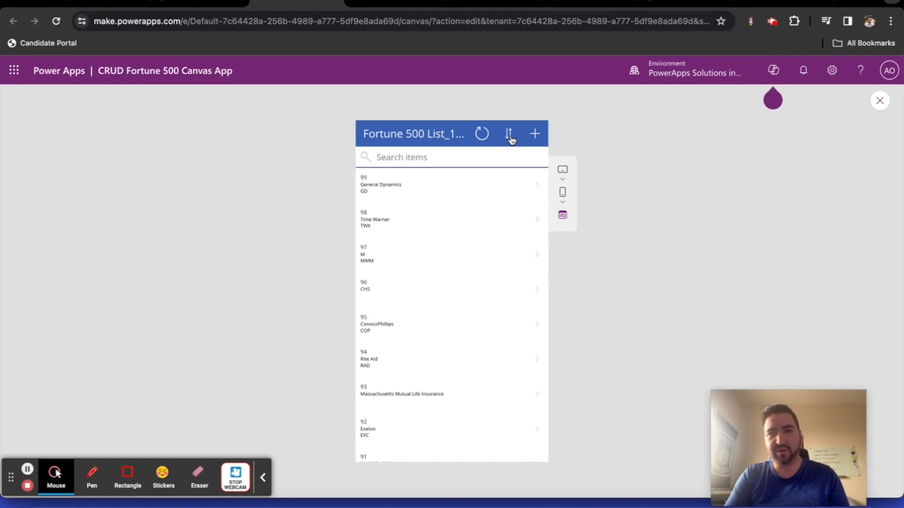
left_click(509, 134)
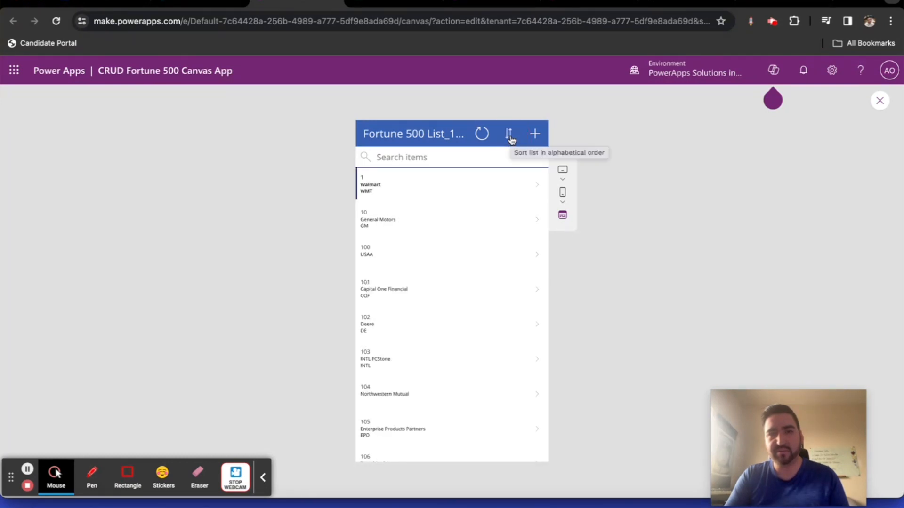
left_click(508, 134)
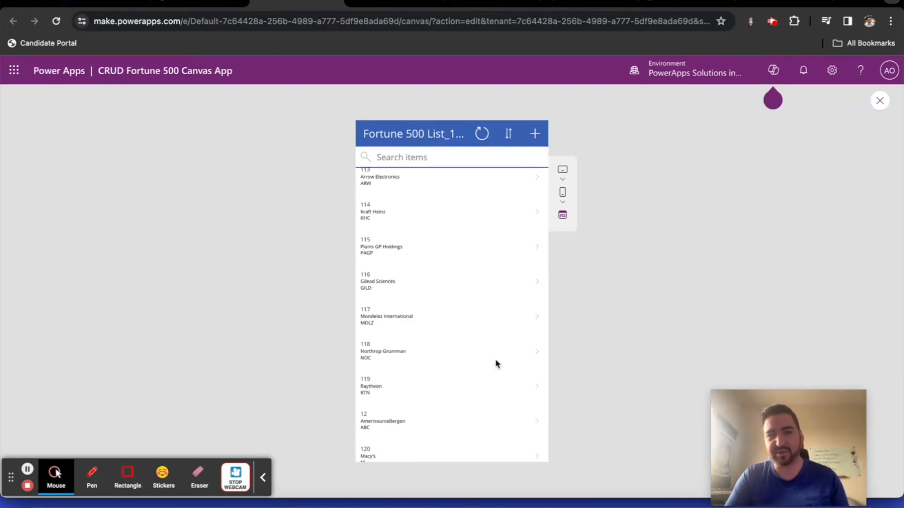
Scroll down the company gallery to reach the new rank 501 record.
scroll("down", 3)
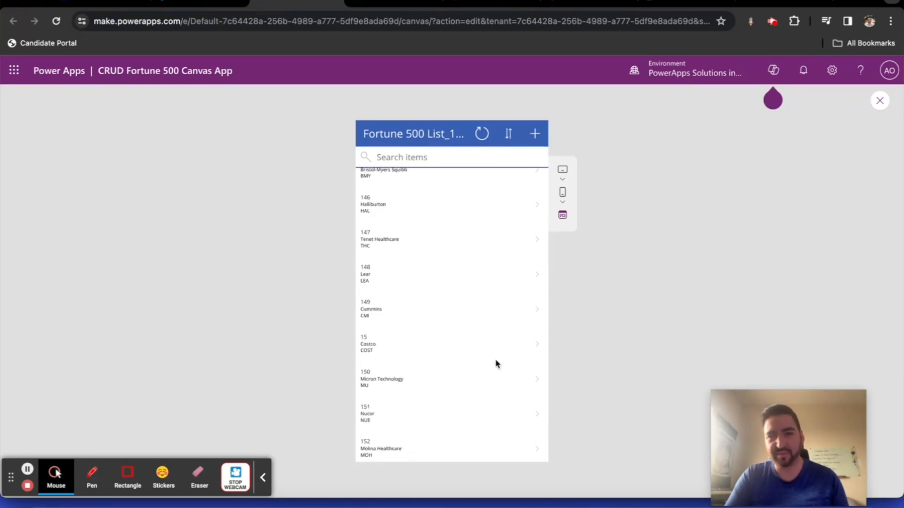
scroll("down", 3)
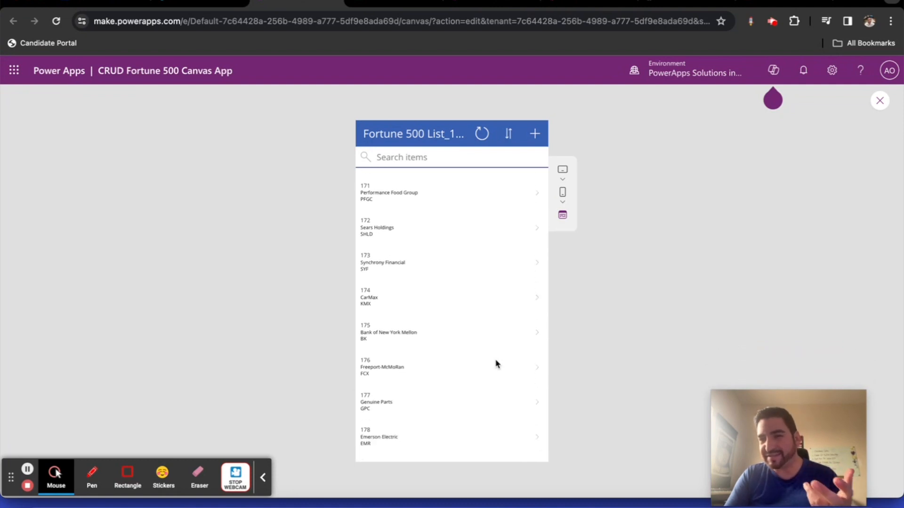
scroll("down", 3)
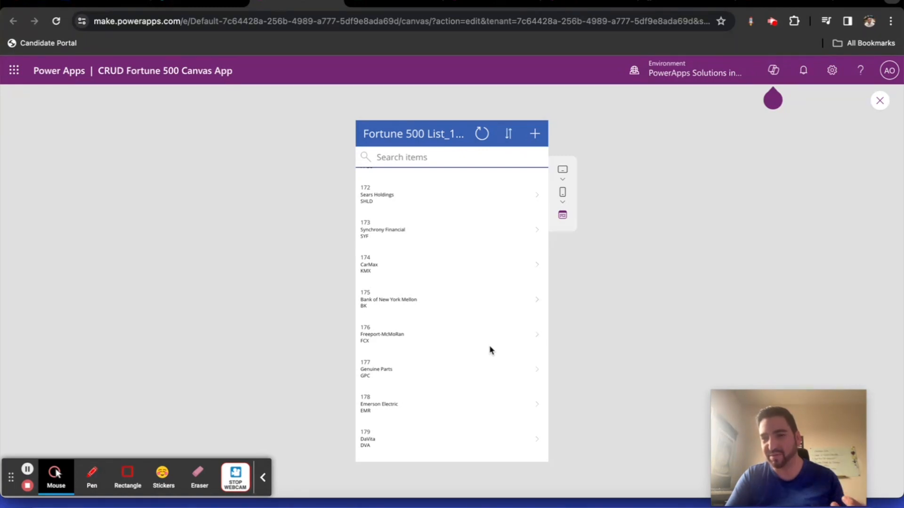
scroll("down", 3)
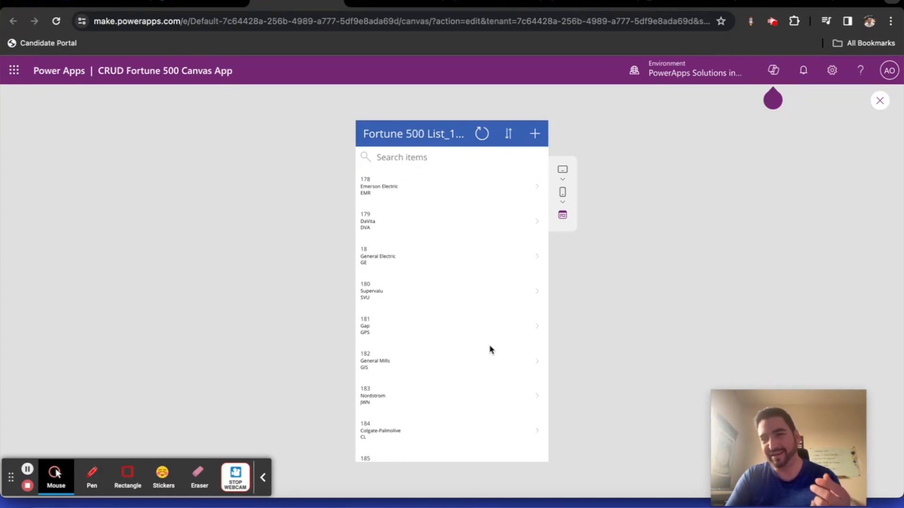
scroll("down", 3)
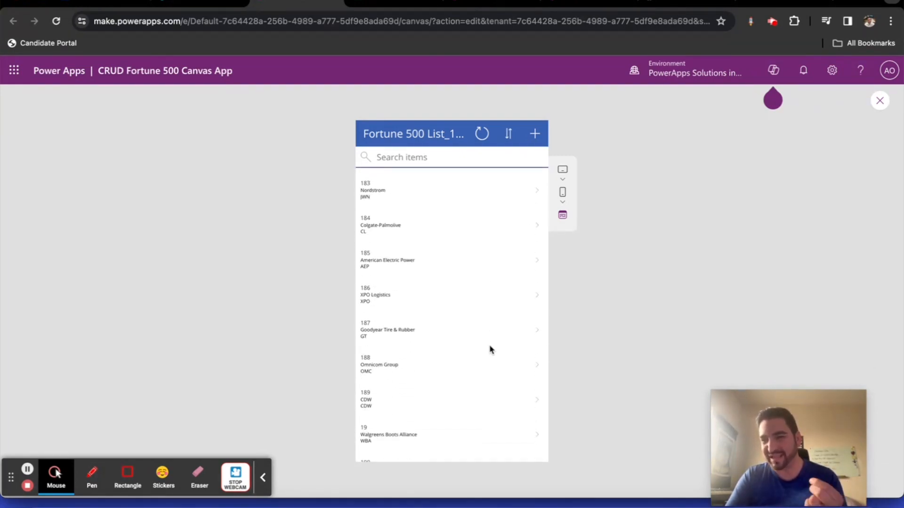
scroll("down", 3)
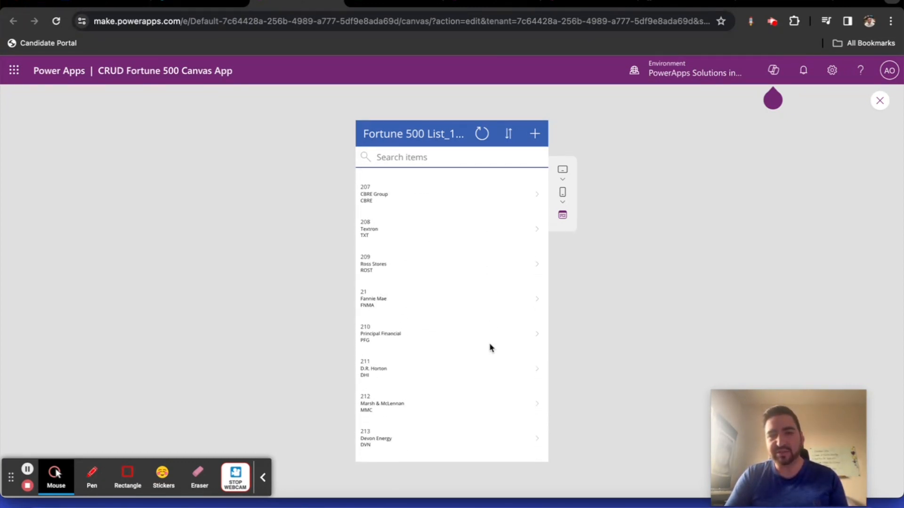
scroll("down", 3)
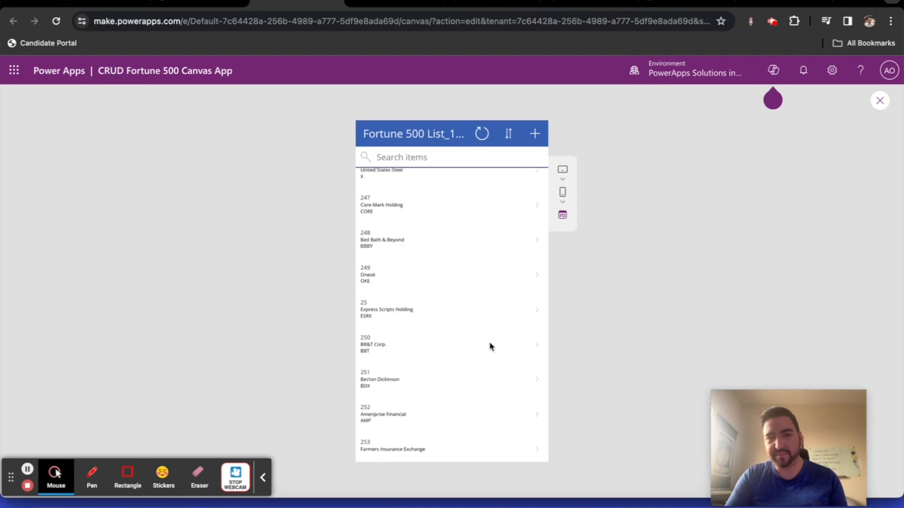
scroll("down", 3)
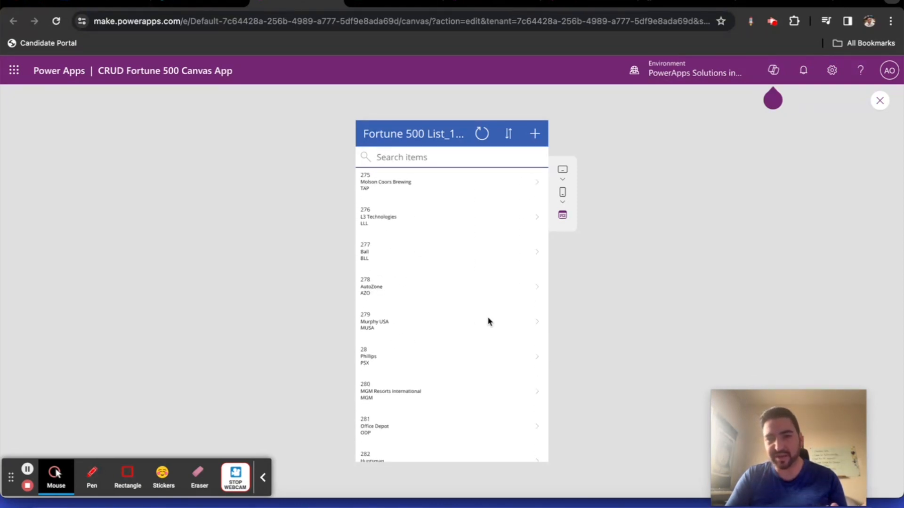
scroll("down", 3)
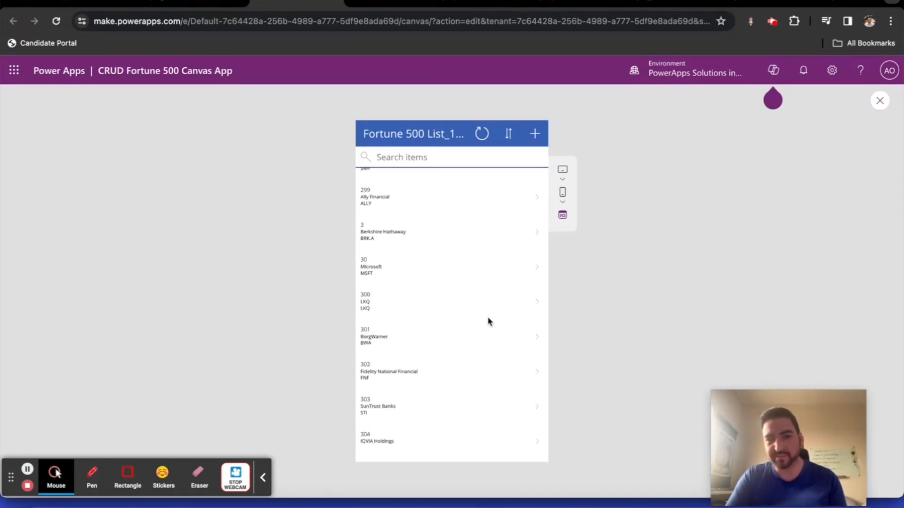
scroll("down", 3)
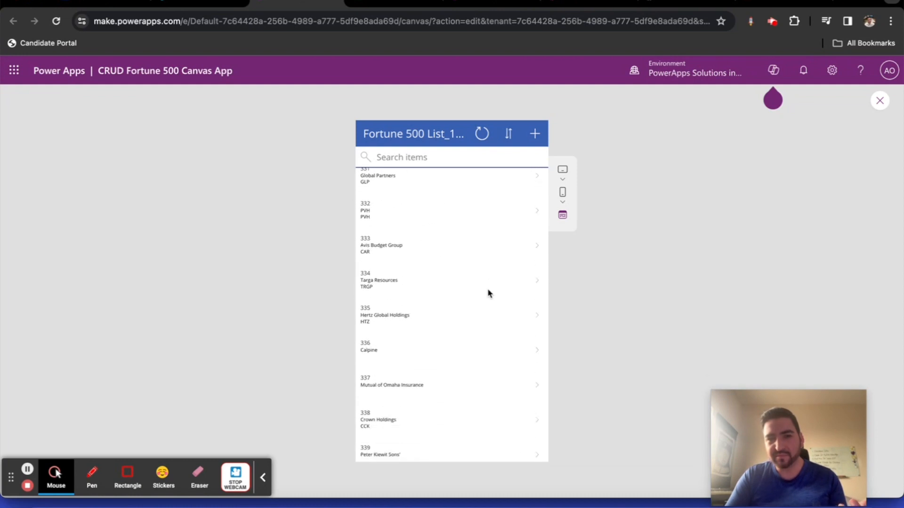
scroll("down", 3)
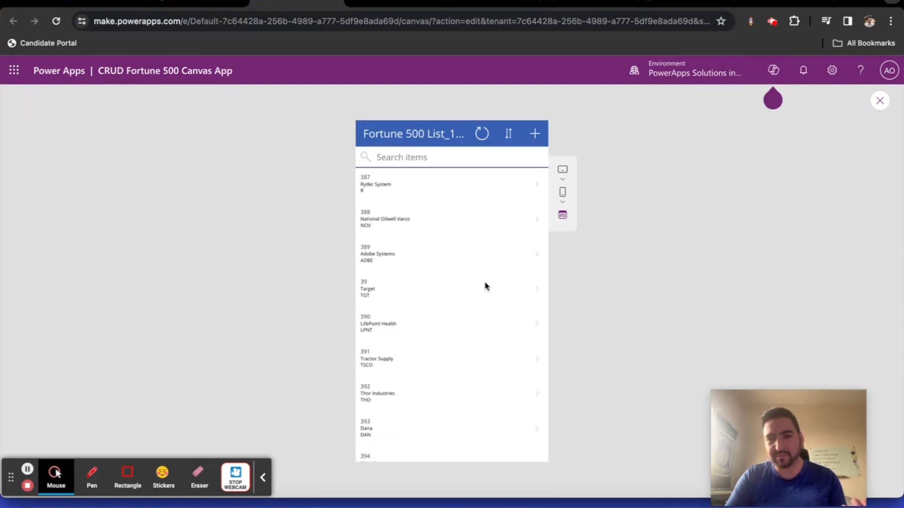
scroll("down", 3)
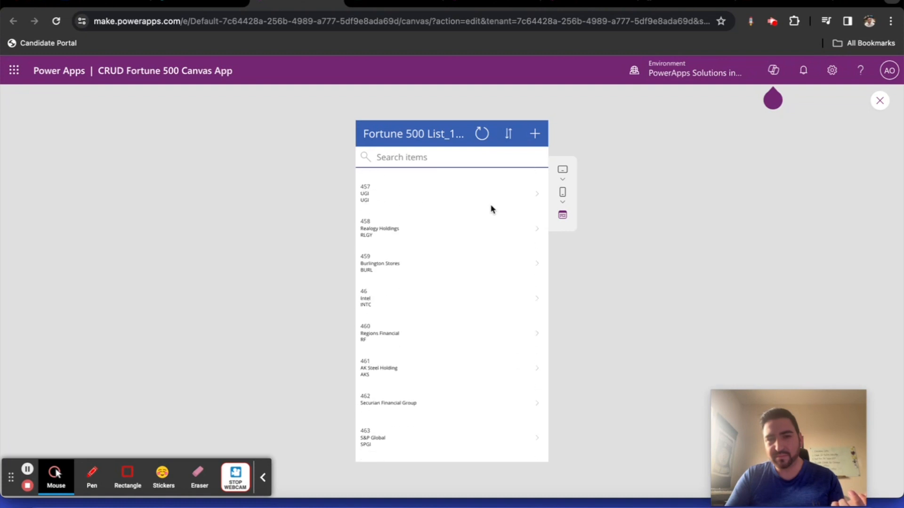
scroll("down", 3)
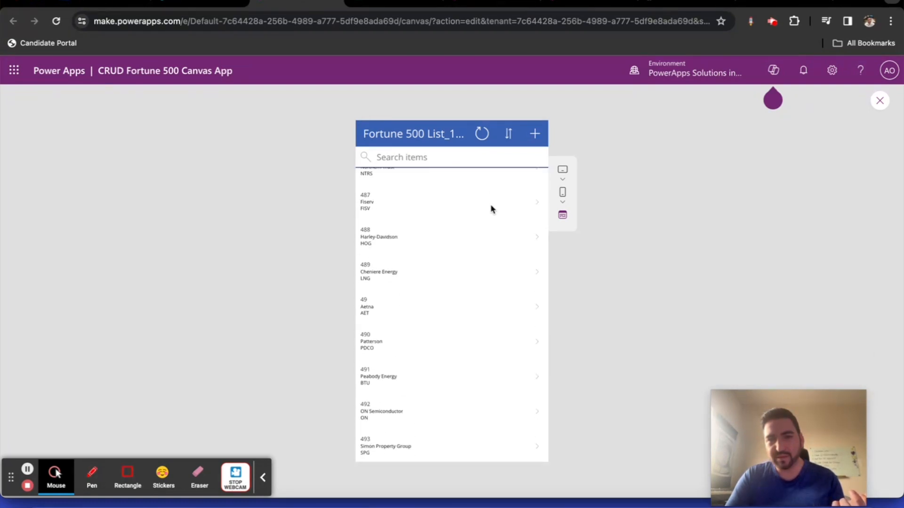
scroll("down", 3)
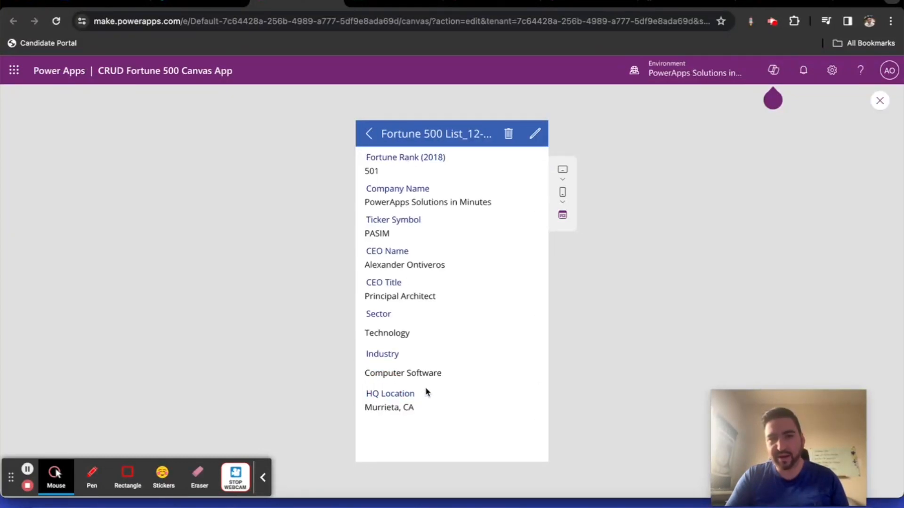
mouse_move(480, 408)
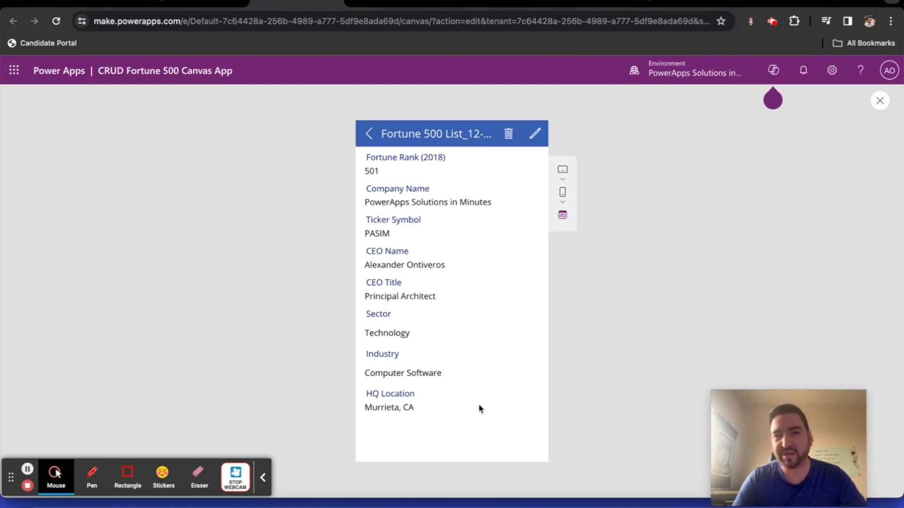
mouse_move(456, 335)
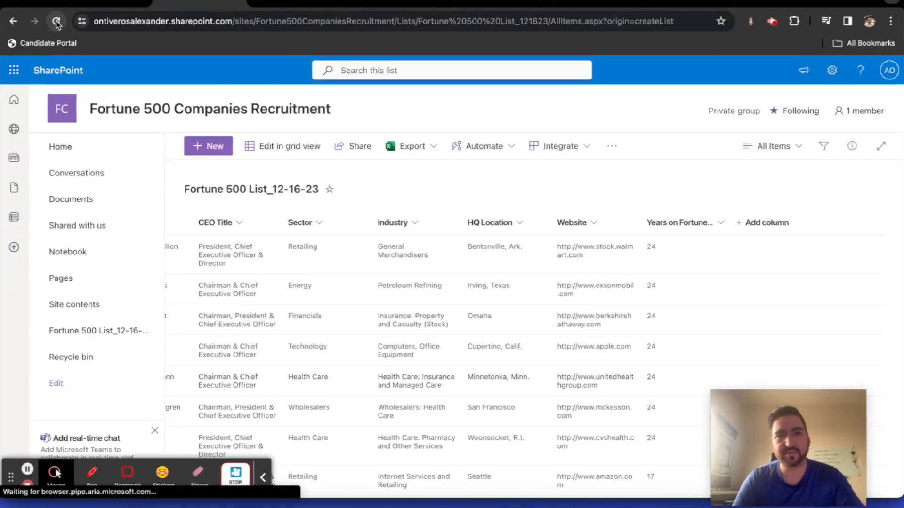
Sort Title Z to A then A to Z, and search 'powerapps' to confirm record 501 exists.
left_click(56, 20)
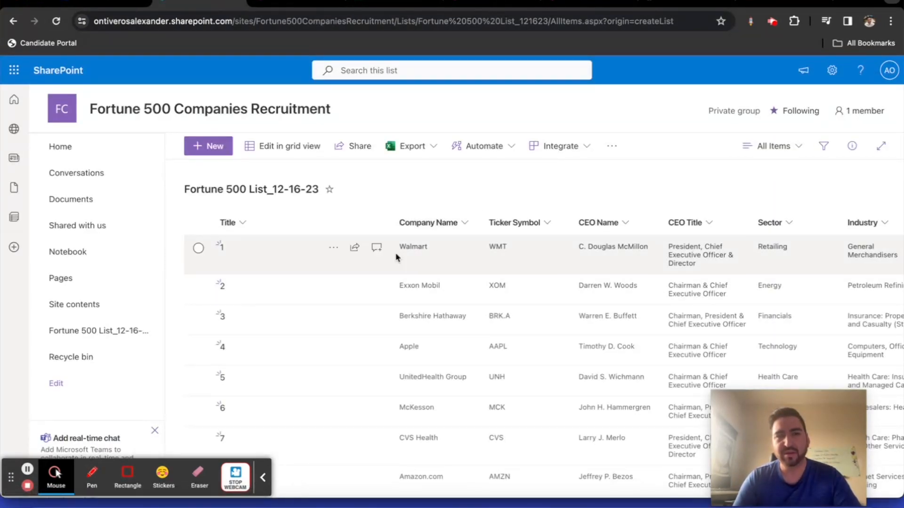
left_click(227, 222)
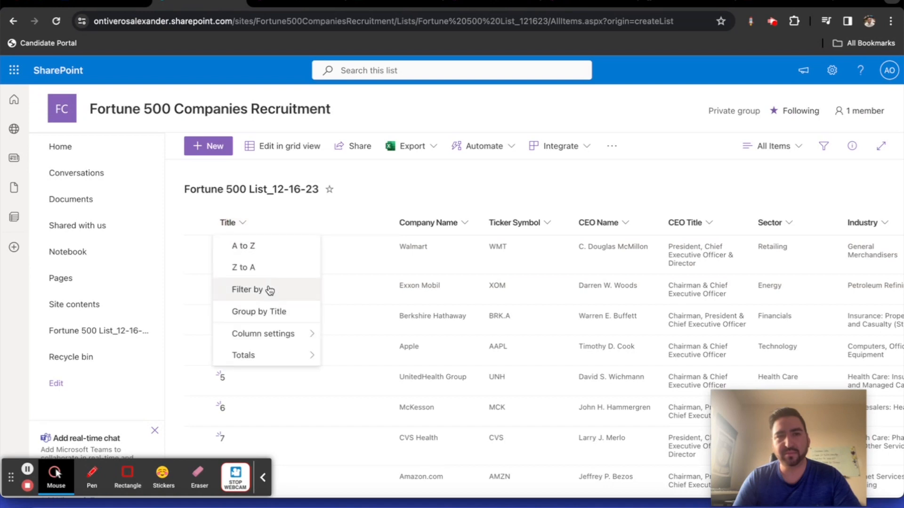
left_click(243, 267)
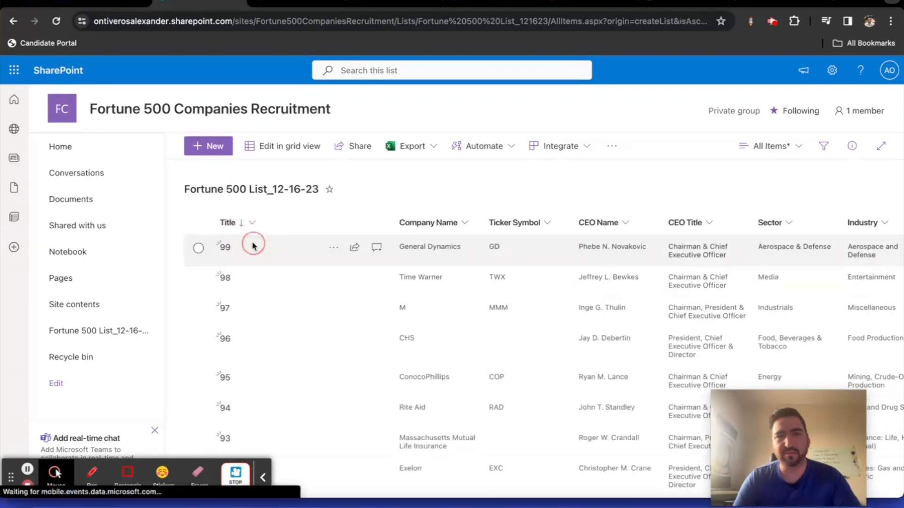
left_click(228, 222)
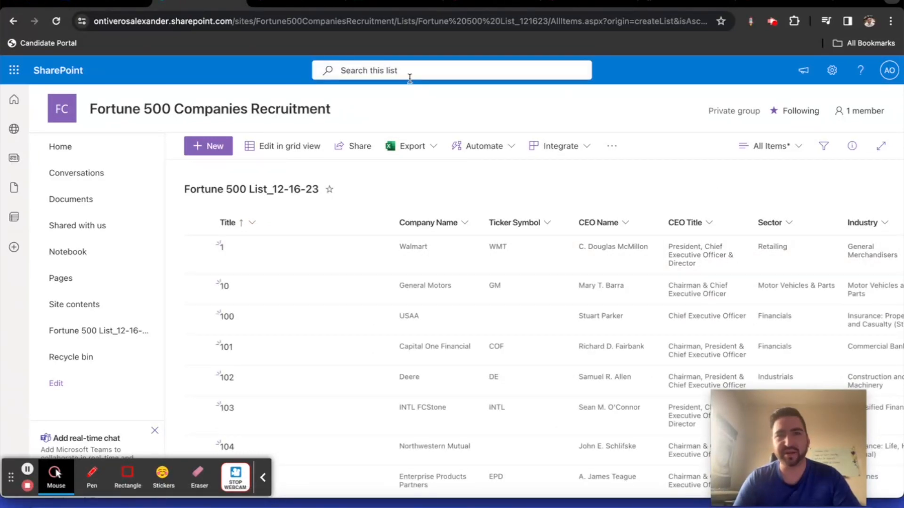
type("powerapps")
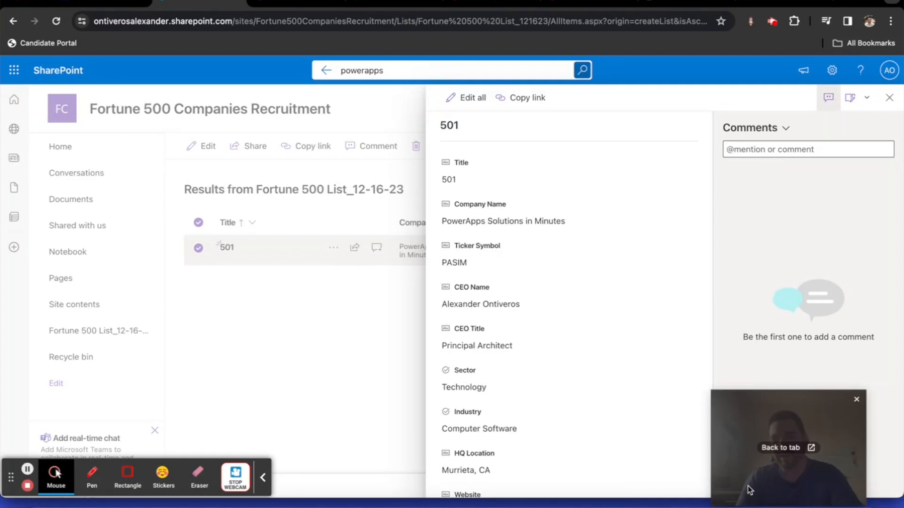
left_click(889, 98)
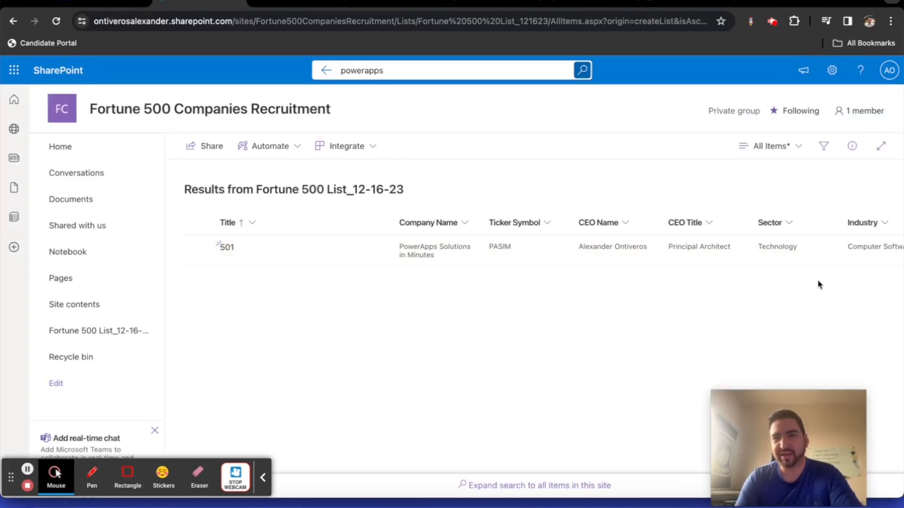
mouse_move(491, 190)
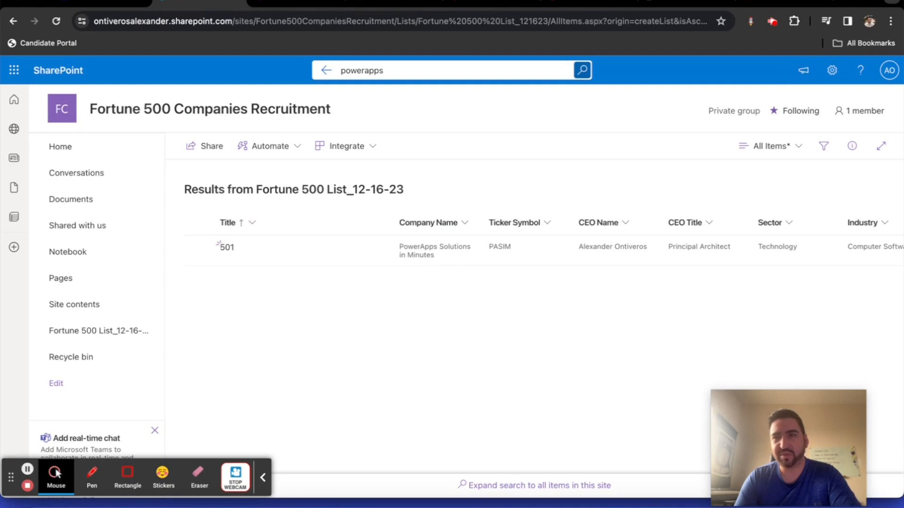
Go through List settings to review the Company Name column's edit page.
left_click(831, 70)
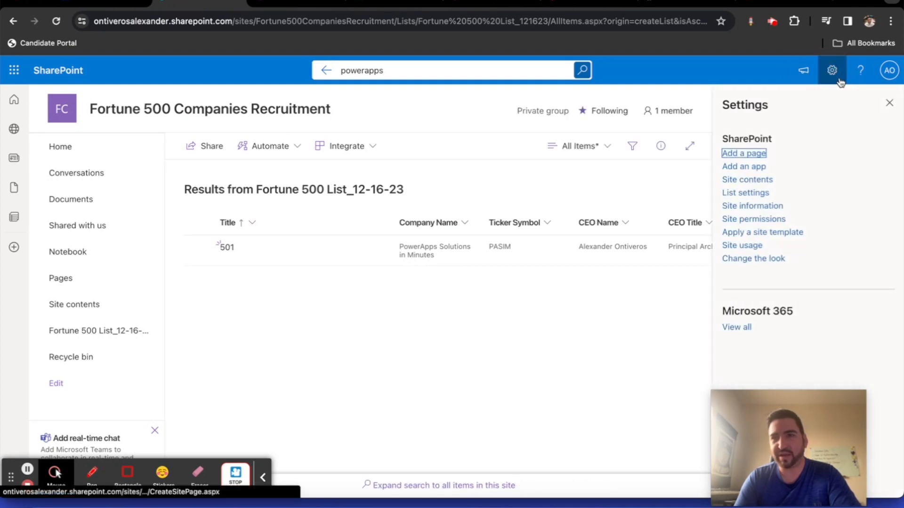
mouse_move(757, 215)
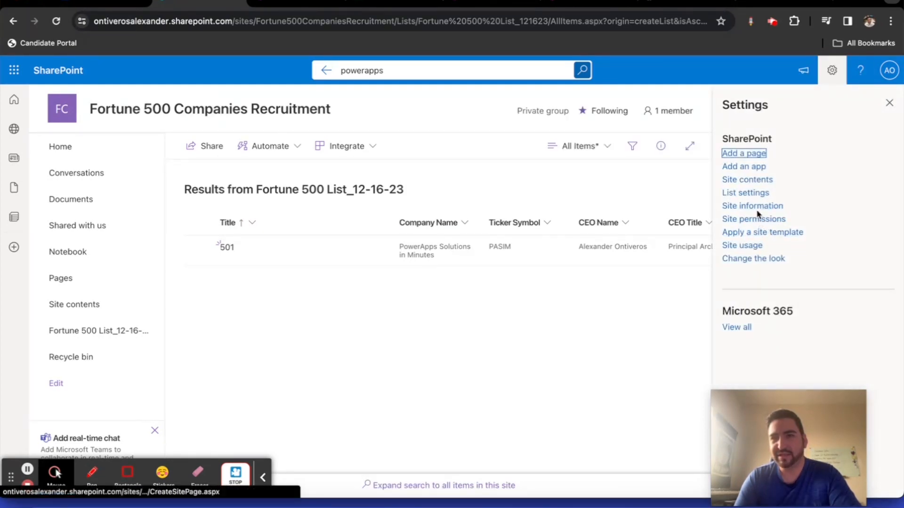
left_click(746, 192)
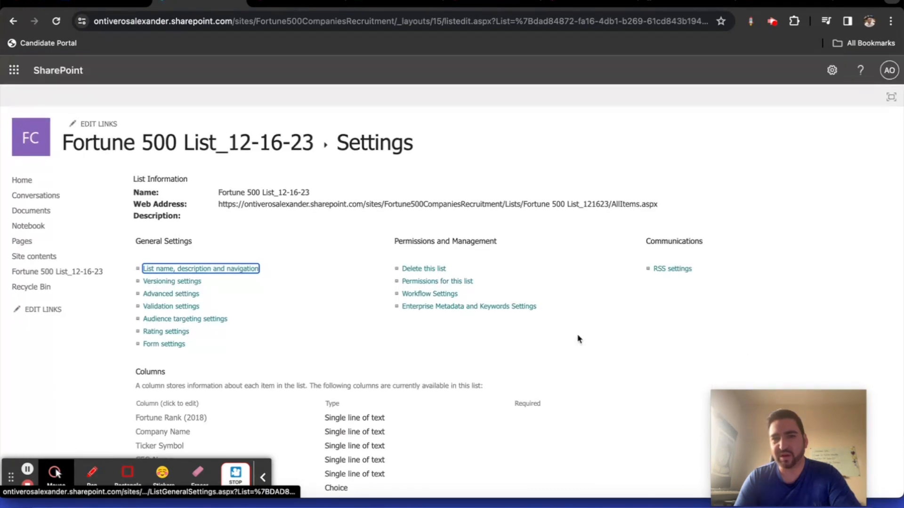
scroll("down", 3)
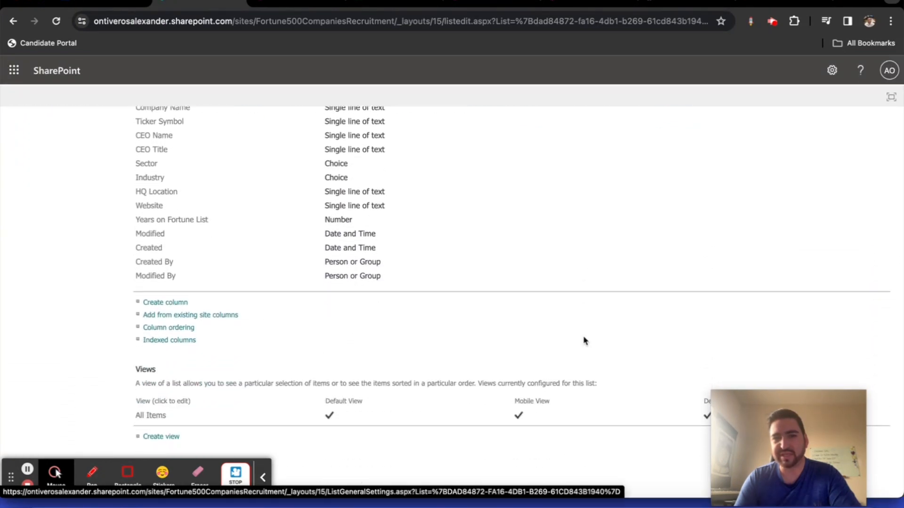
mouse_move(243, 324)
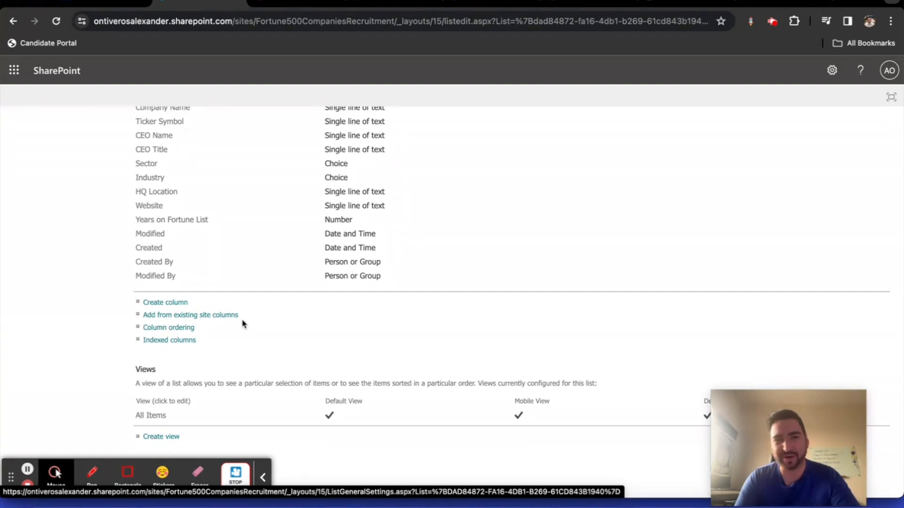
mouse_move(224, 341)
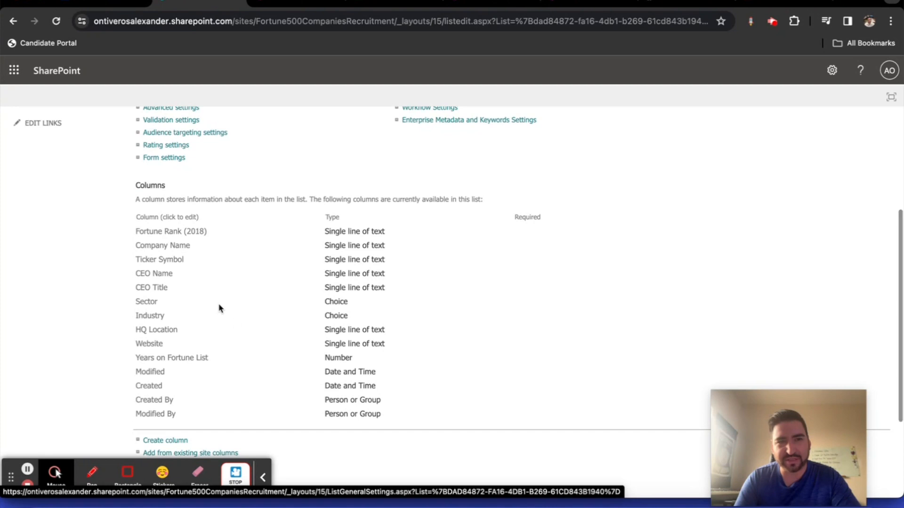
left_click(161, 245)
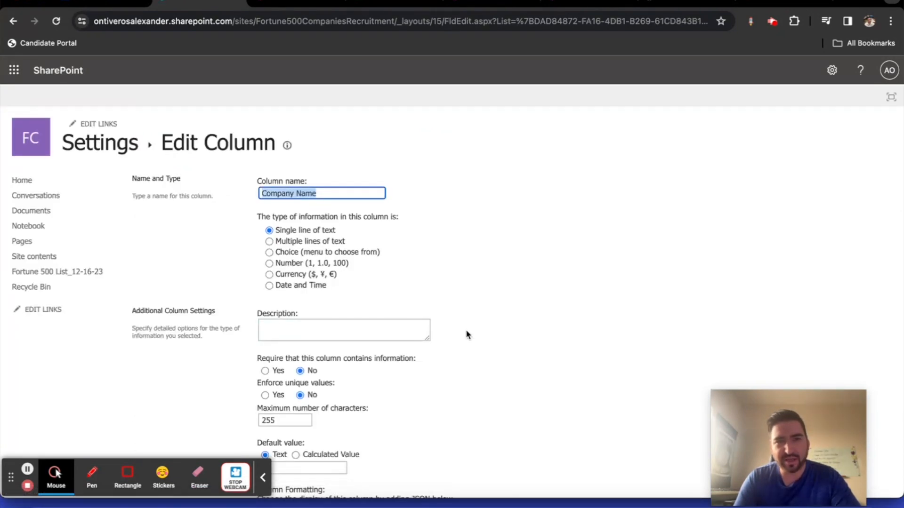
scroll("down", 3)
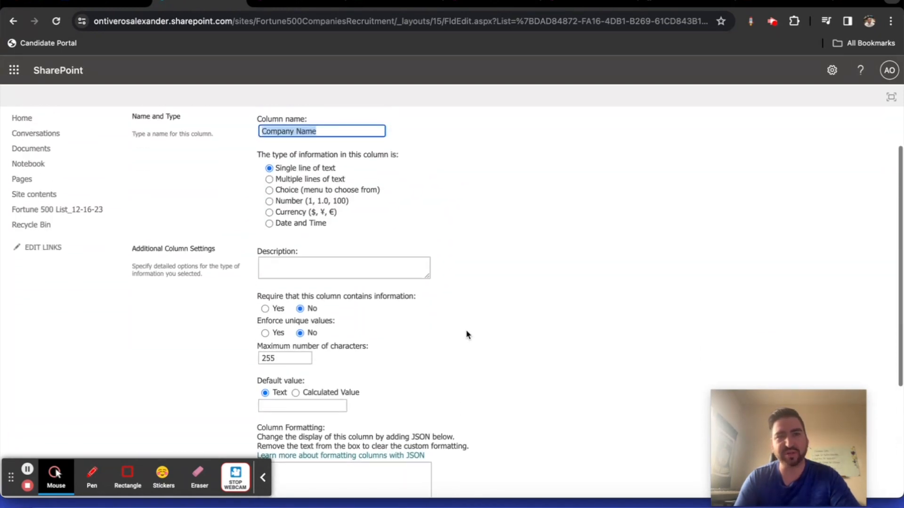
mouse_move(350, 4)
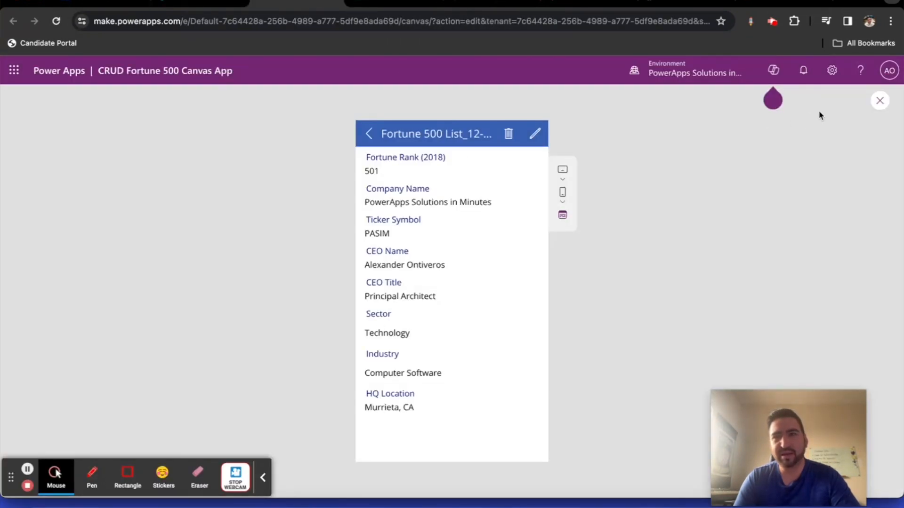
Return to editing and show the browse gallery's Items formula filtering on Title.
left_click(879, 100)
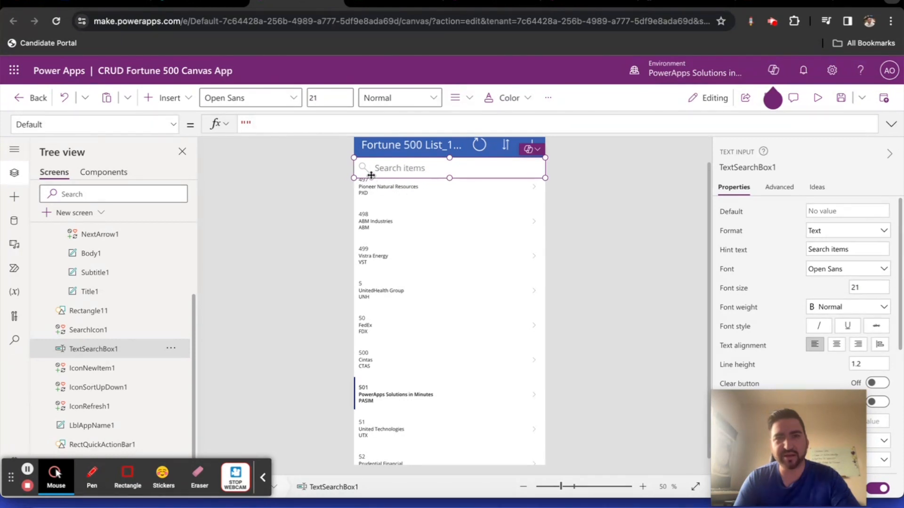
left_click(172, 124)
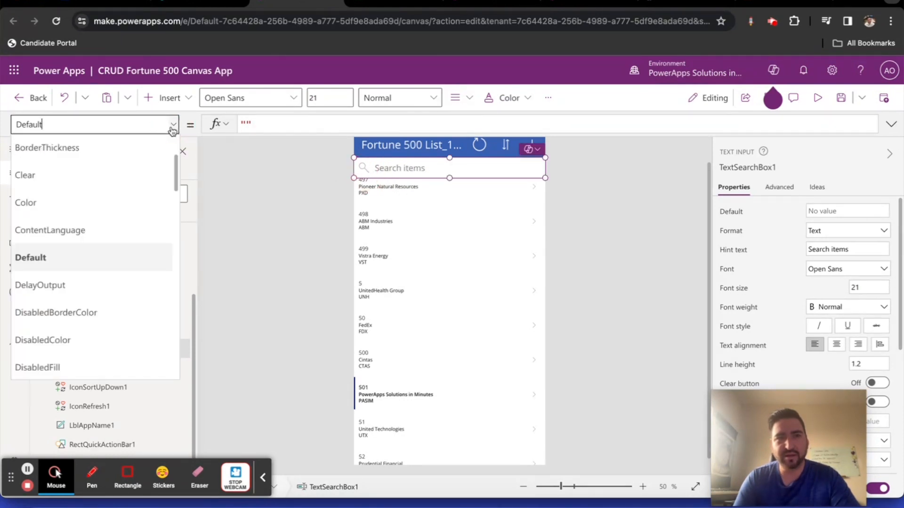
scroll("down", 3)
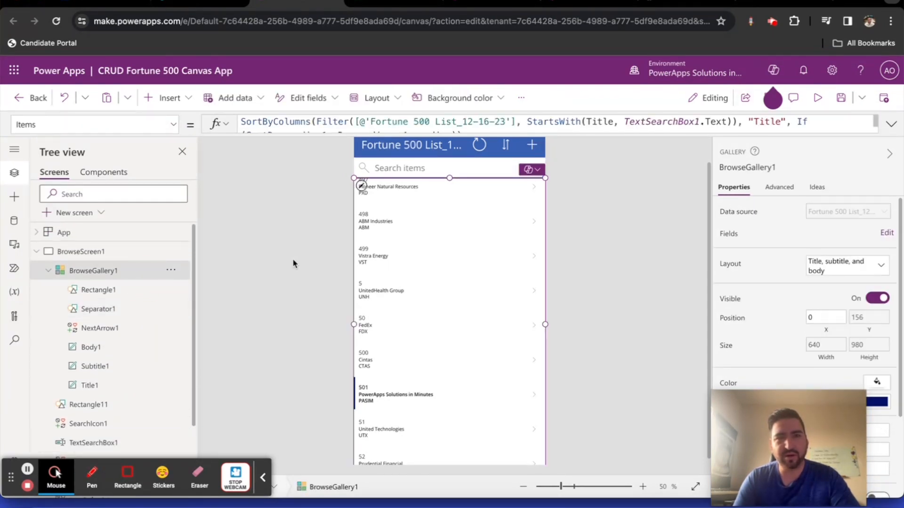
mouse_move(597, 136)
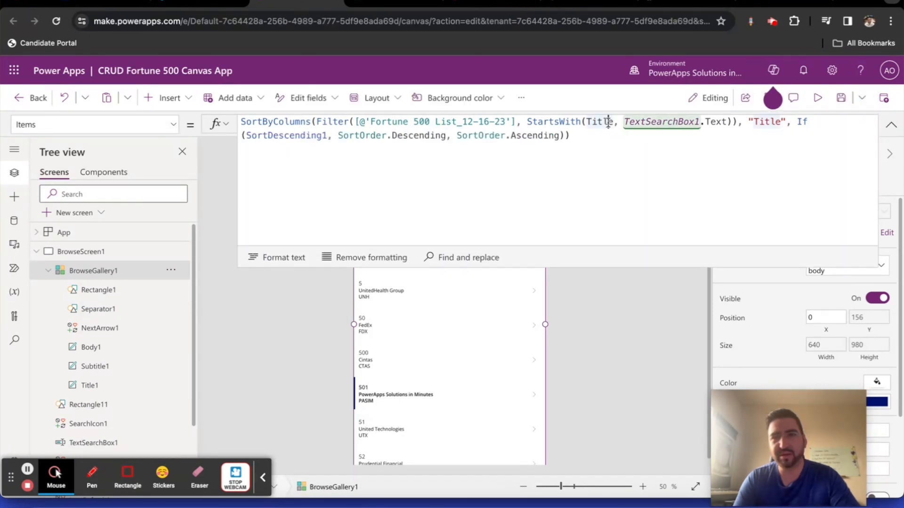
Rewrite Items to StartsWith 'Company Name' and SortByColumns "field_1", then preview.
left_click(608, 122)
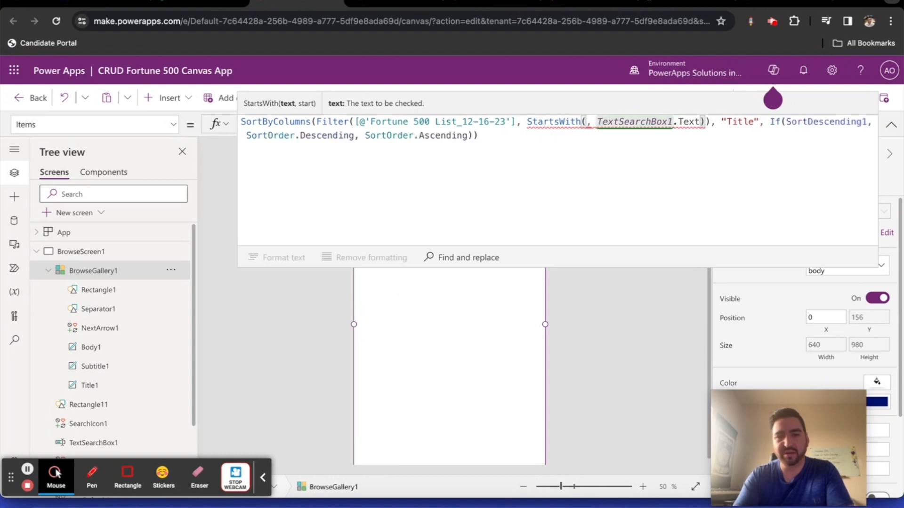
type("Company")
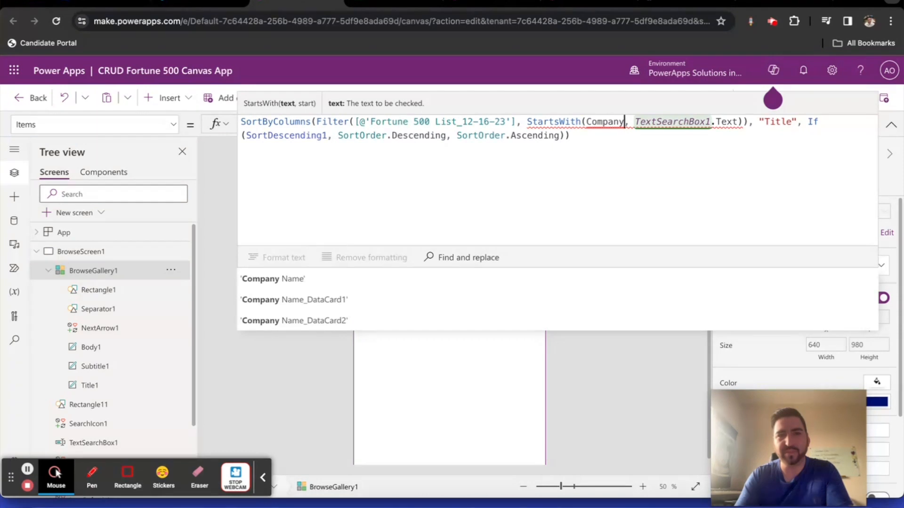
left_click(271, 278)
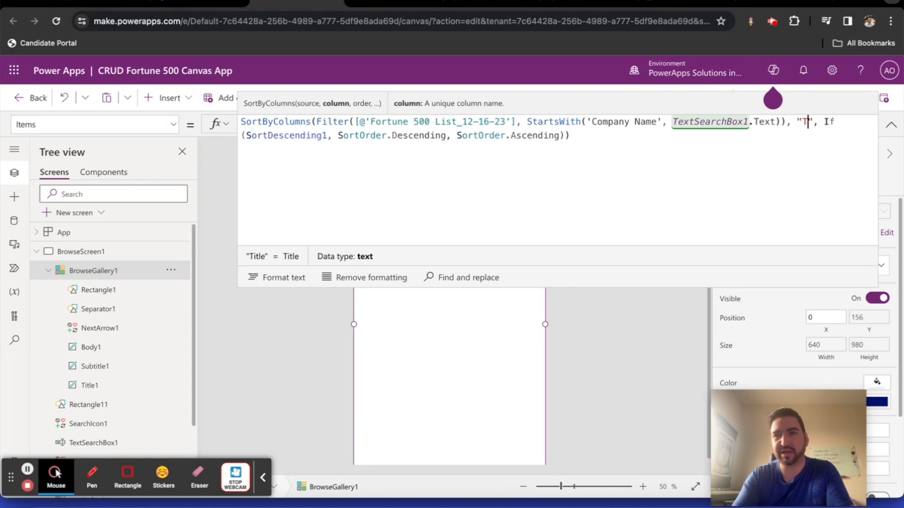
type("Company Na")
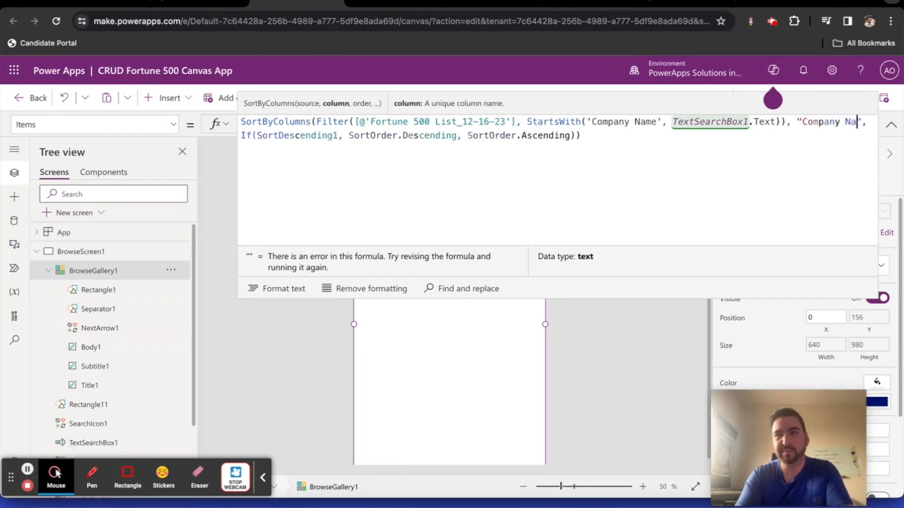
type("me\"")
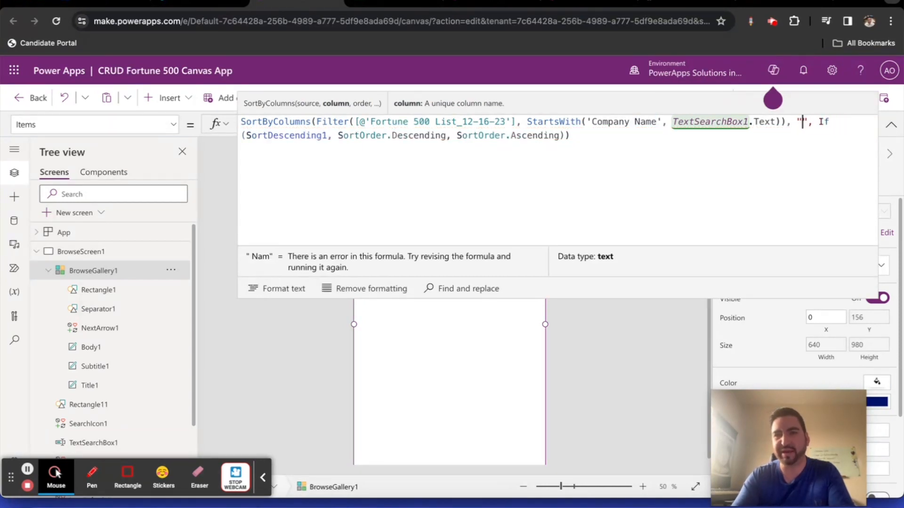
type("field_1")
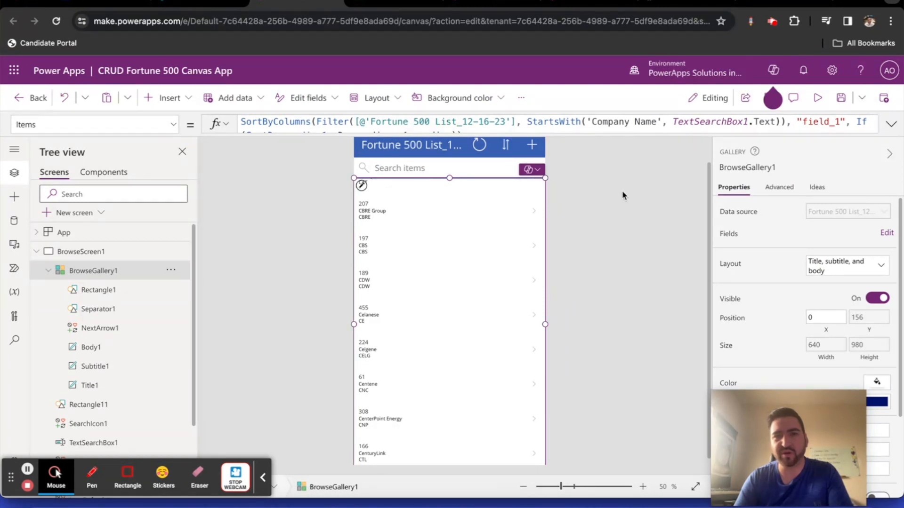
mouse_move(630, 194)
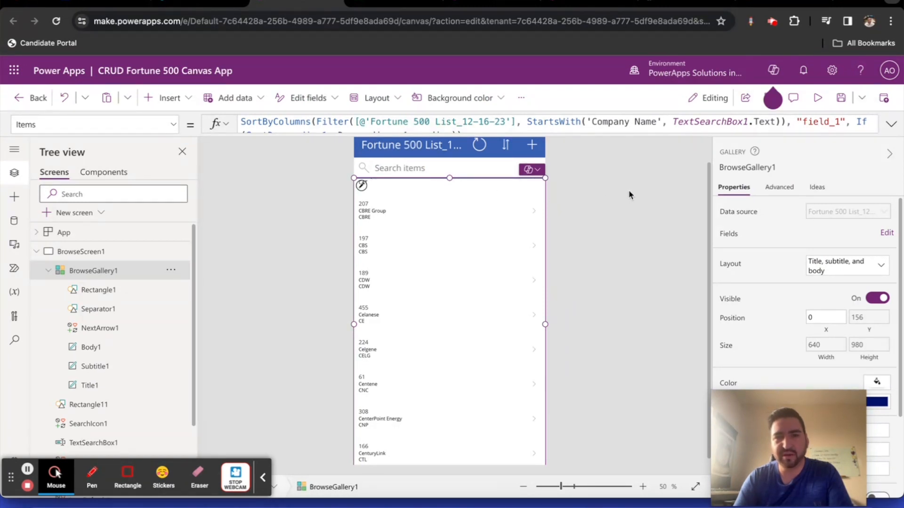
mouse_move(620, 199)
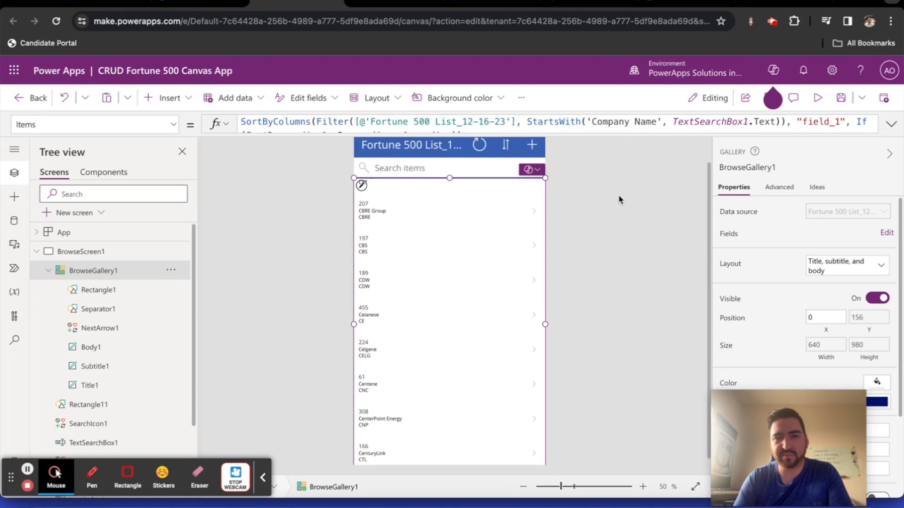
mouse_move(615, 187)
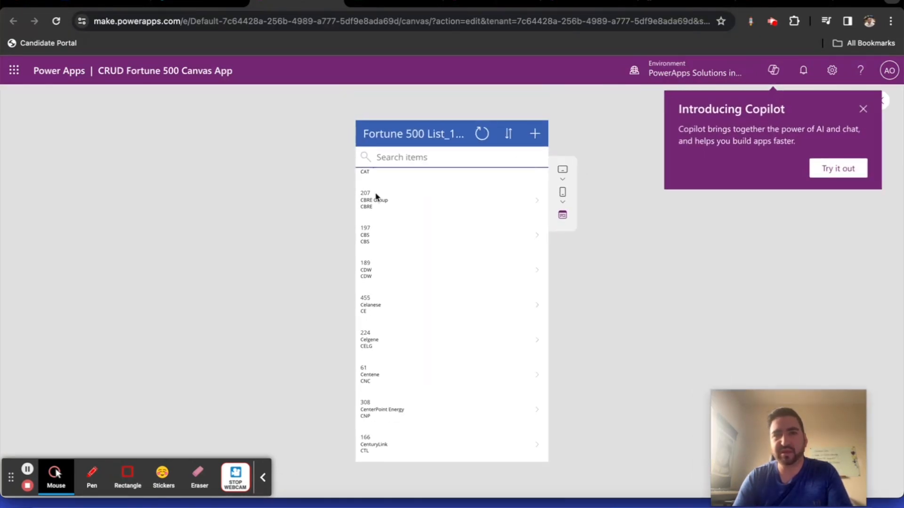
left_click(399, 158)
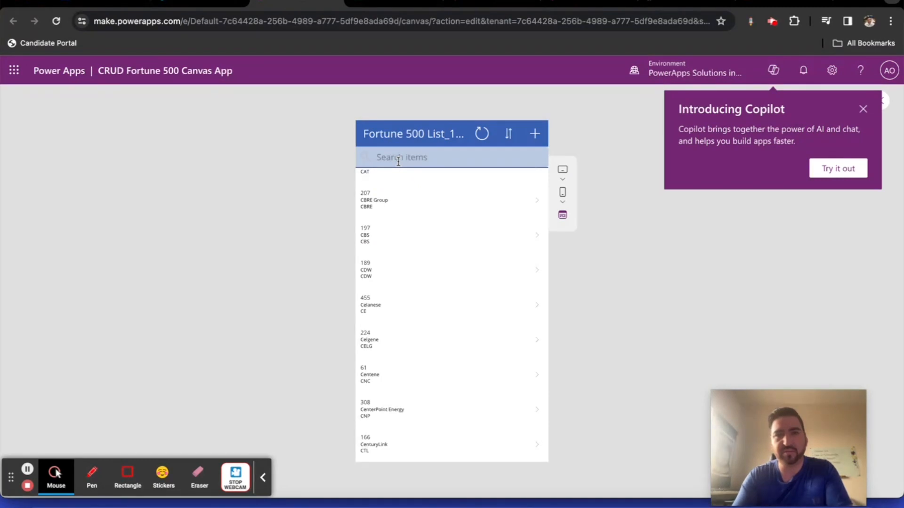
type("walmar")
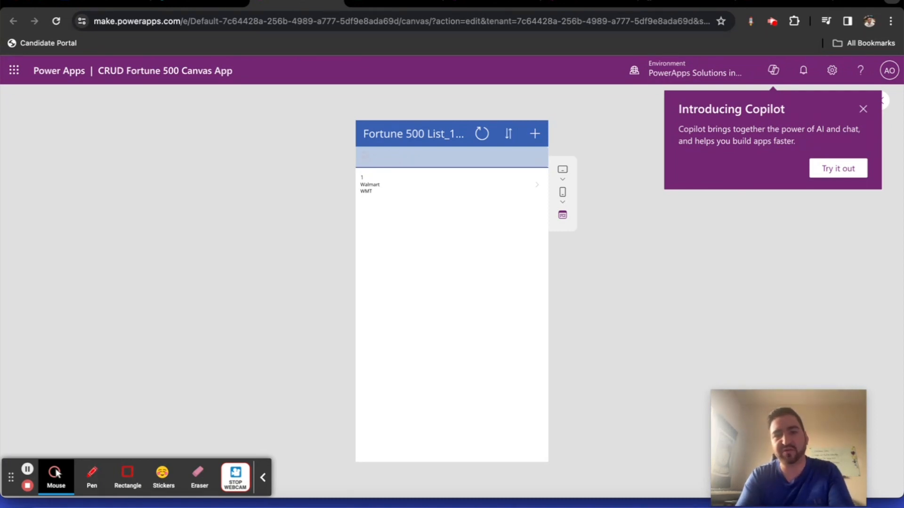
type("apple")
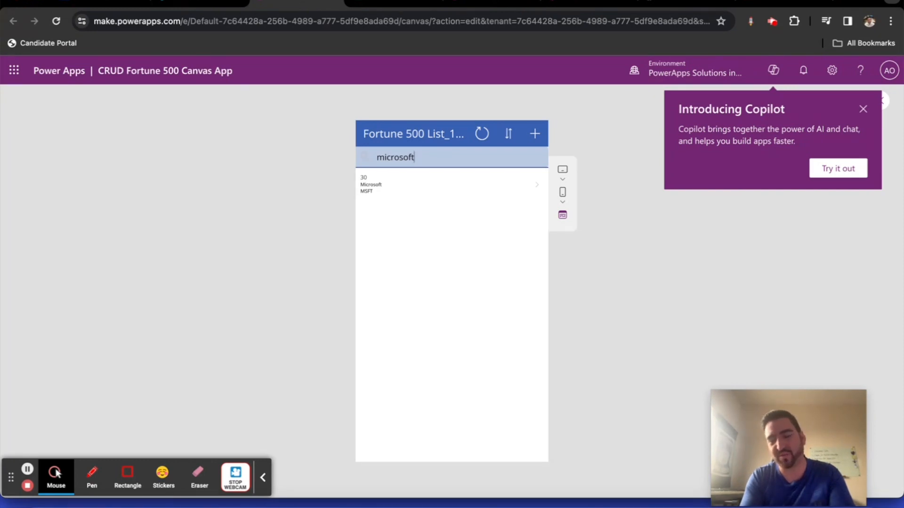
key("Backspace")
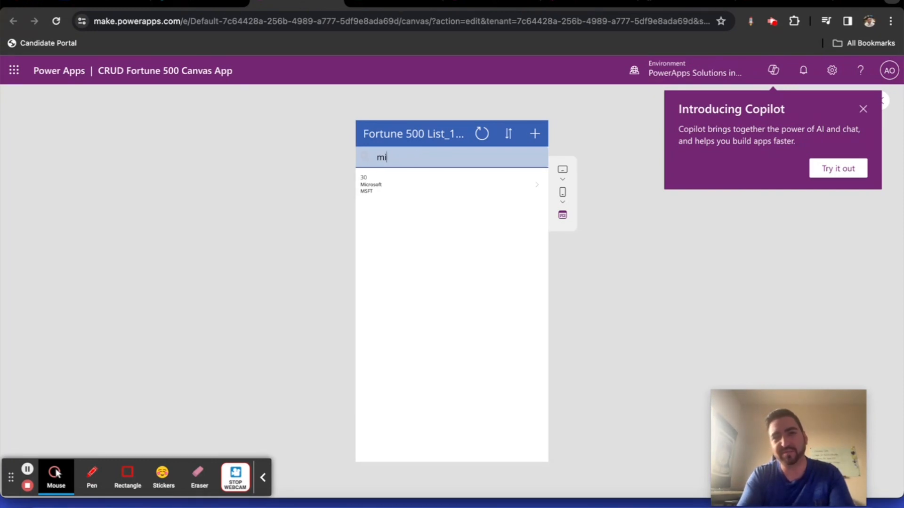
type("tesla")
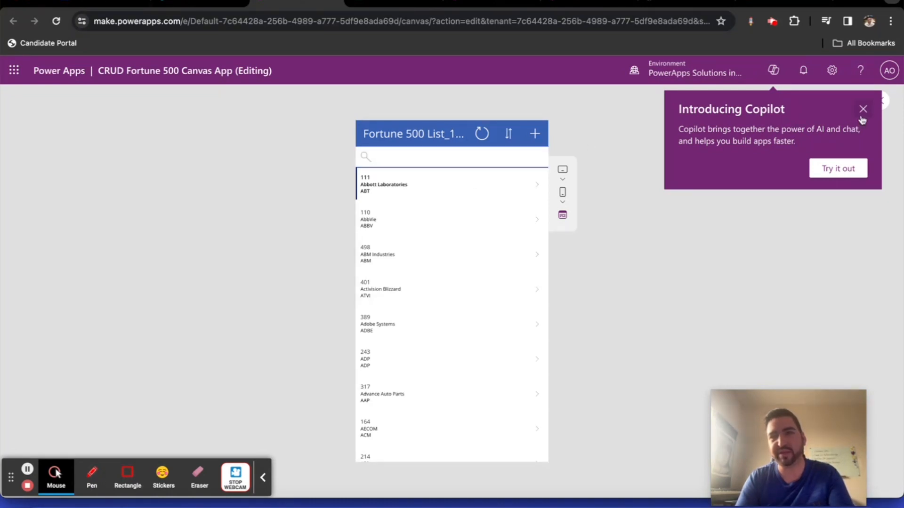
Dismiss Copilot and search 'powerapps' to open the rank 501 record's details.
left_click(862, 108)
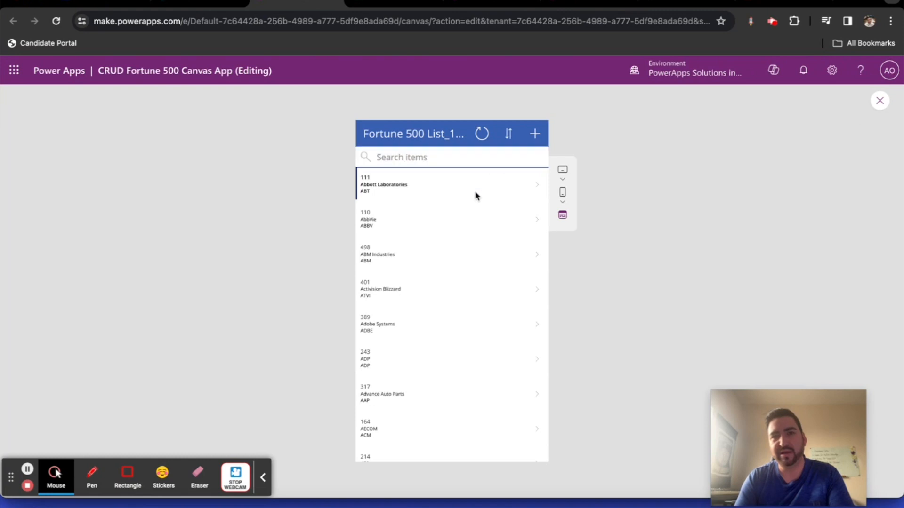
left_click(428, 157)
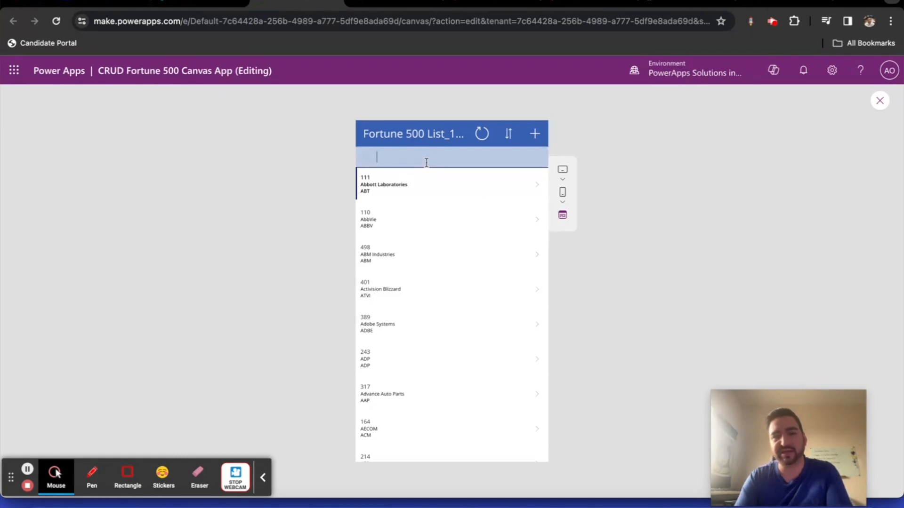
type("powerapps")
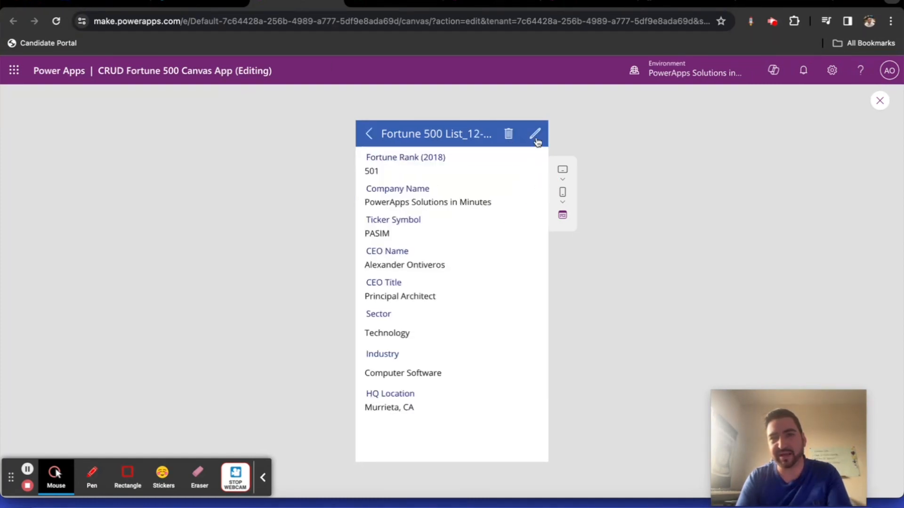
Edit the record and change Fortune Rank to 999.
left_click(537, 135)
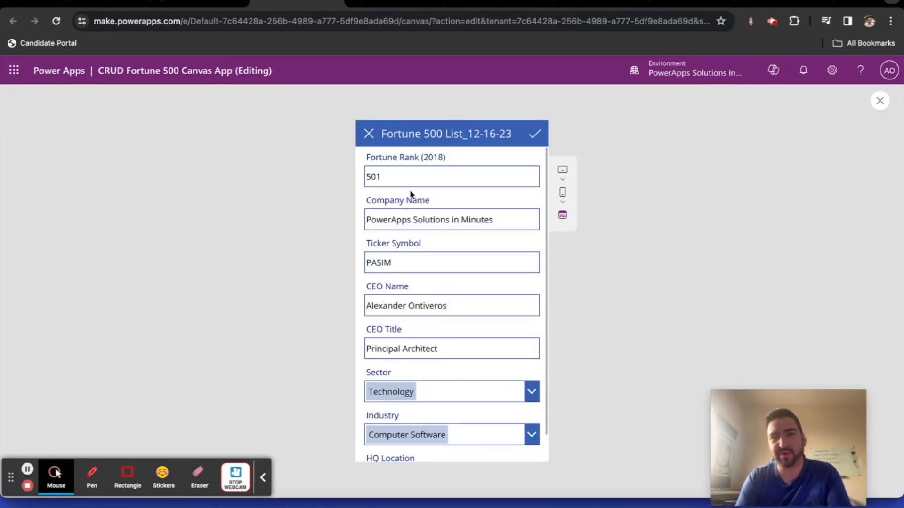
left_click(452, 177)
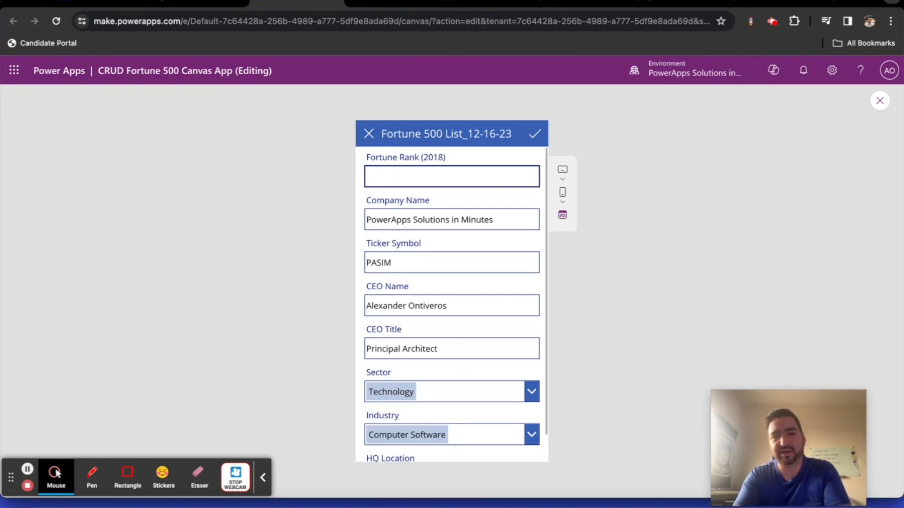
type("9999")
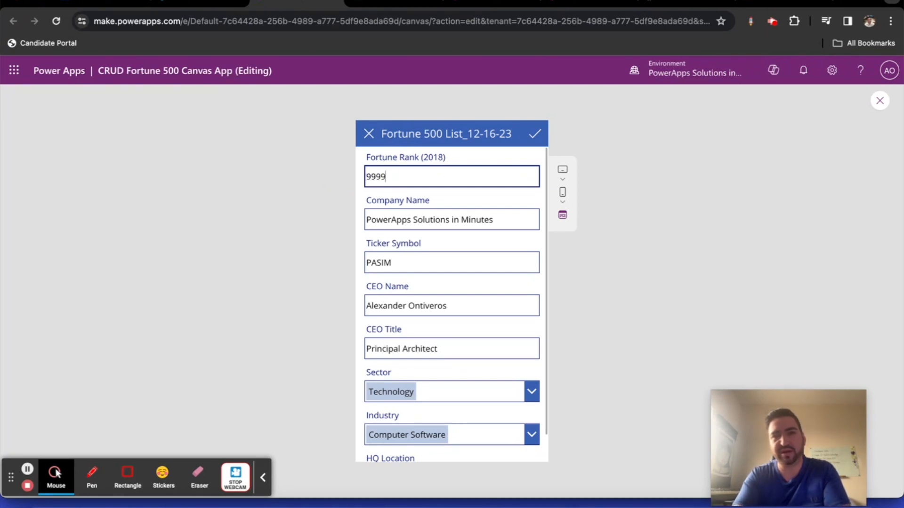
key("Backspace")
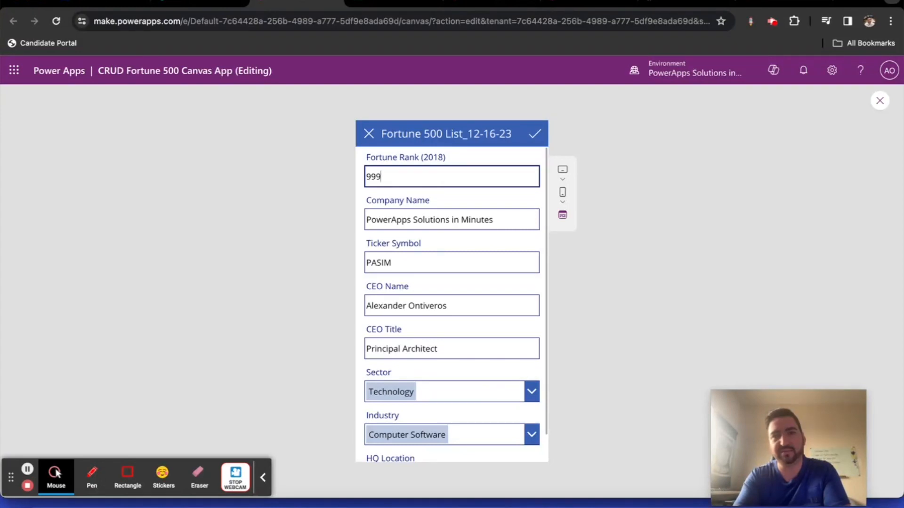
mouse_move(454, 326)
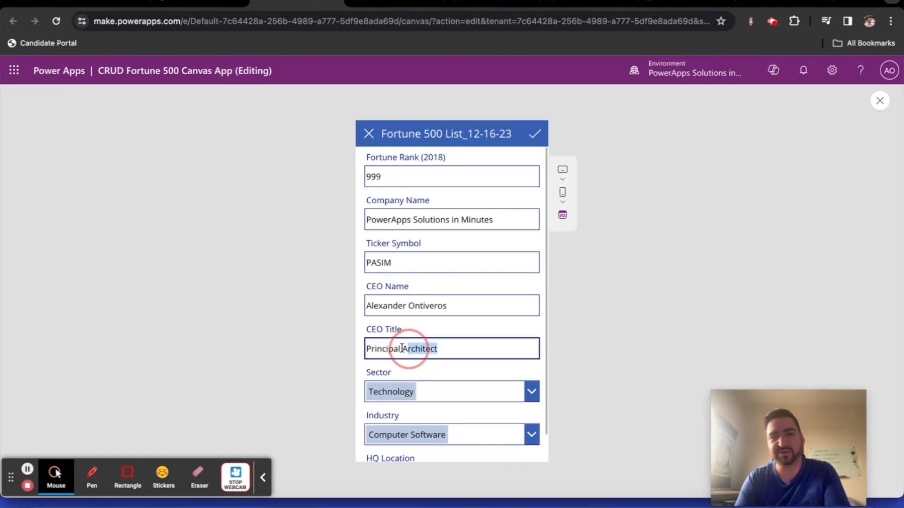
Replace the CEO Title with Chief Solution Architect.
double_click(401, 348)
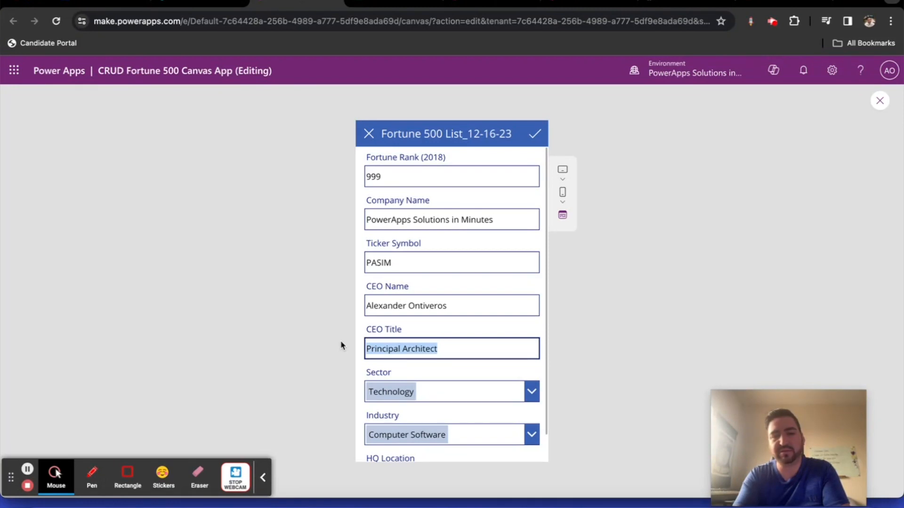
type("Chief")
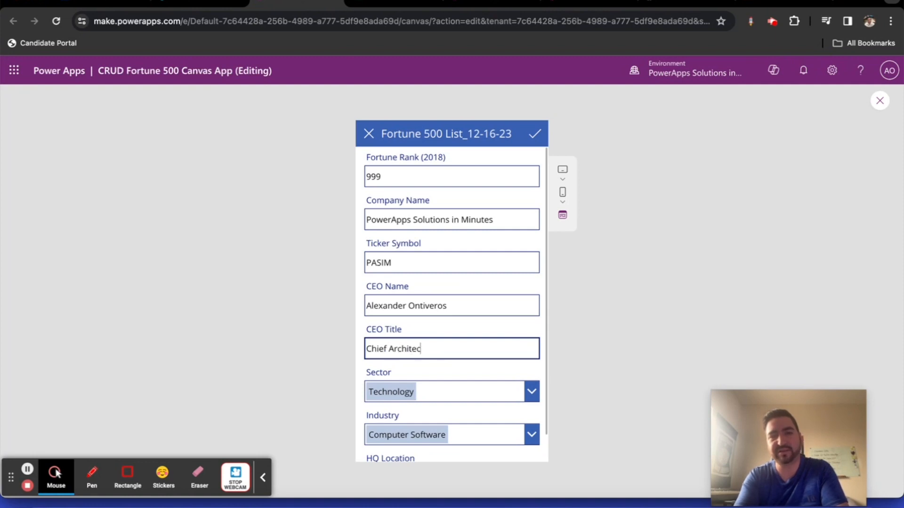
type("tion")
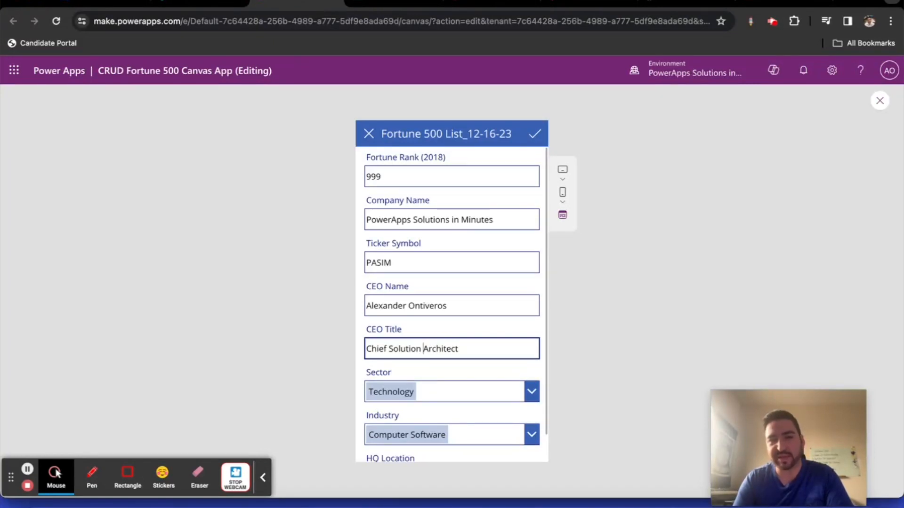
mouse_move(548, 216)
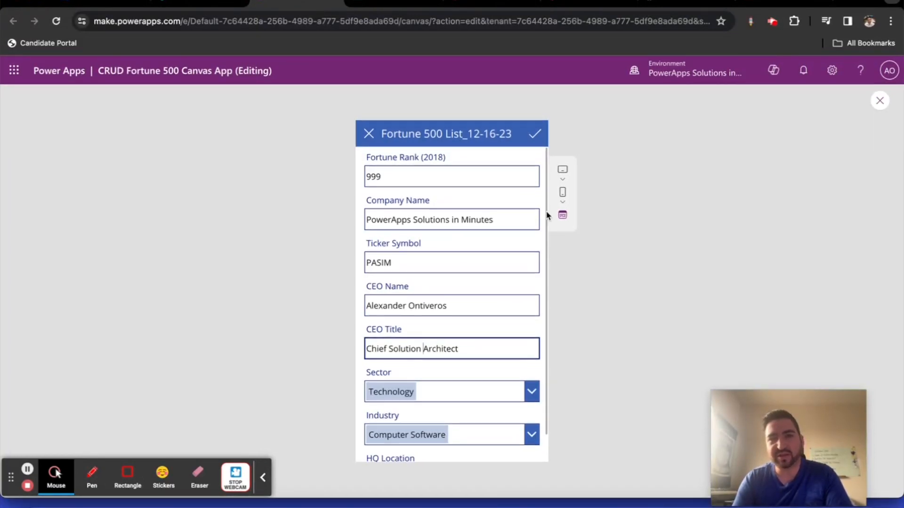
left_click(536, 136)
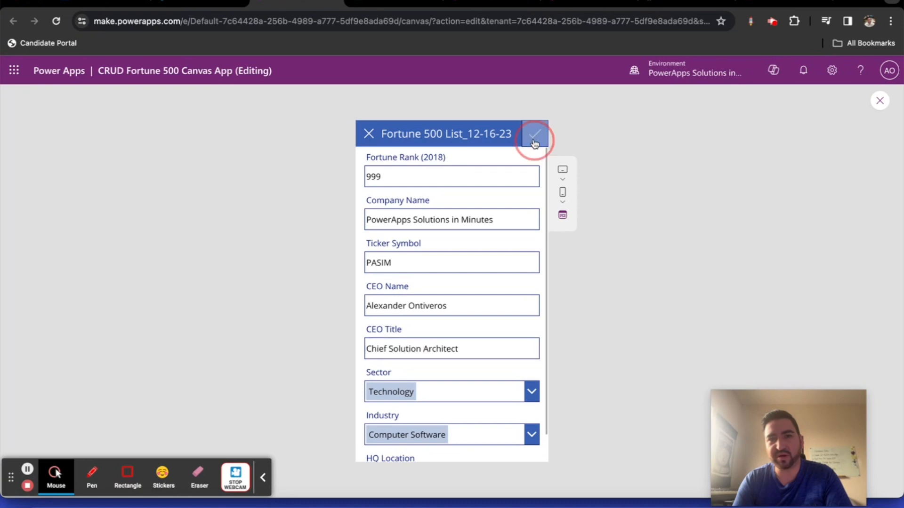
Submit the form, saving rank 999 and CEO Title Chief Solution Architect.
left_click(535, 139)
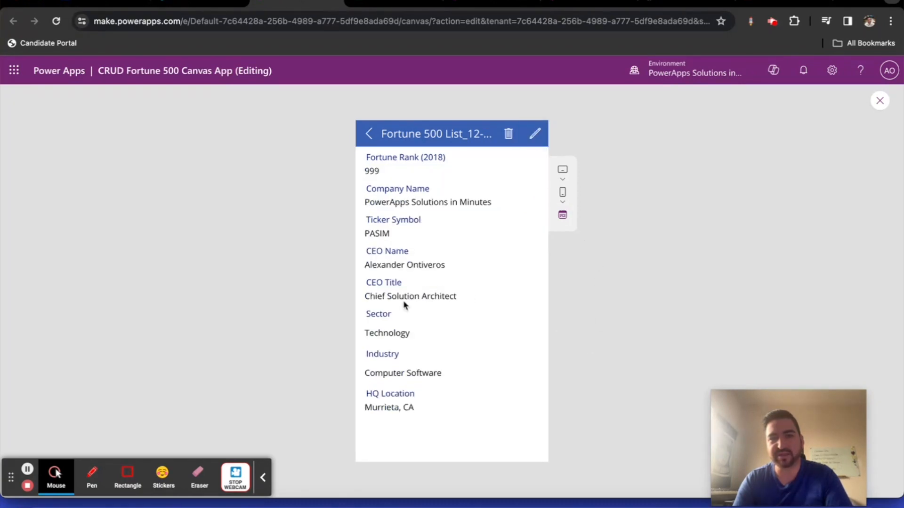
mouse_move(486, 301)
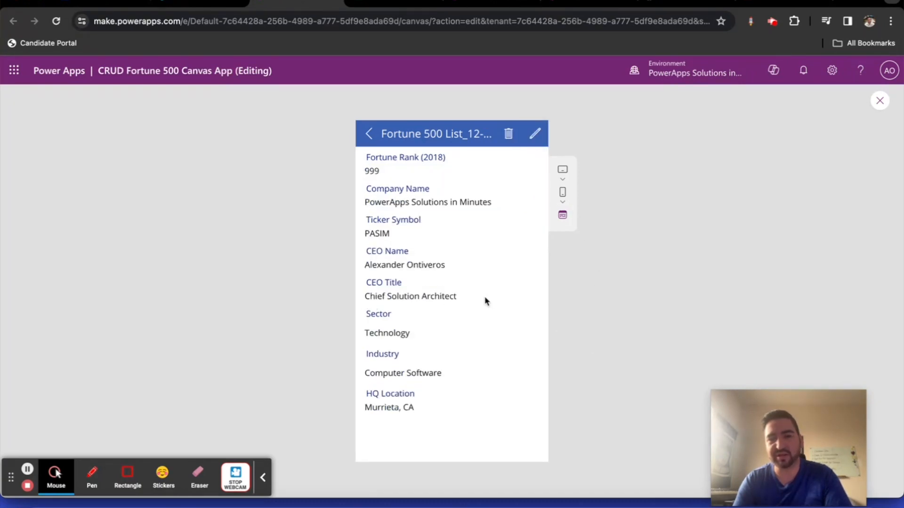
mouse_move(427, 333)
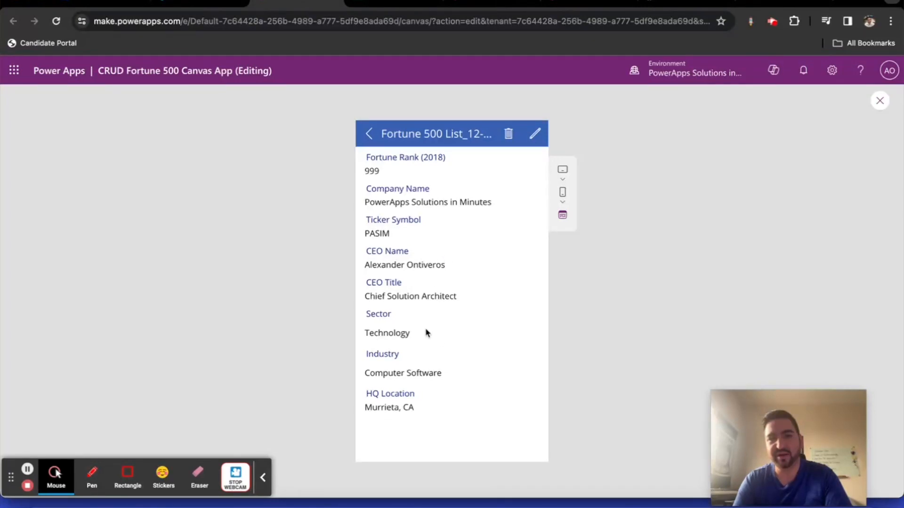
mouse_move(382, 173)
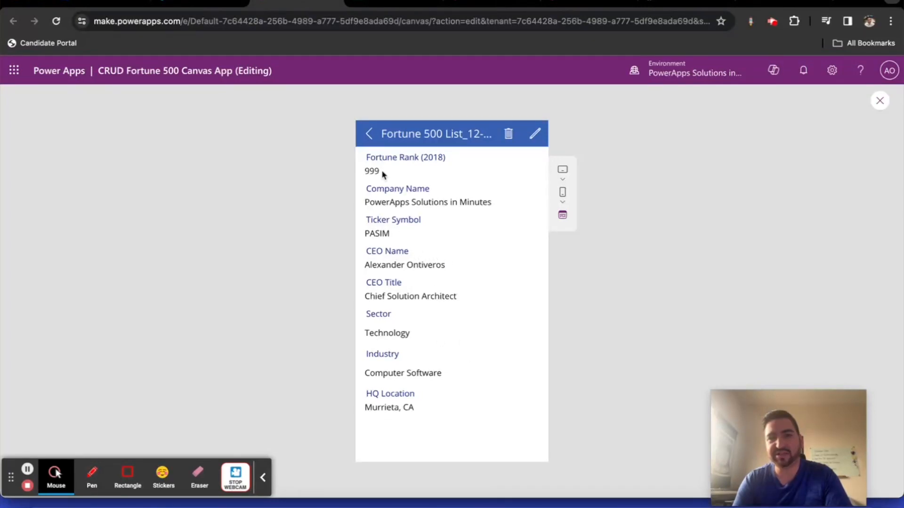
mouse_move(465, 171)
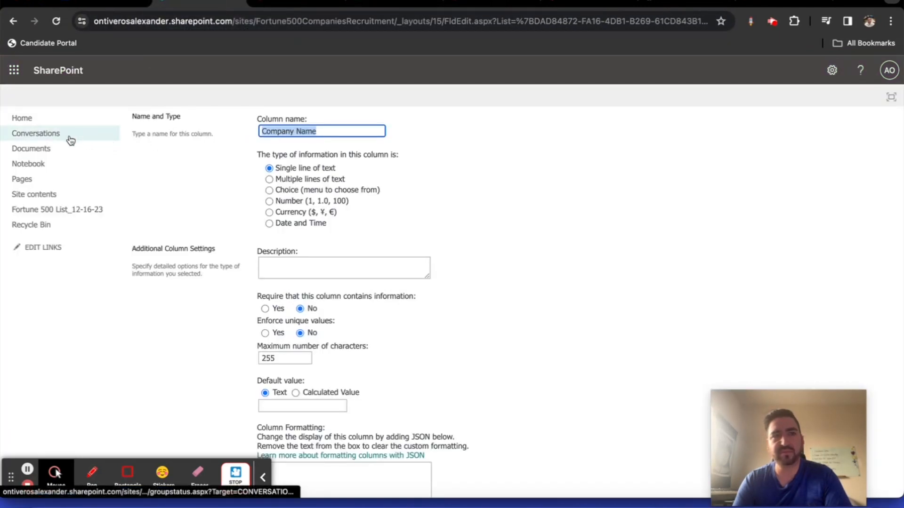
Switch from the SharePoint column settings back to the Power Apps tab.
left_click(16, 21)
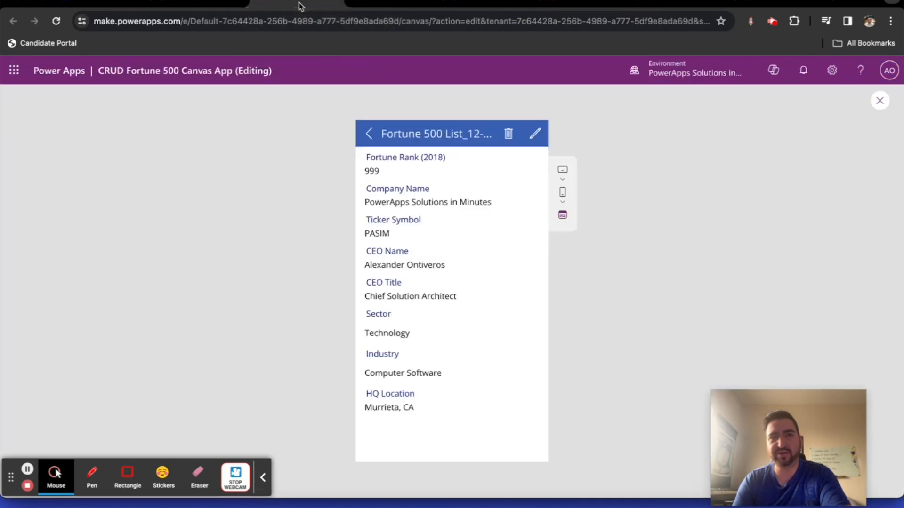
mouse_move(509, 135)
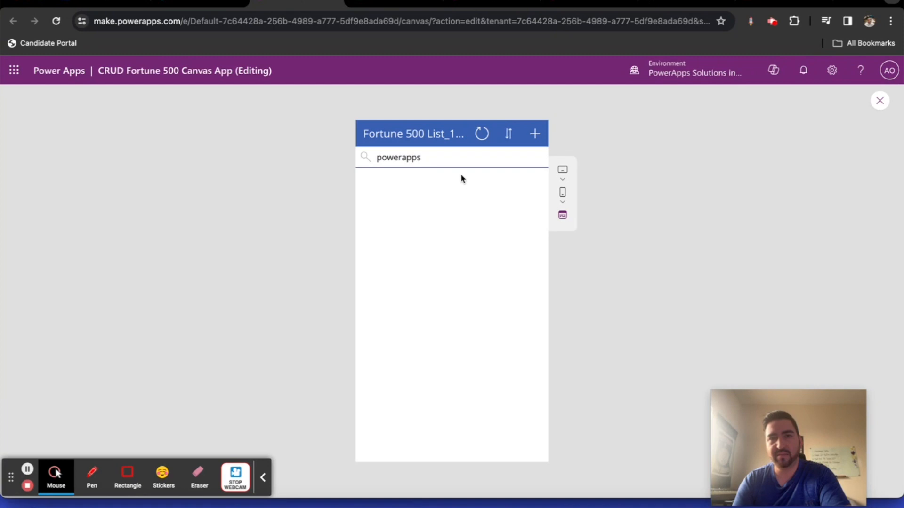
Search 'powerapps' in the gallery and in SharePoint's Fortune 500 list, finding no matches.
key("Backspace")
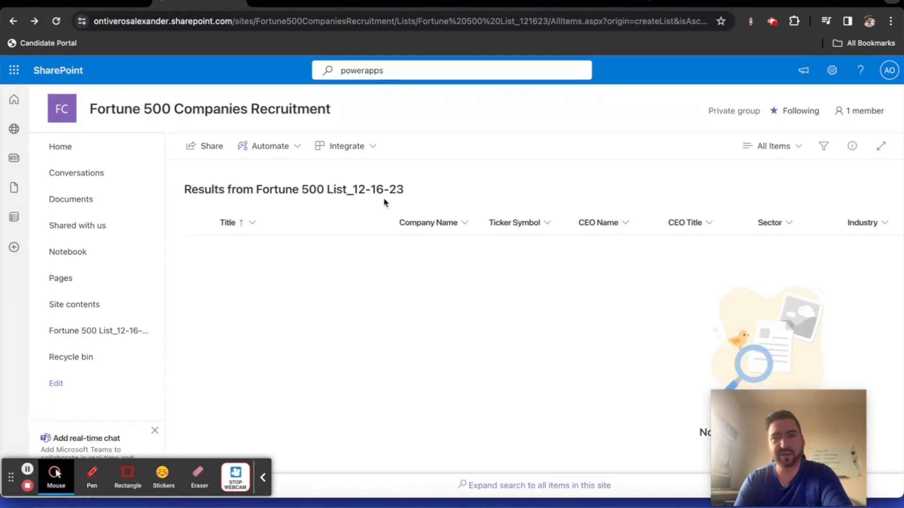
mouse_move(528, 333)
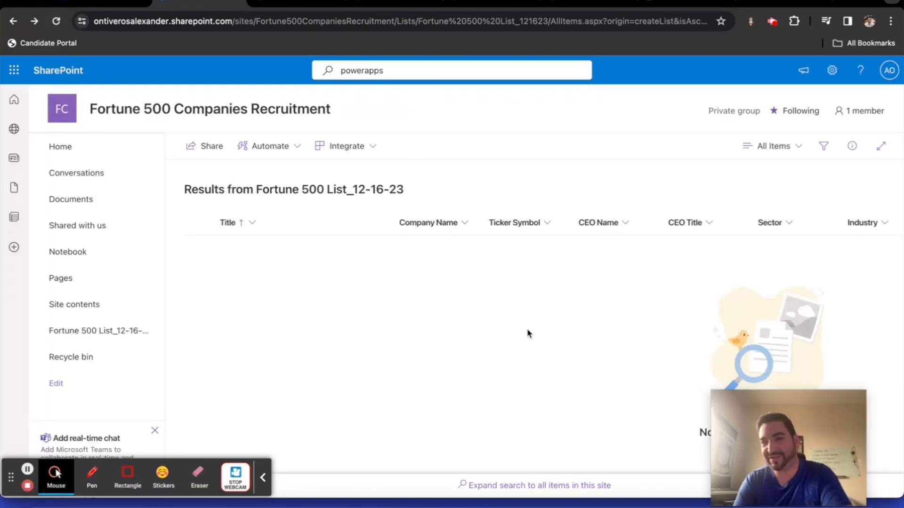